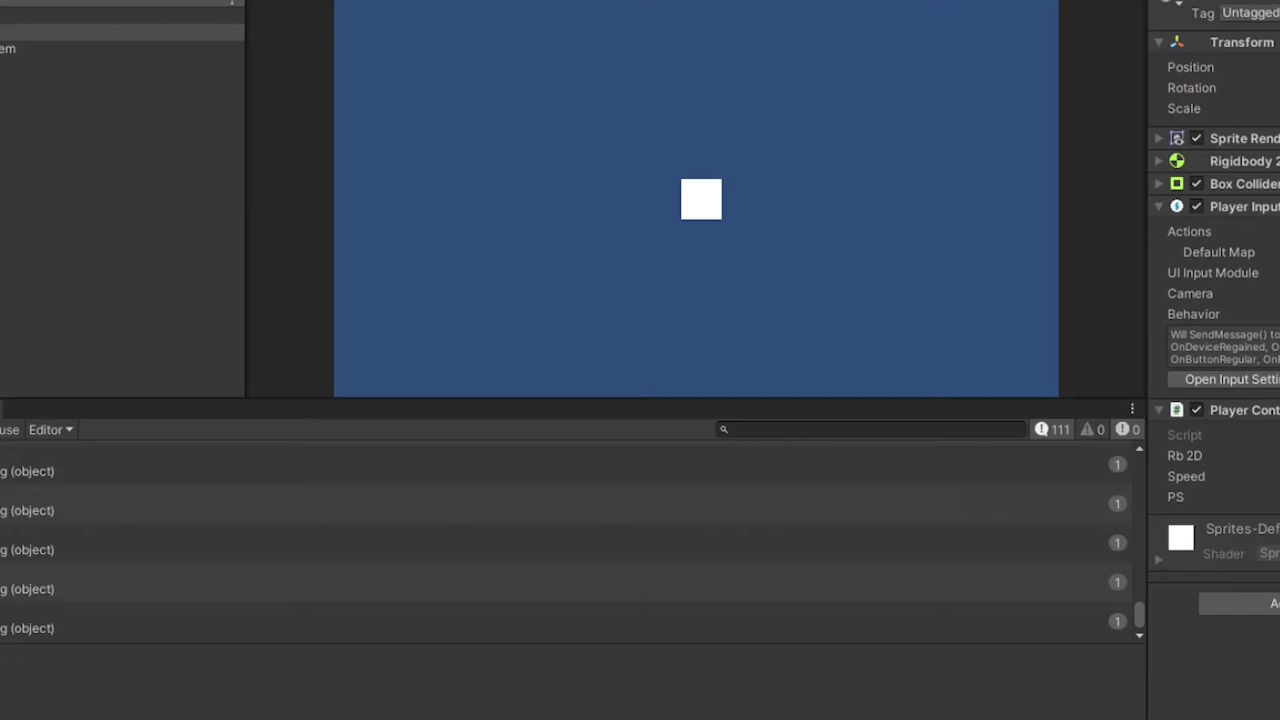
mouse_move(1088, 420)
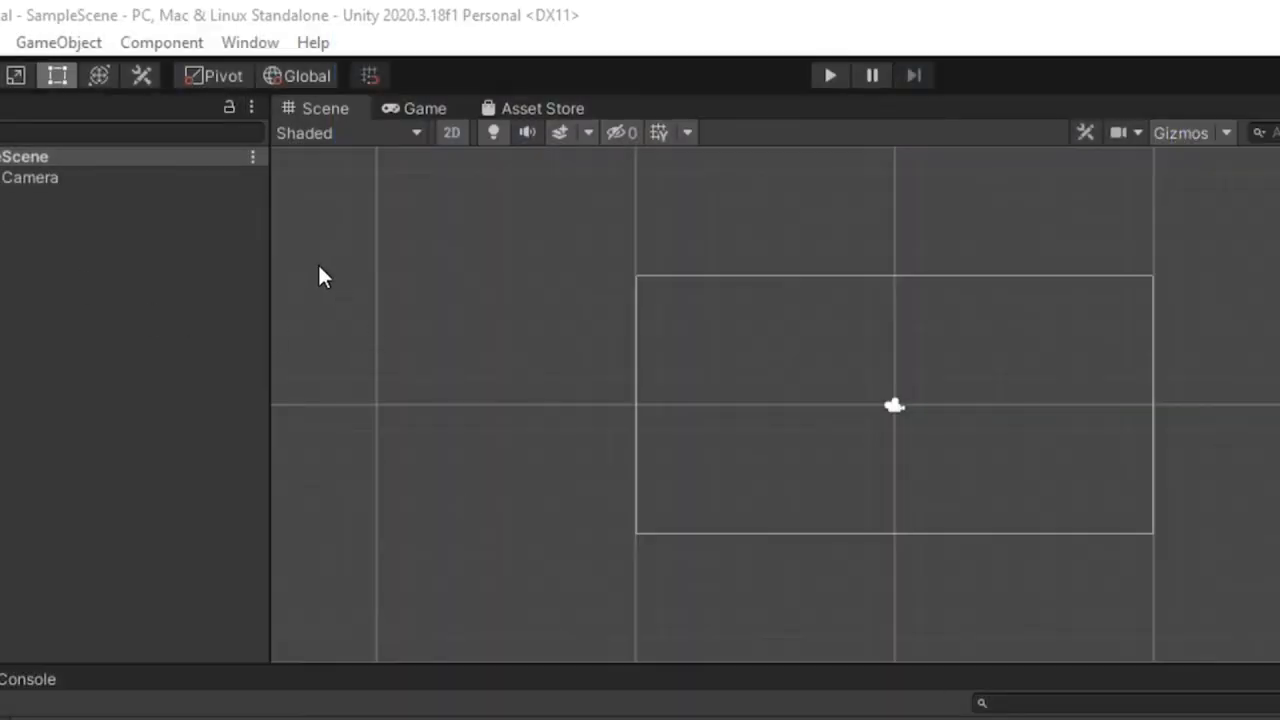
Install the Input System package from Package Manager and enable the new input backends
left_click(248, 42)
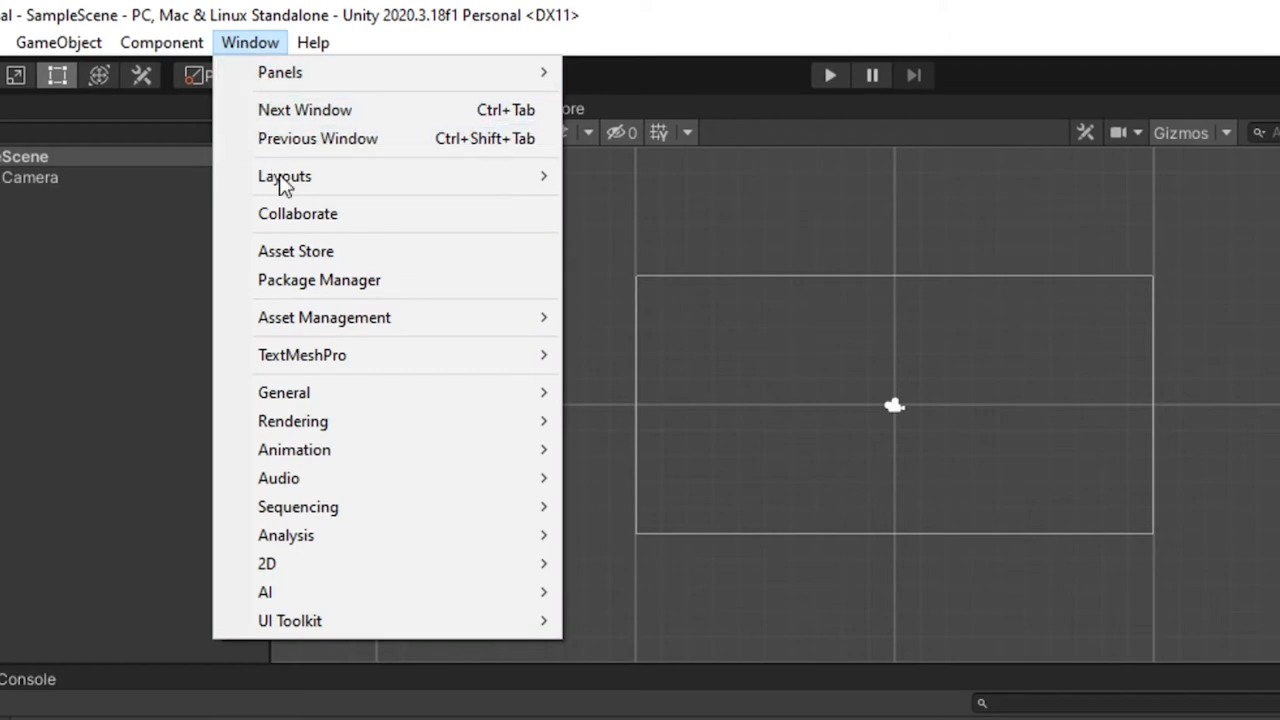
left_click(318, 280)
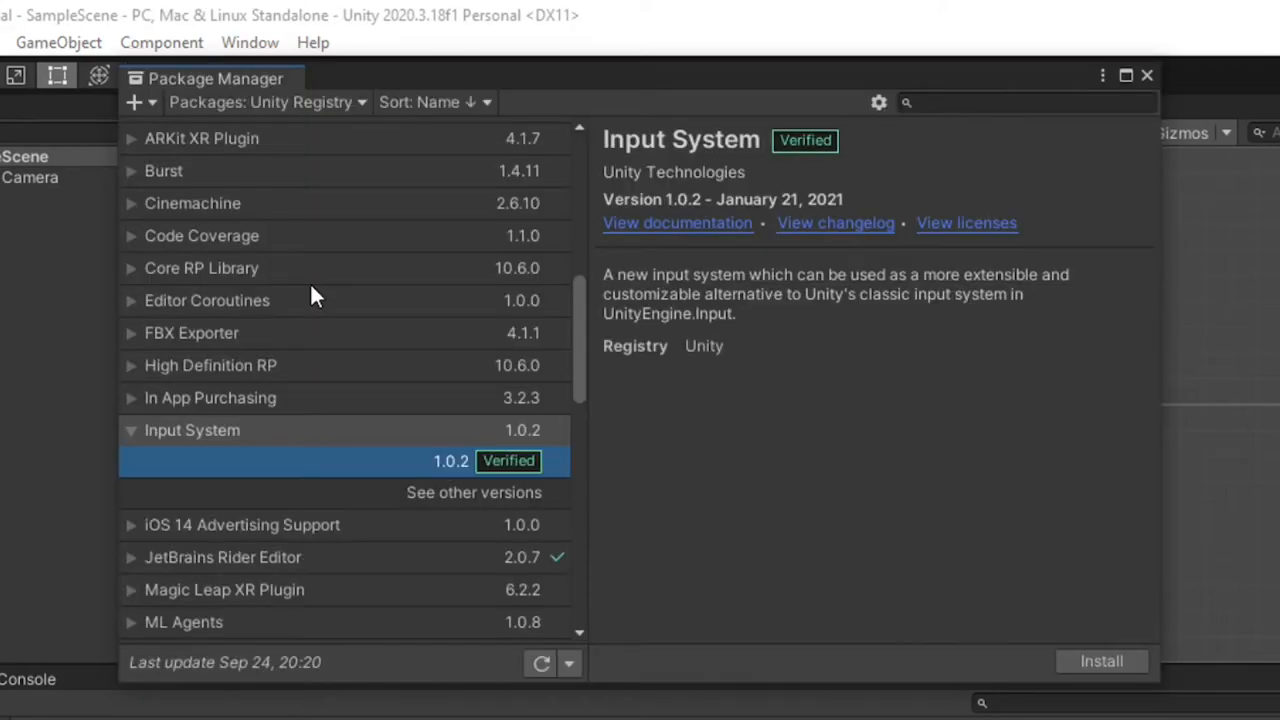
mouse_move(356, 112)
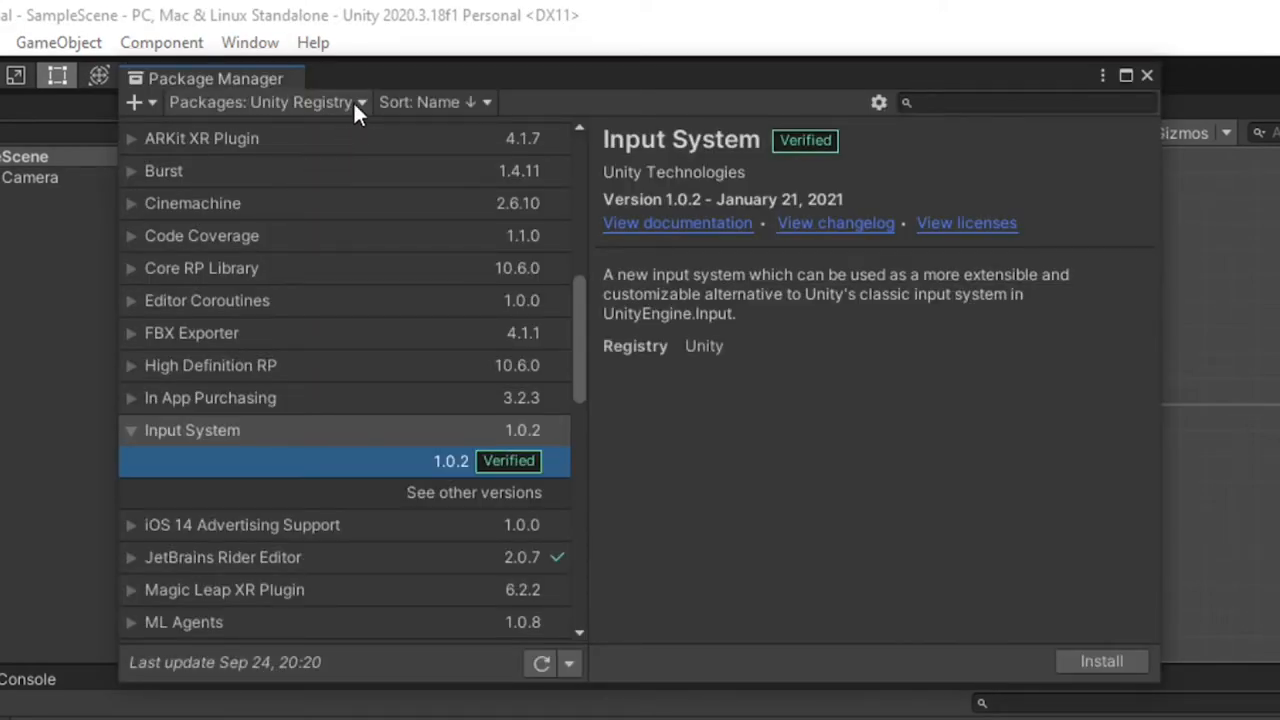
mouse_move(230, 448)
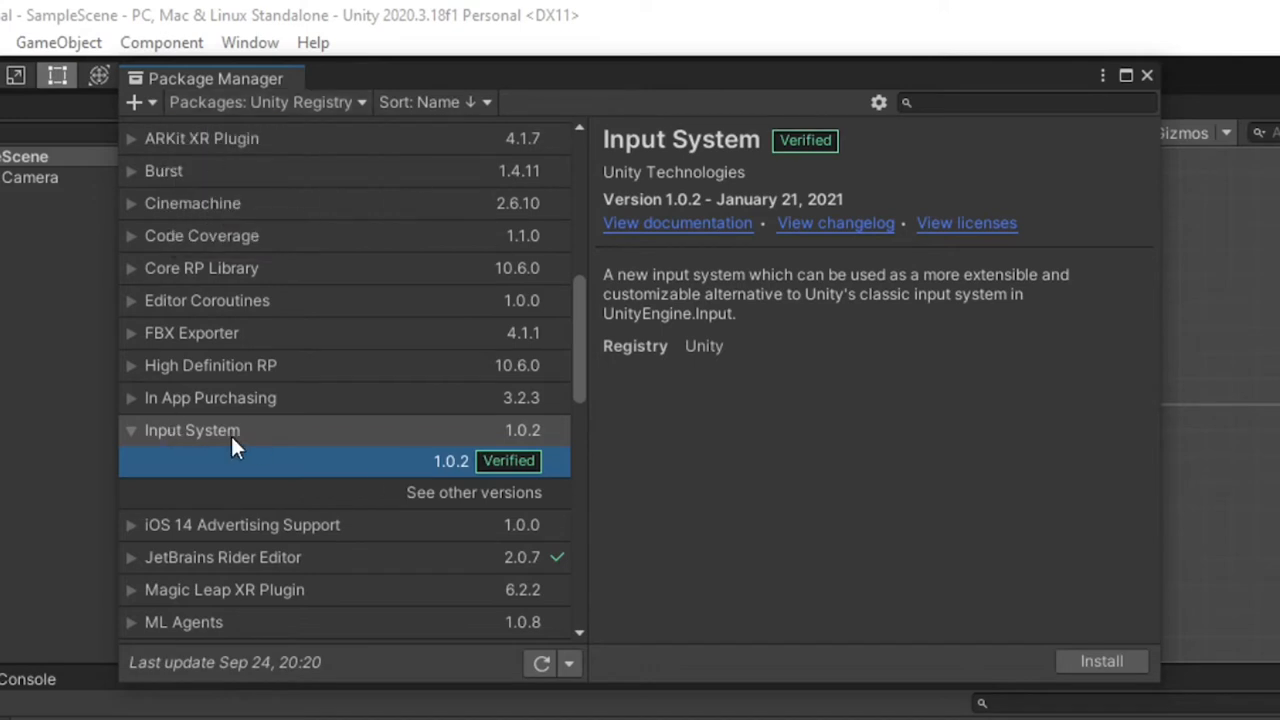
left_click(1100, 660)
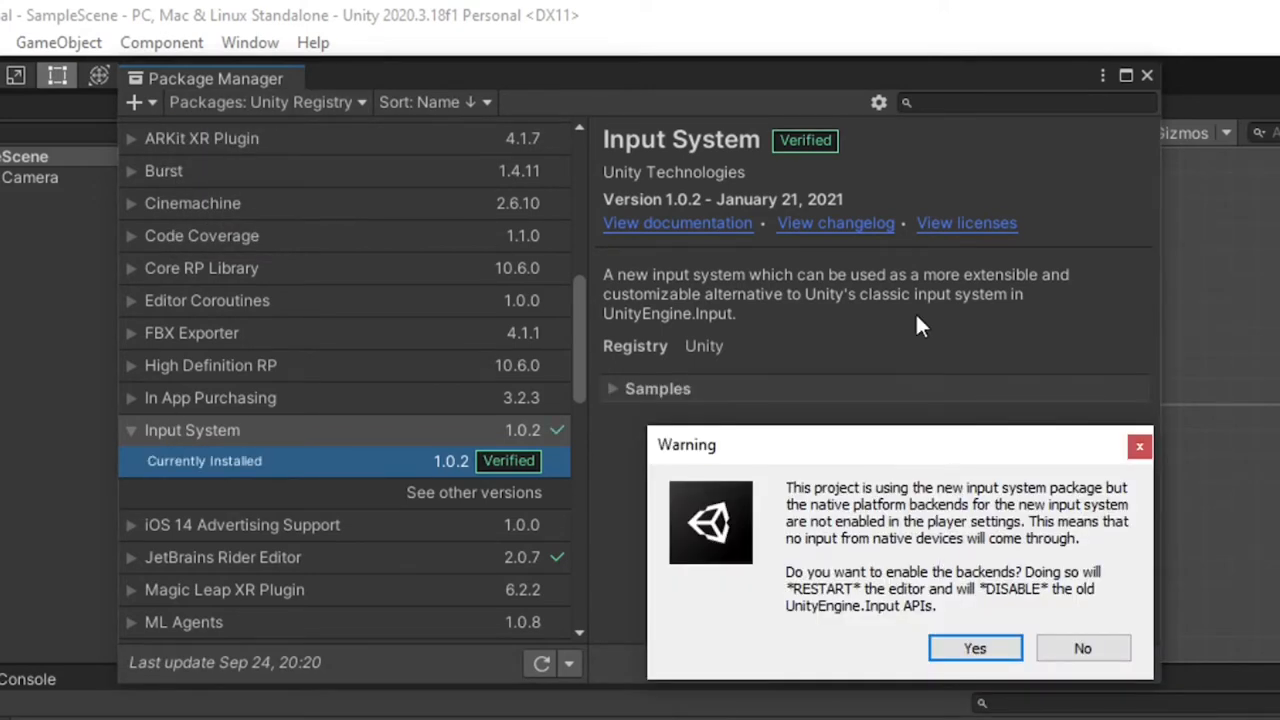
mouse_move(974, 648)
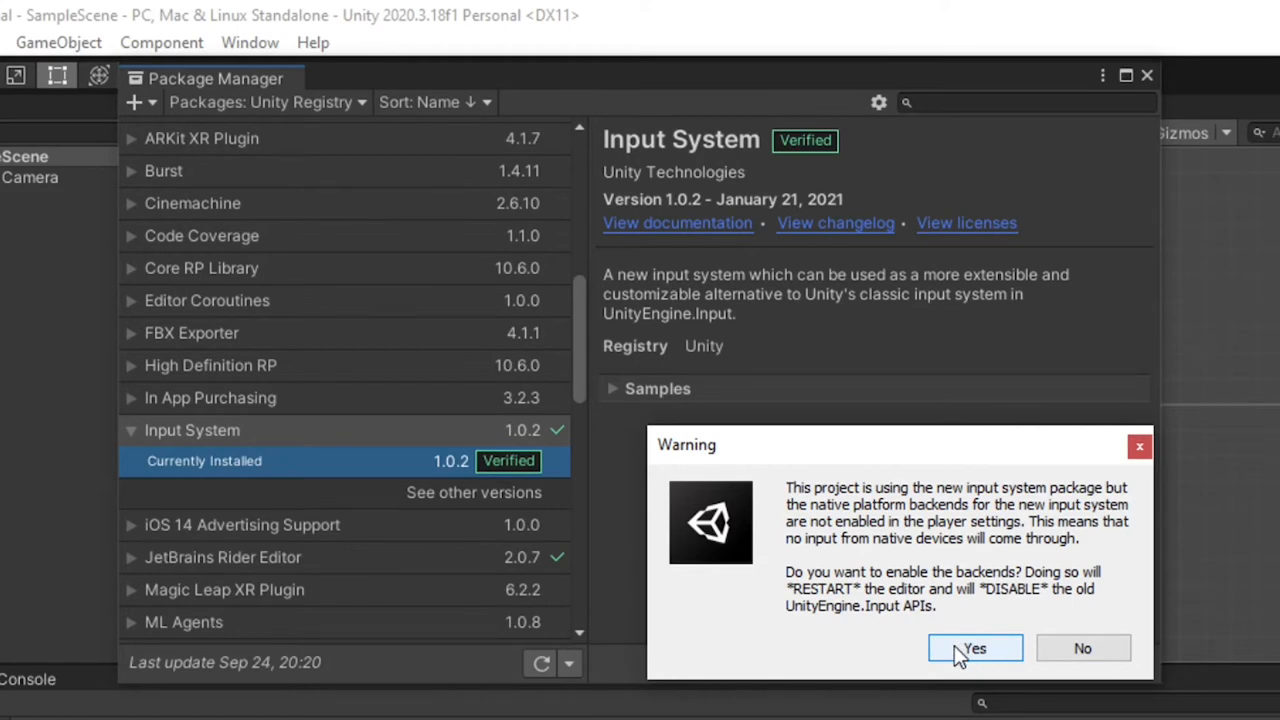
left_click(974, 648)
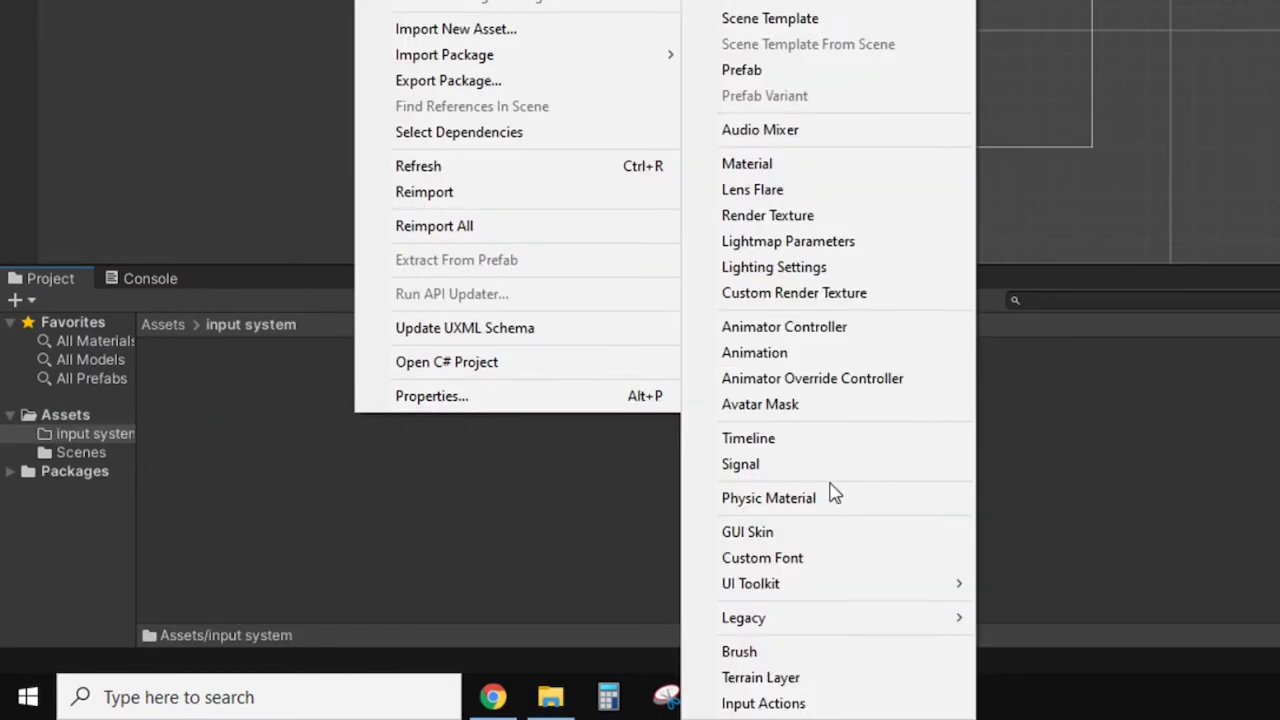
Create an Input Actions asset named InputSystem and open it in the Input Actions editor
left_click(764, 704)
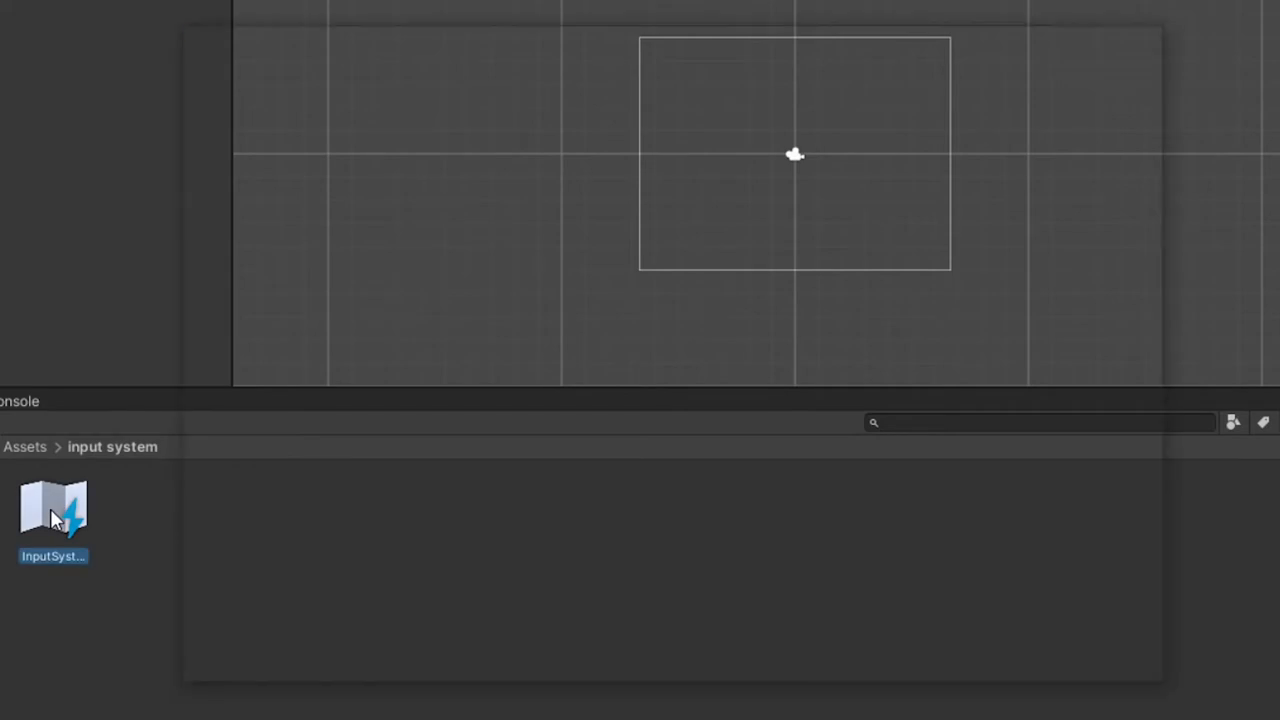
double_click(52, 504)
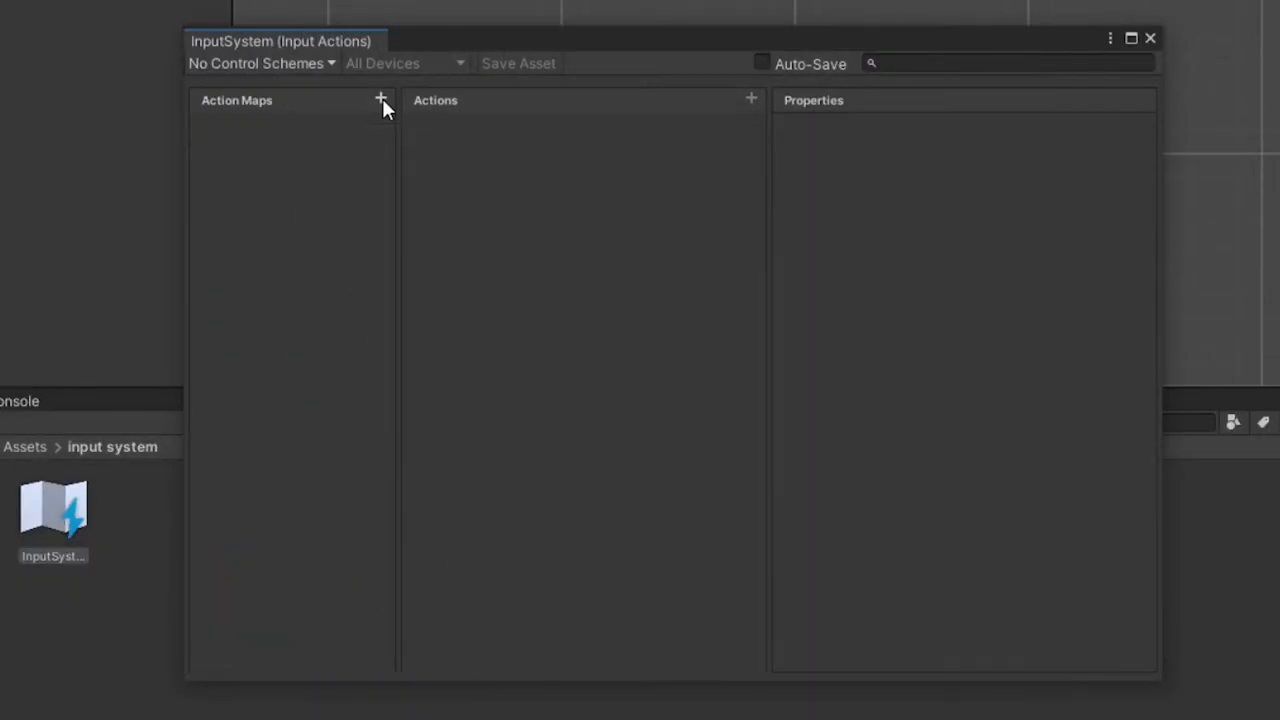
Add an action map PlayerOnGround and rename its first action to Move
left_click(380, 100)
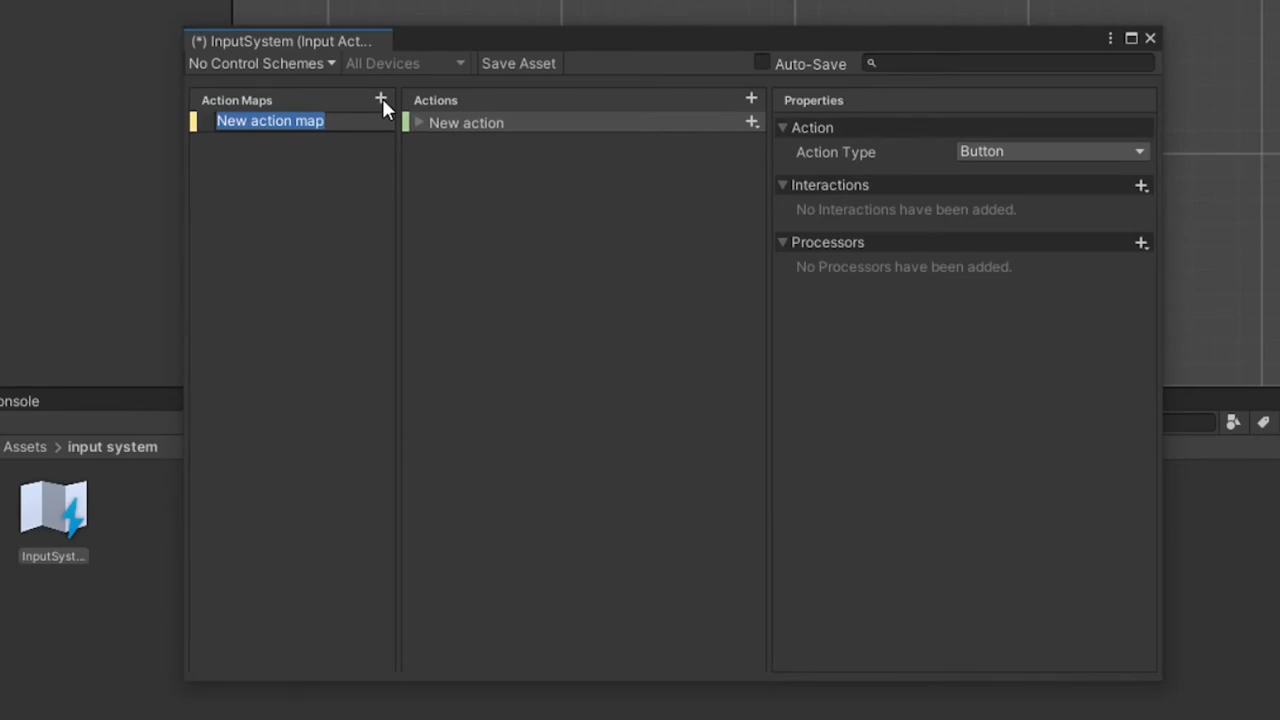
type("PlayerOn")
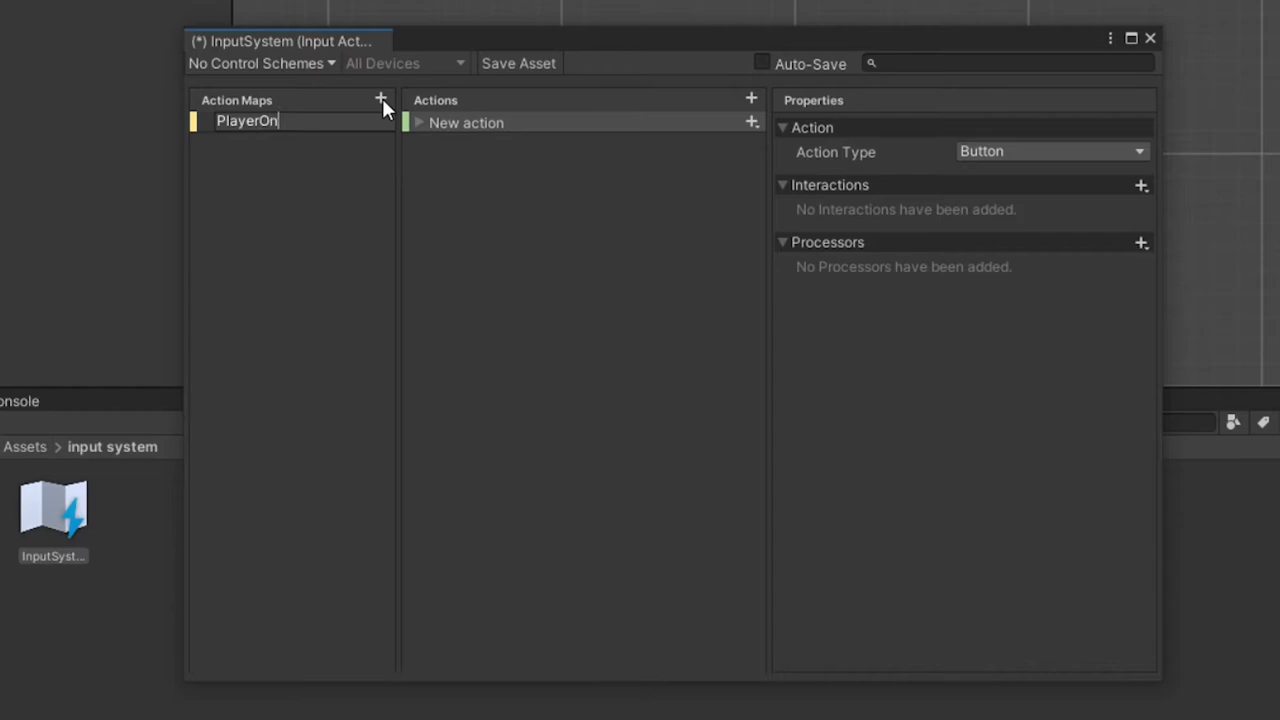
type("Ground")
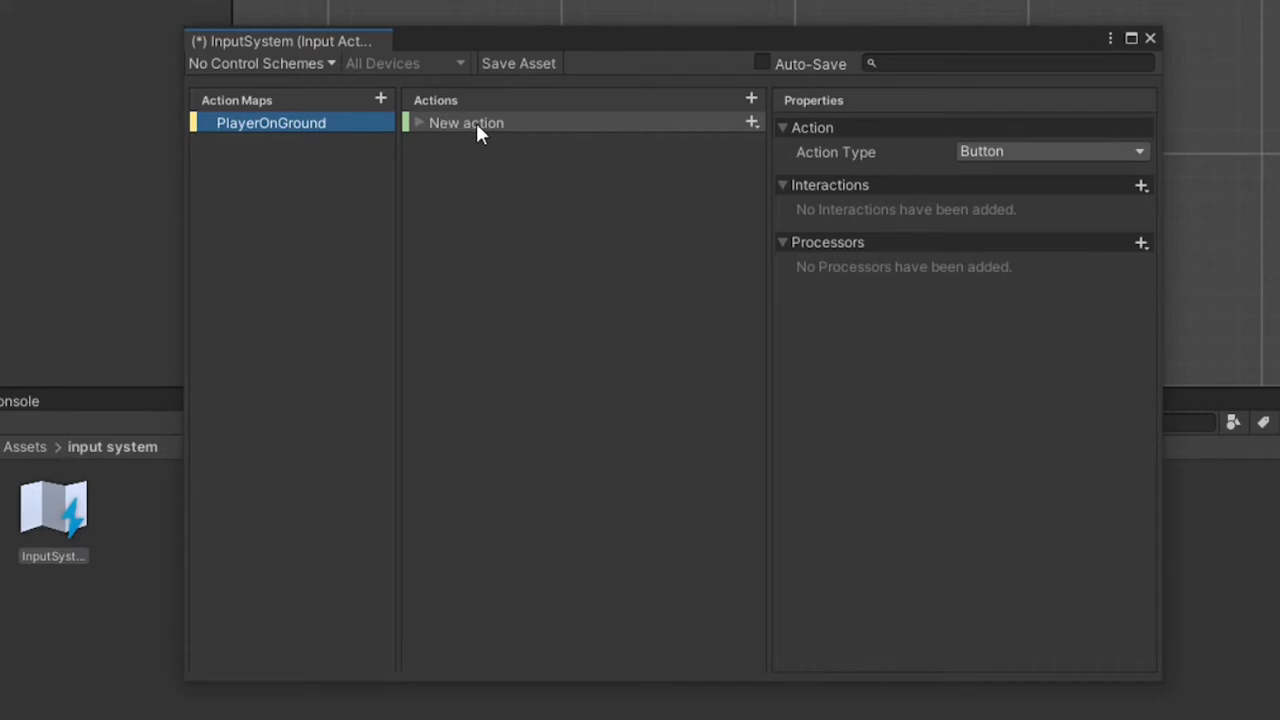
double_click(464, 122)
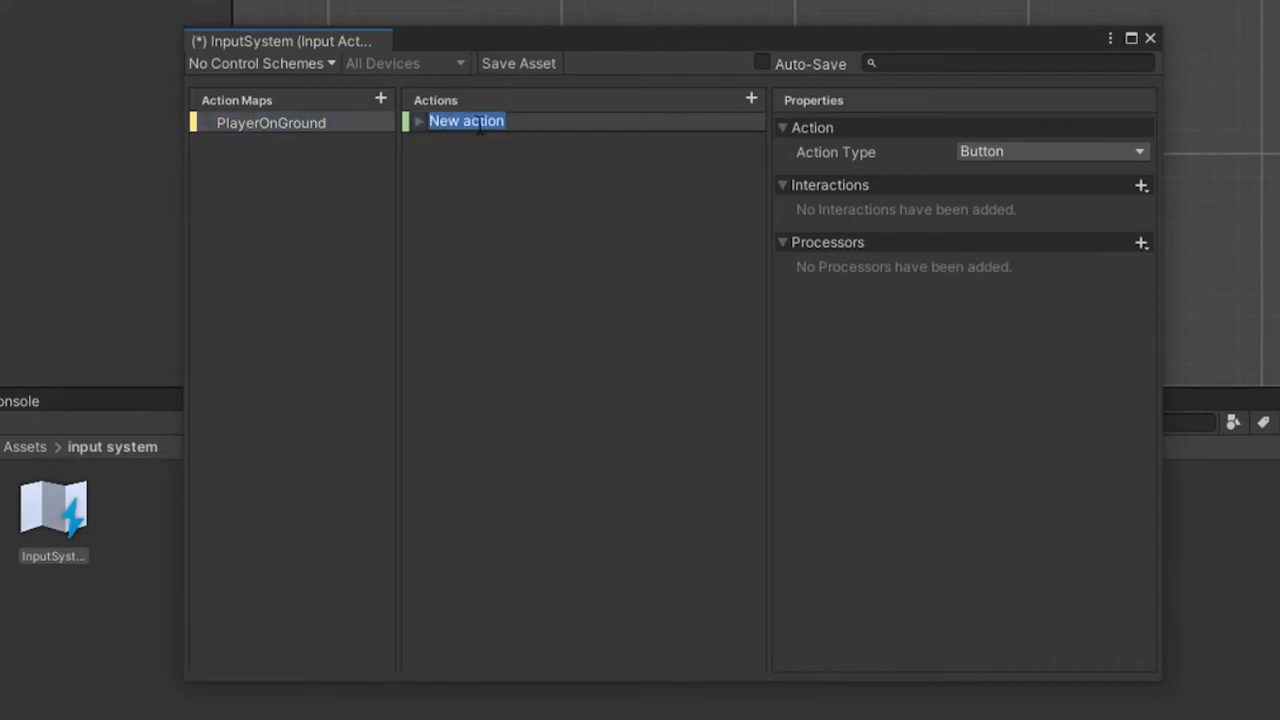
type("M")
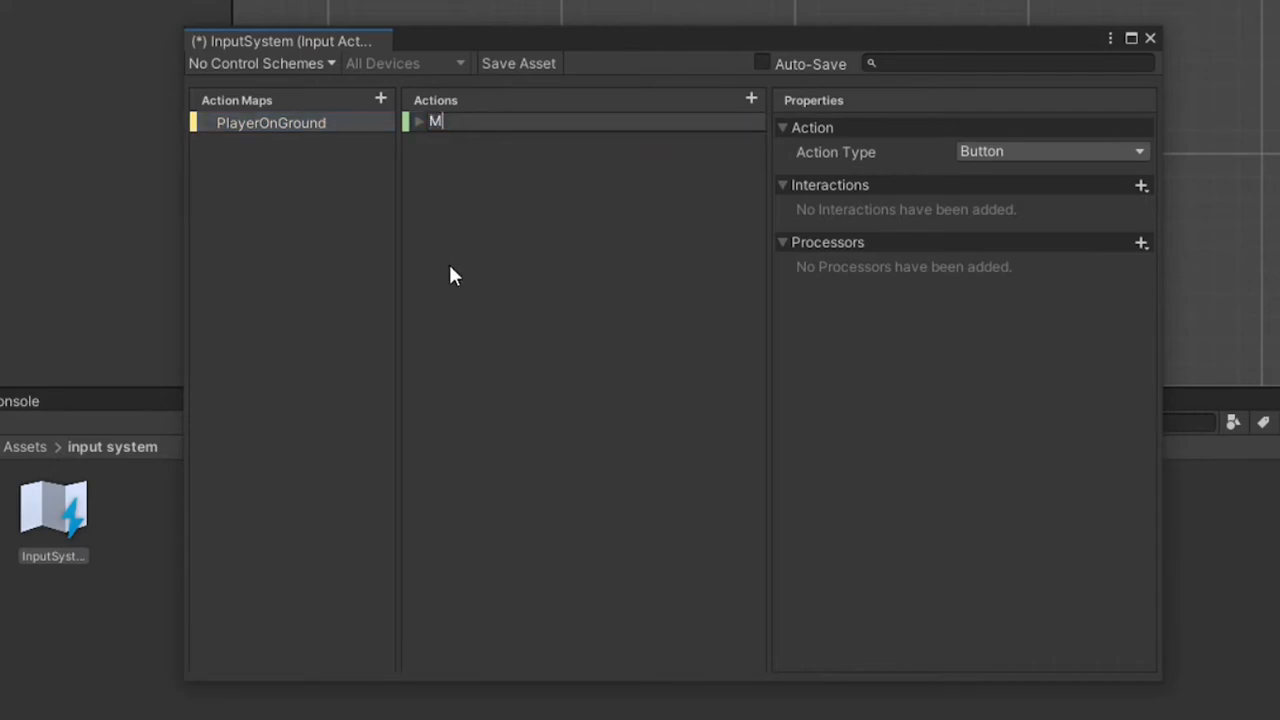
type("ove")
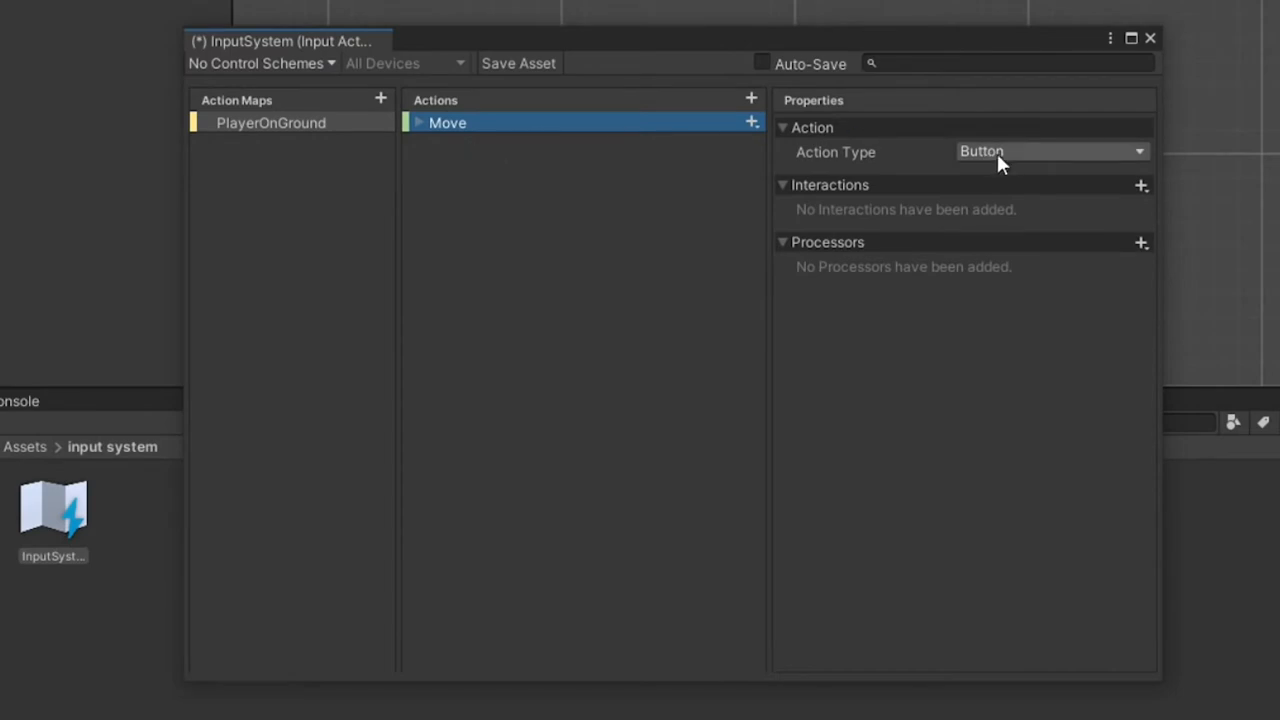
Set Move to Action Type Value with Control Type Stick and expand its binding
left_click(1050, 152)
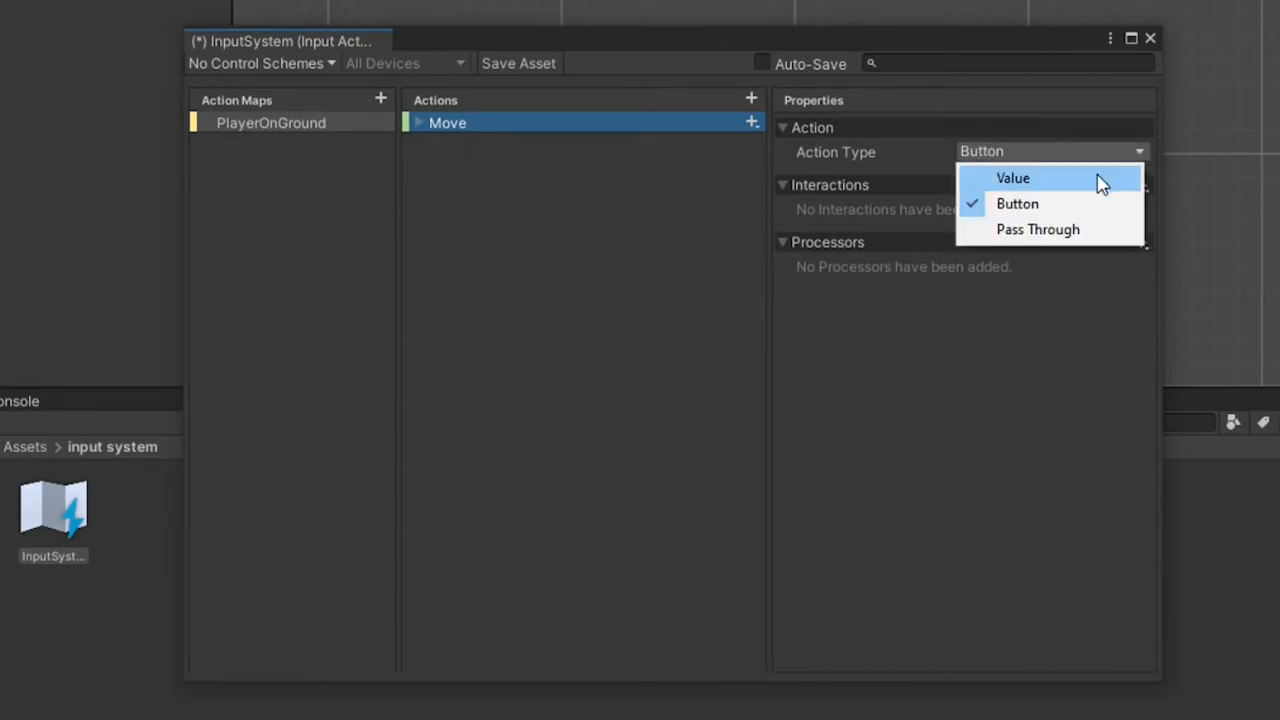
mouse_move(1024, 200)
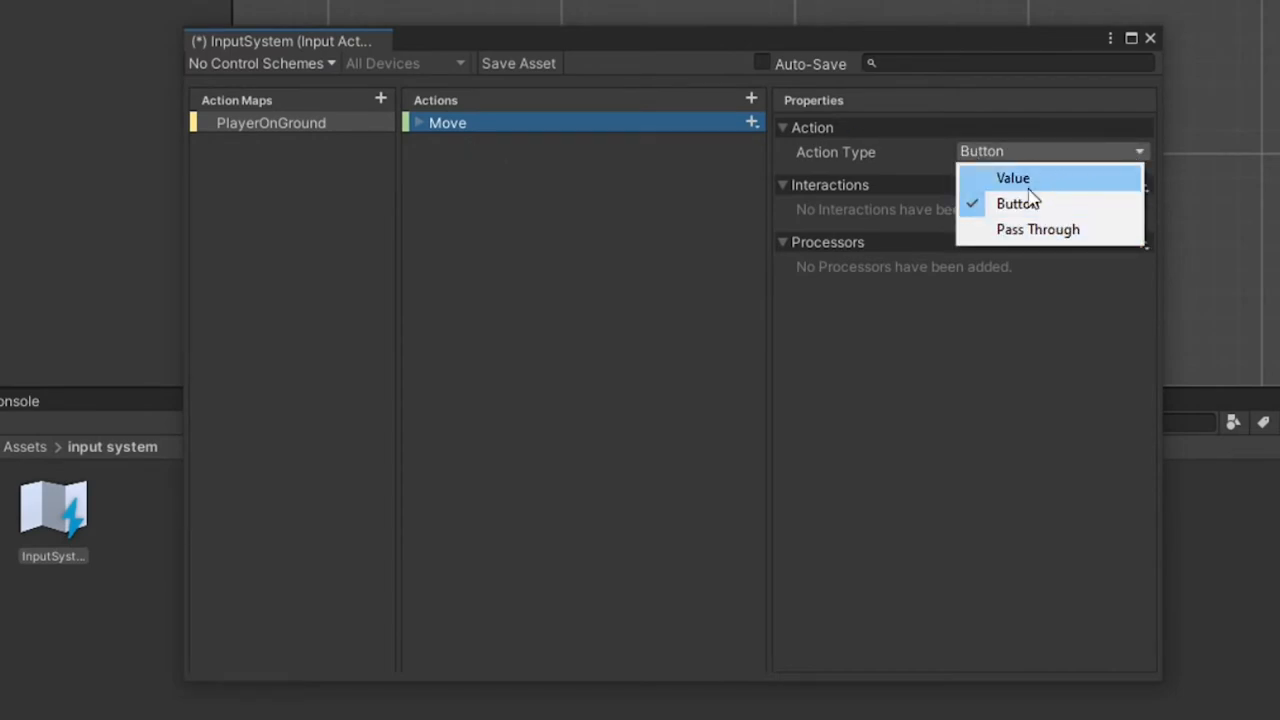
left_click(1012, 178)
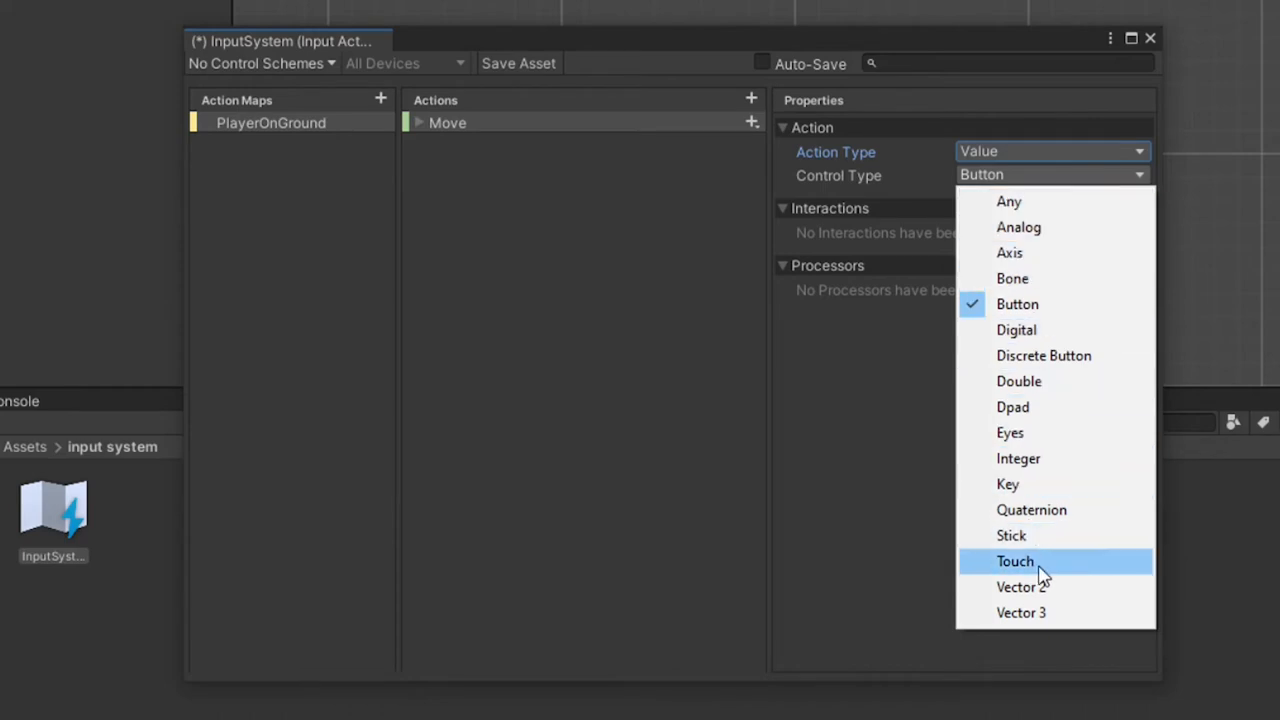
left_click(1012, 536)
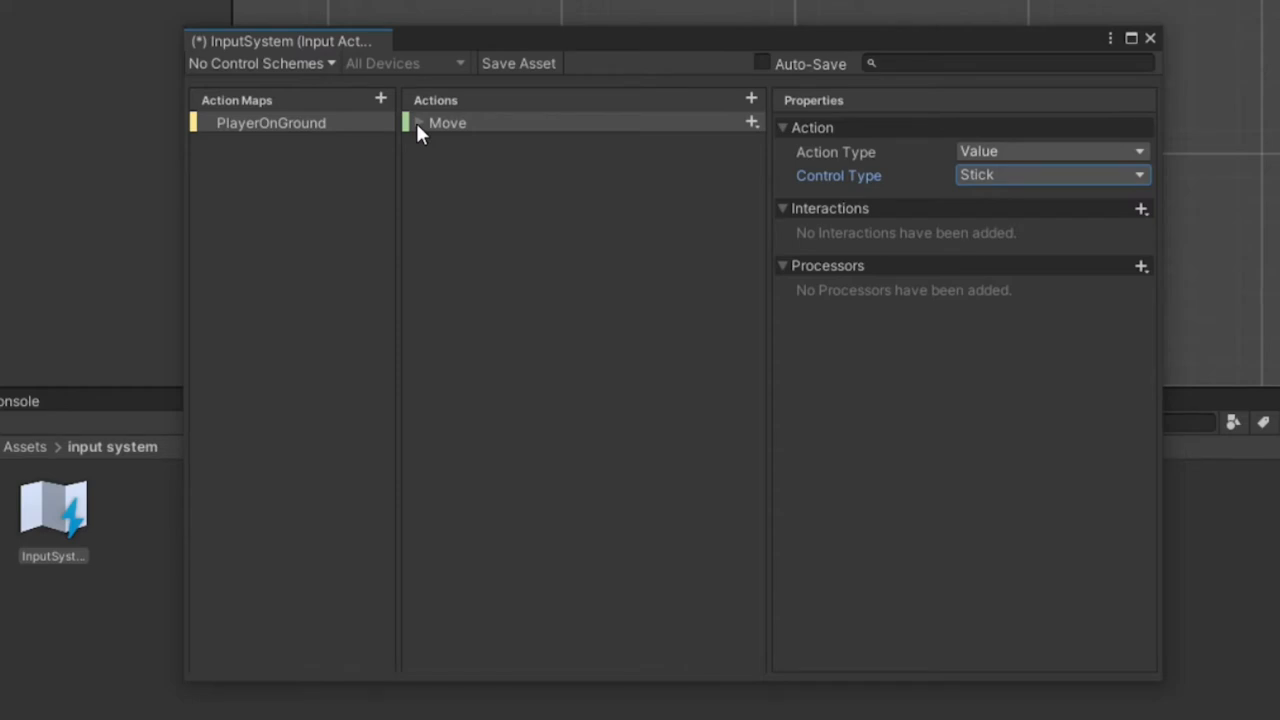
left_click(418, 122)
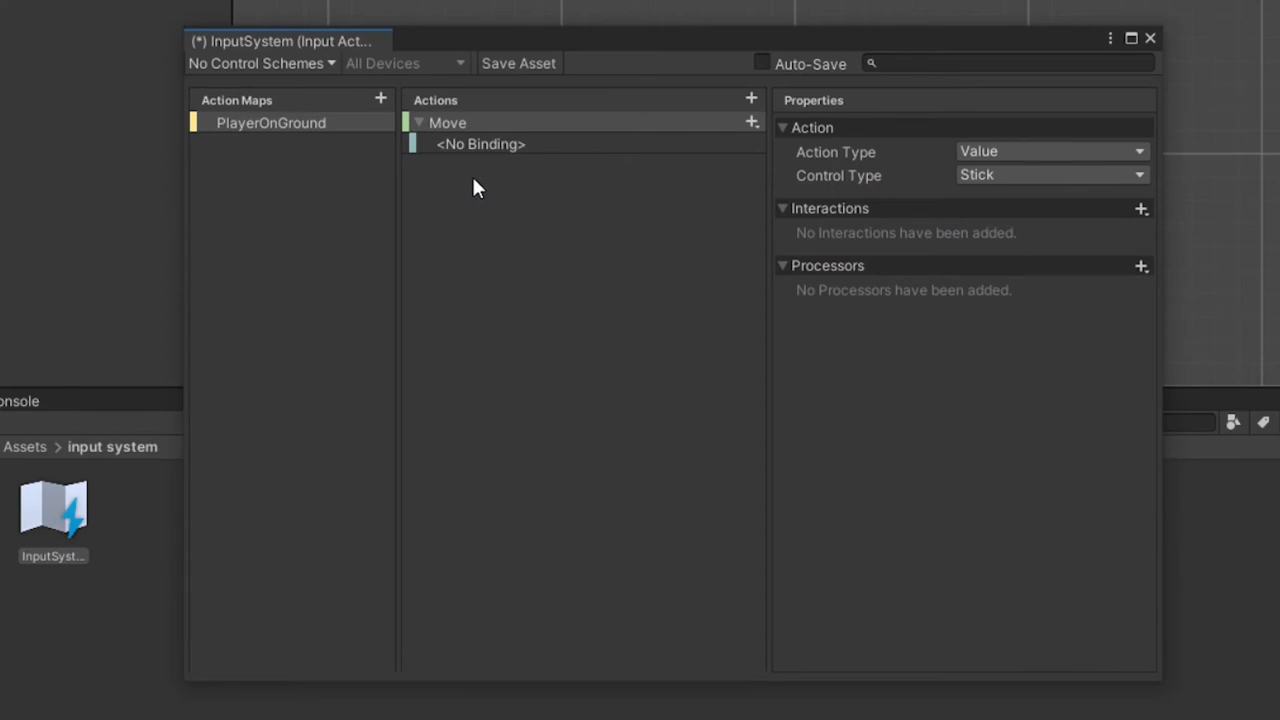
Bind Move's empty binding to Left Stick [Gamepad] via the Listen path picker
left_click(480, 144)
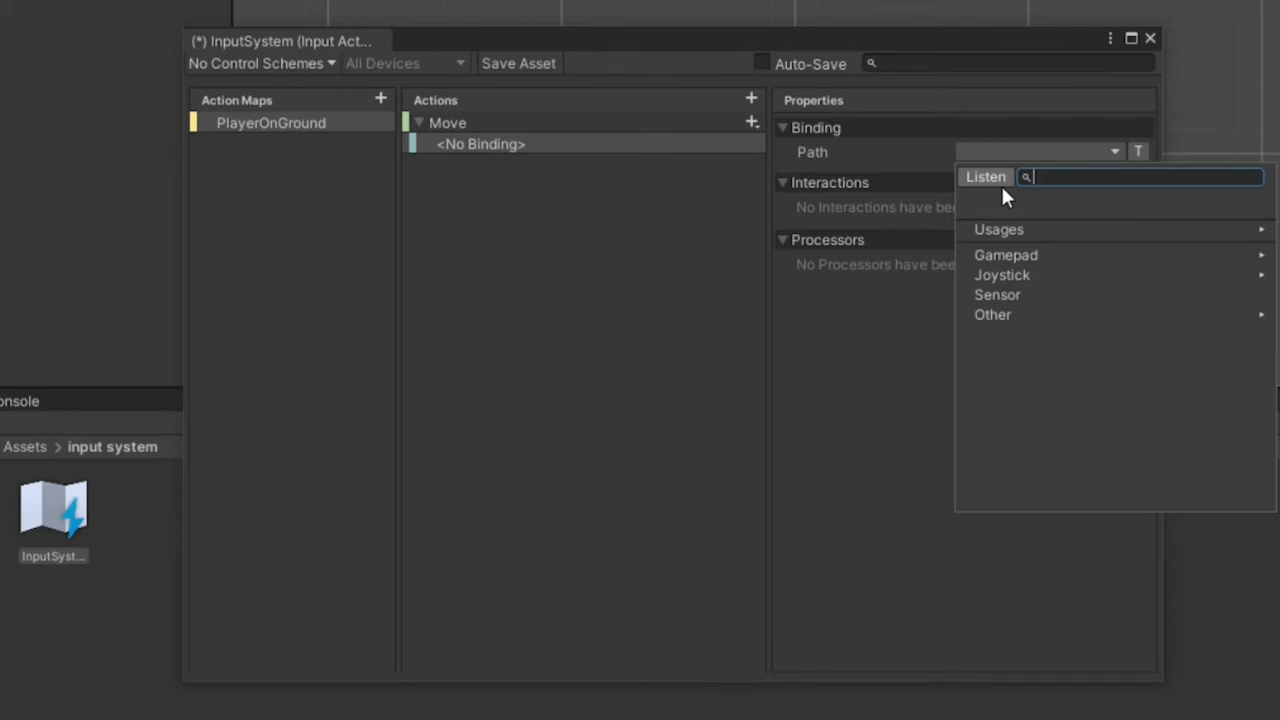
left_click(1138, 152)
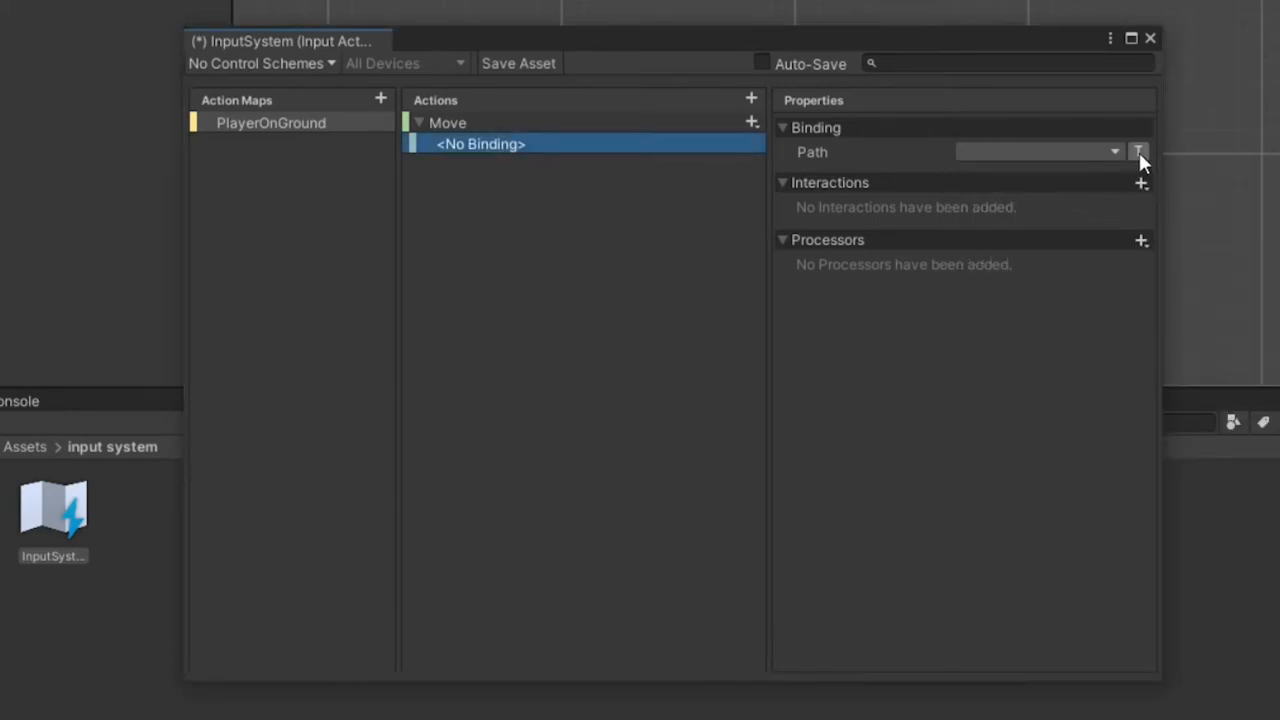
mouse_move(1104, 144)
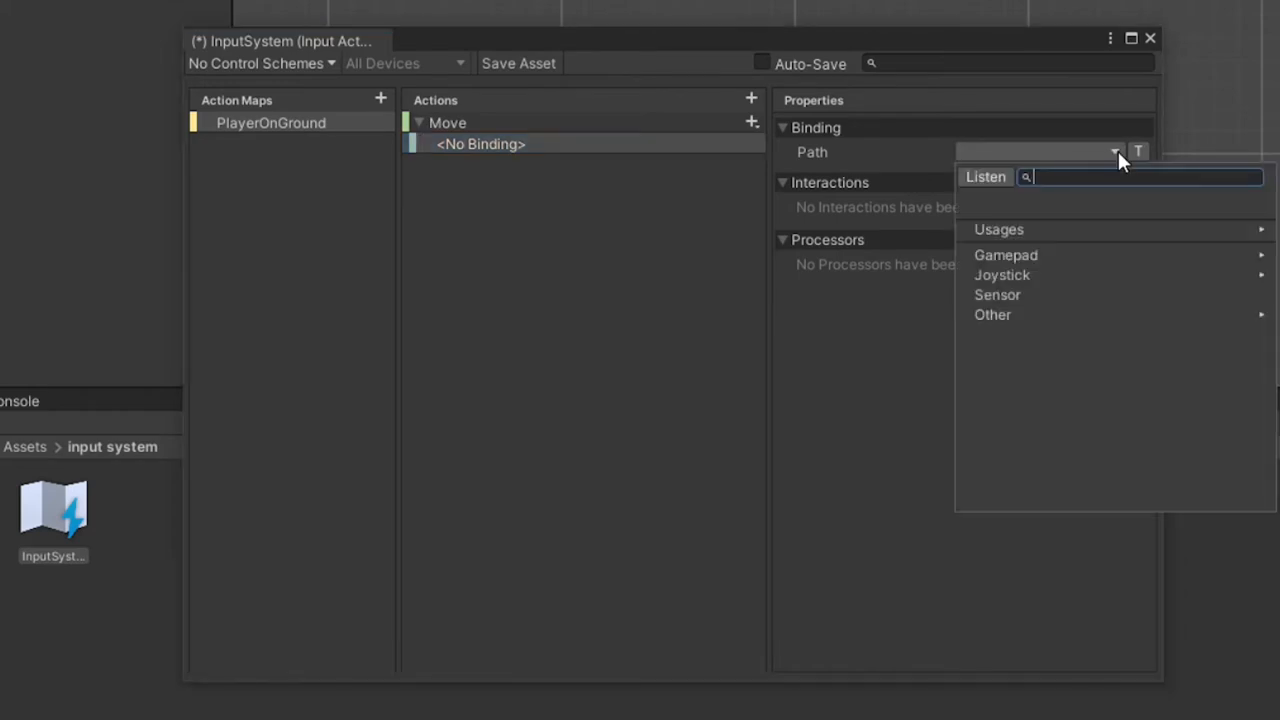
left_click(984, 176)
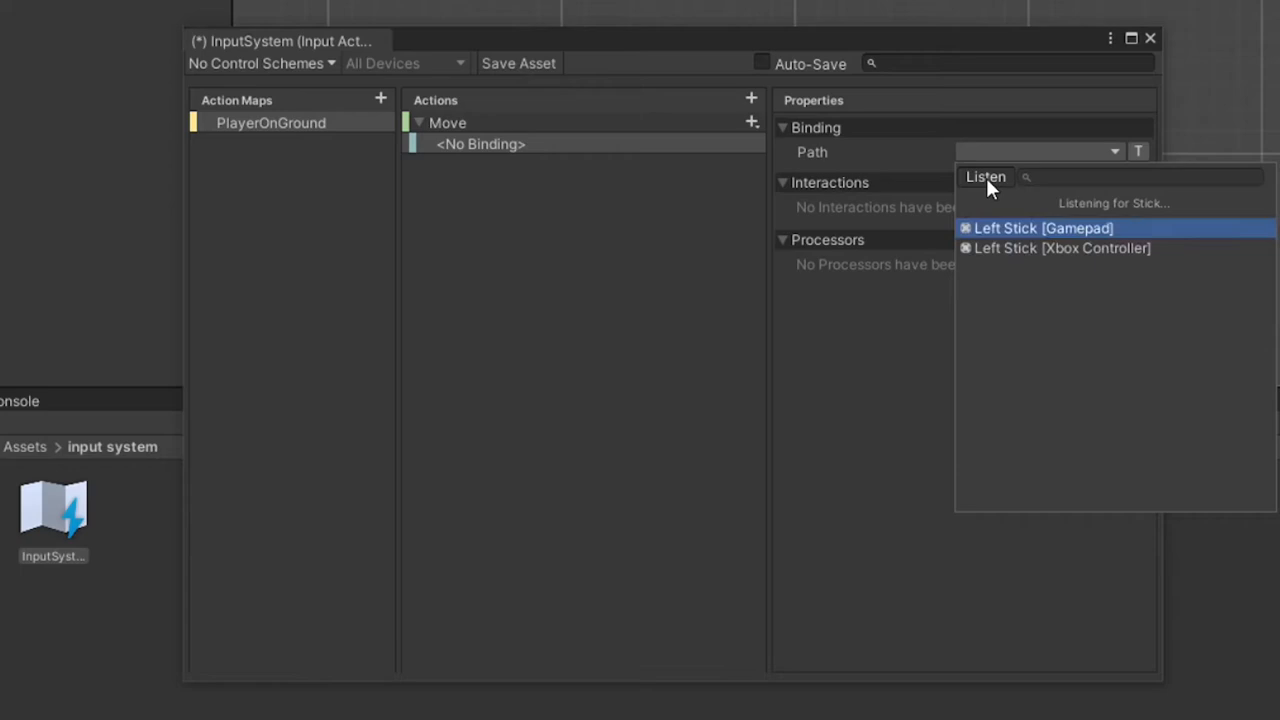
mouse_move(1062, 248)
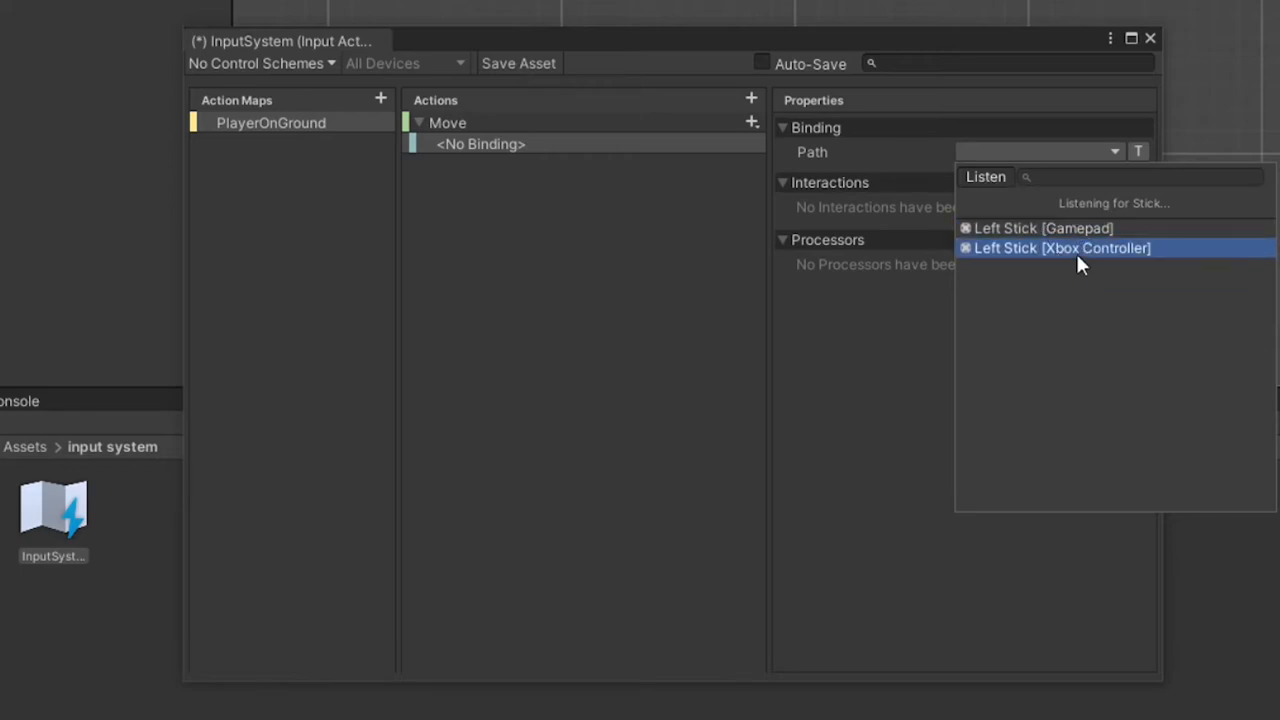
mouse_move(1070, 228)
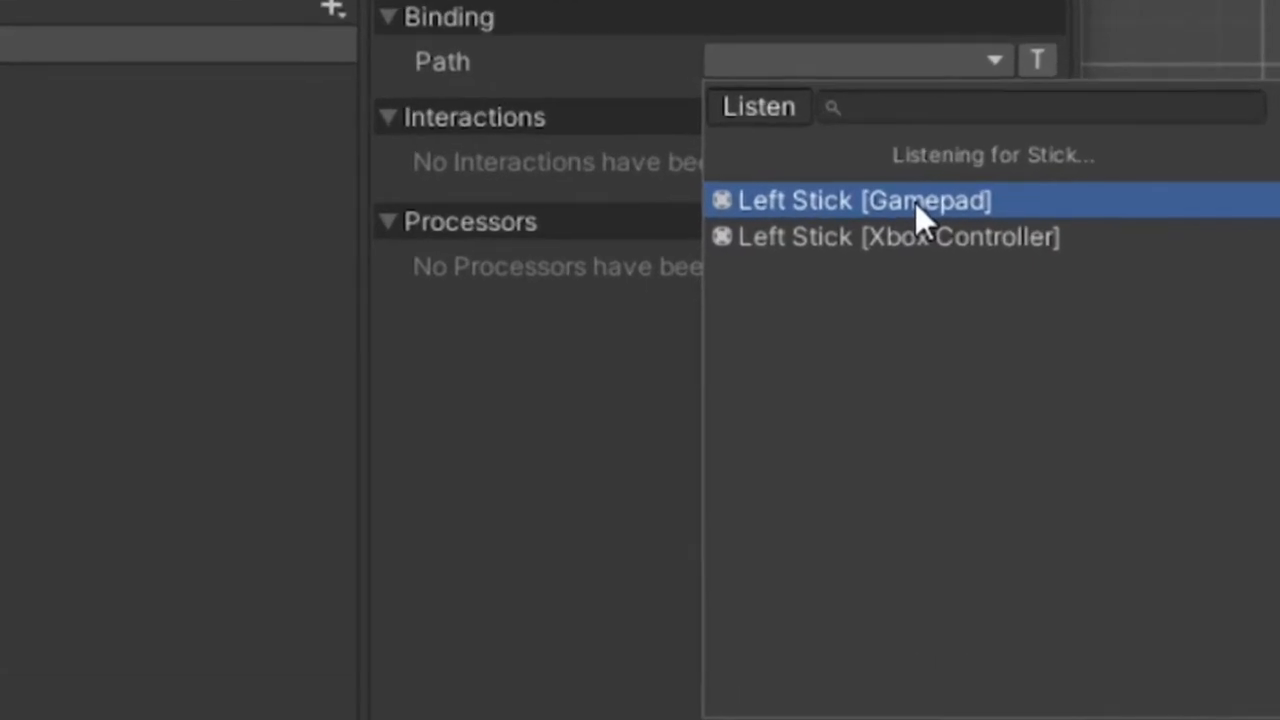
left_click(862, 200)
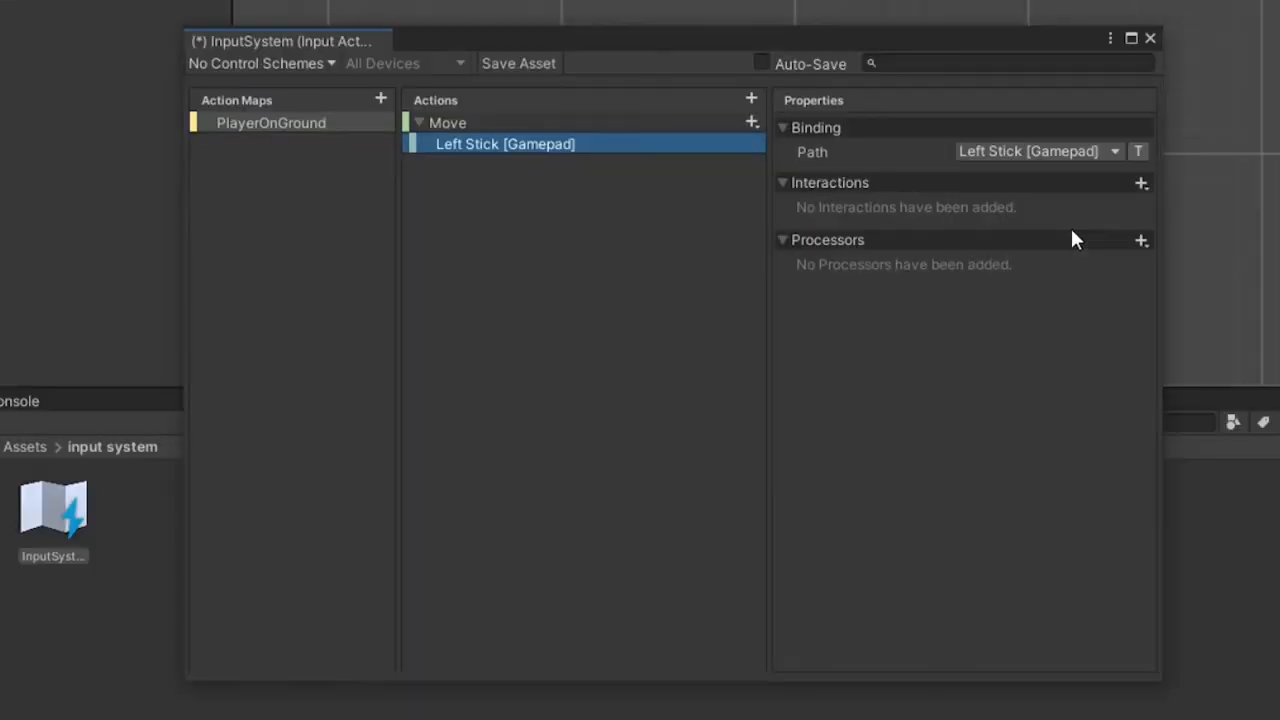
mouse_move(716, 332)
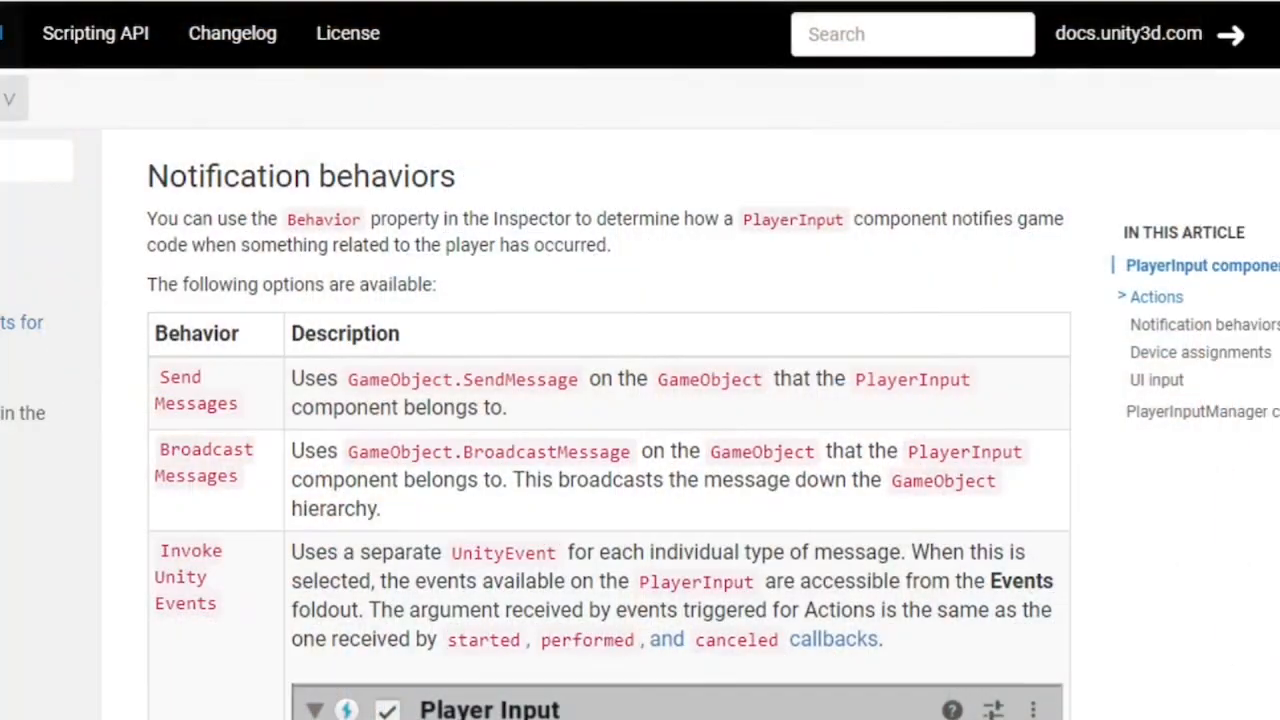
Scroll the PlayerInput docs page down to the Events callback example
scroll("down", 3)
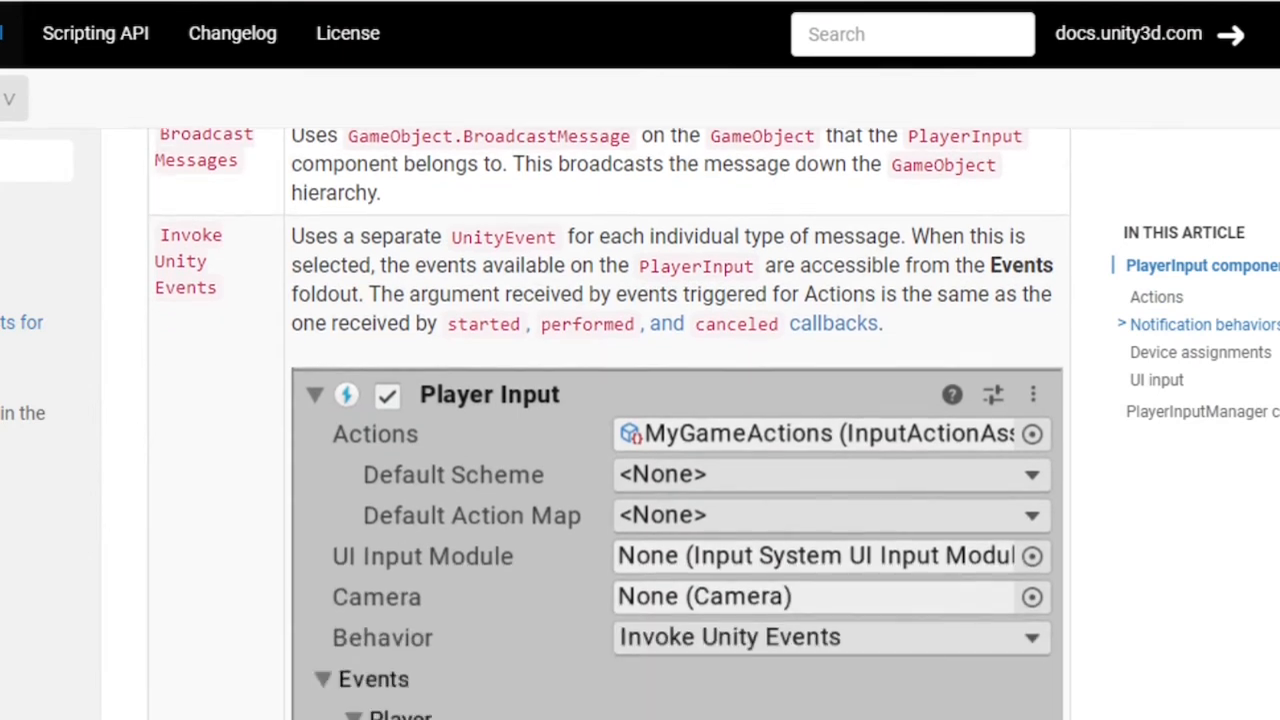
scroll("down", 3)
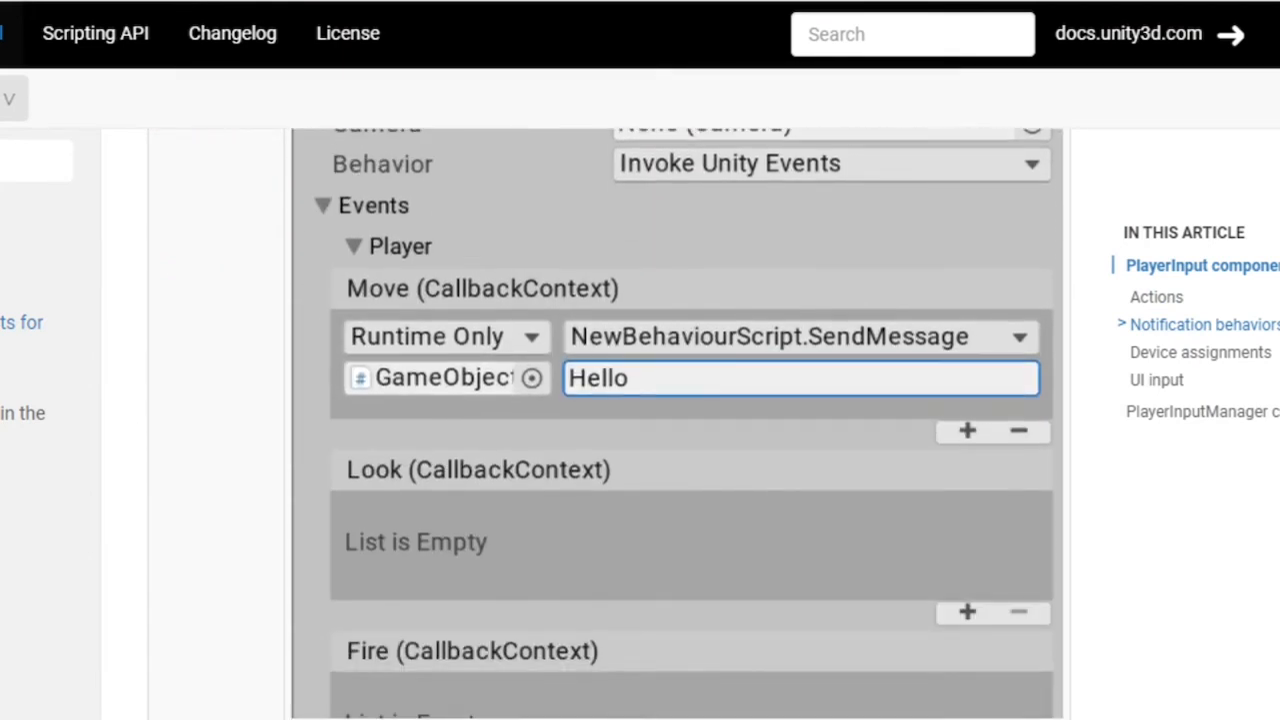
scroll("down", 3)
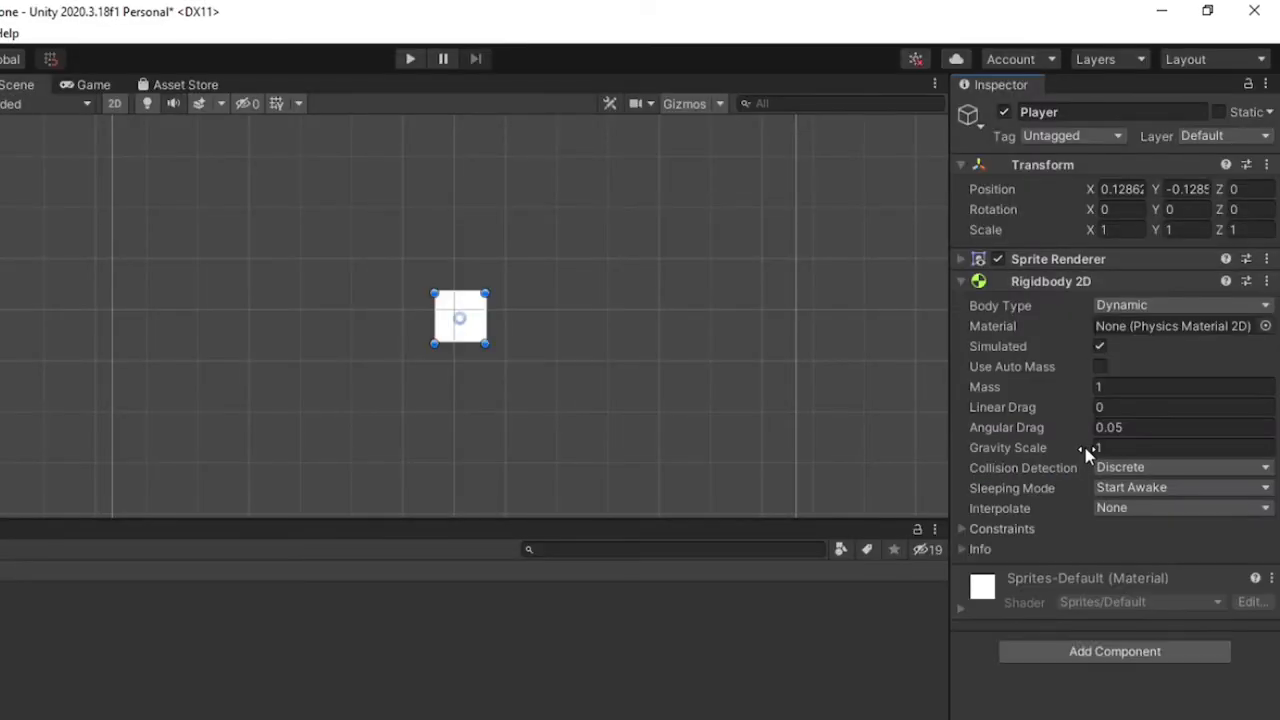
Freeze the Rigidbody 2D's Z rotation and add a Box Collider 2D to the Player
left_click(1180, 448)
type("0")
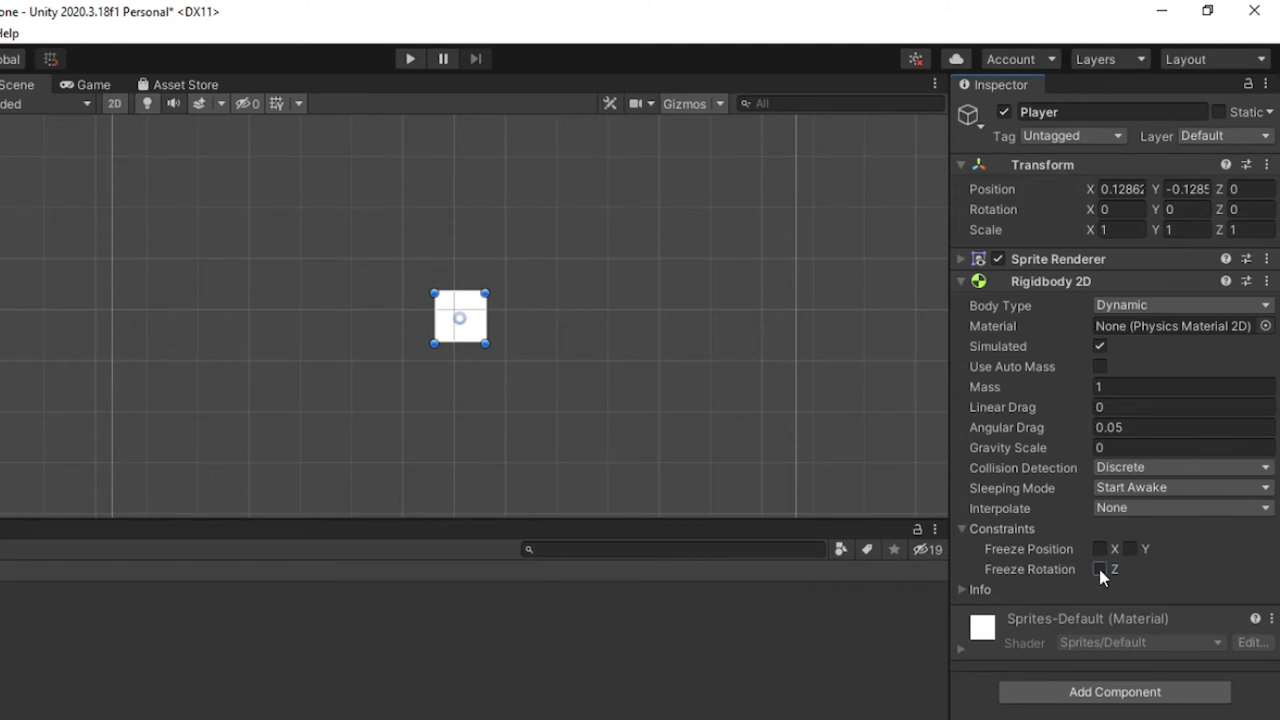
left_click(1100, 568)
type("bo")
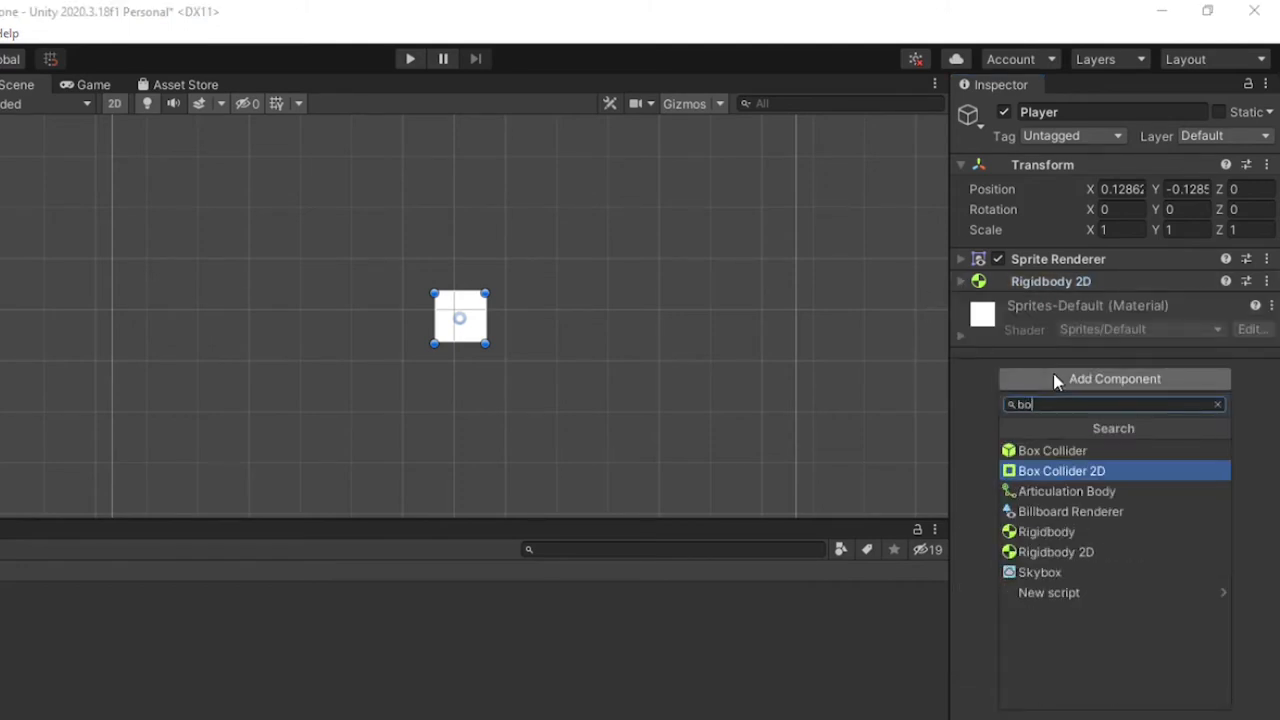
left_click(1060, 470)
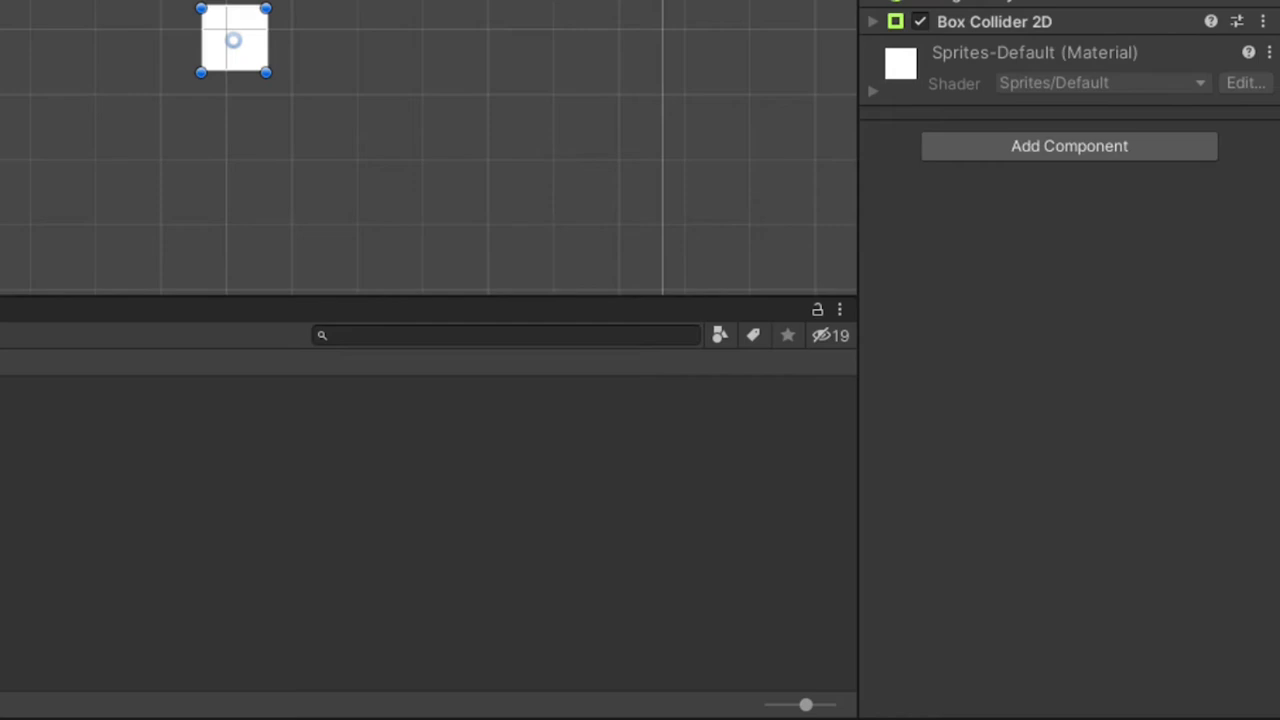
Add a Player Input component and assign the InputSystem asset as its Actions
left_click(1068, 146)
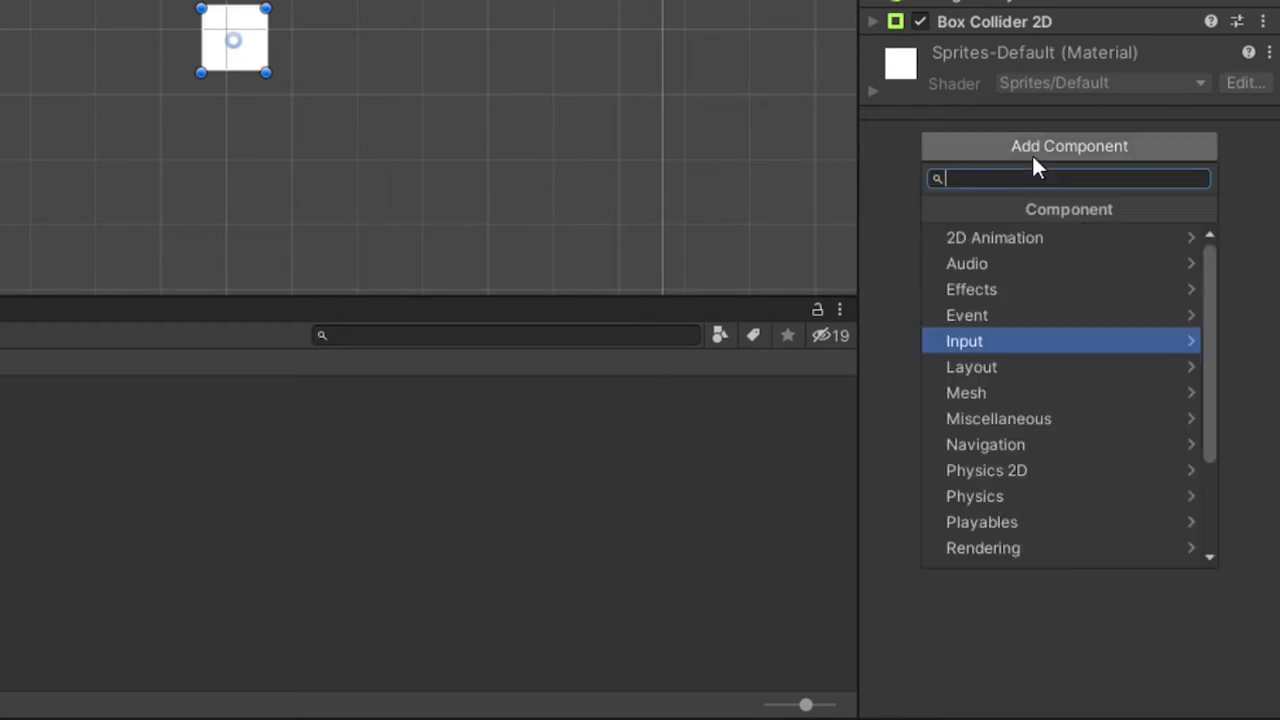
type("player")
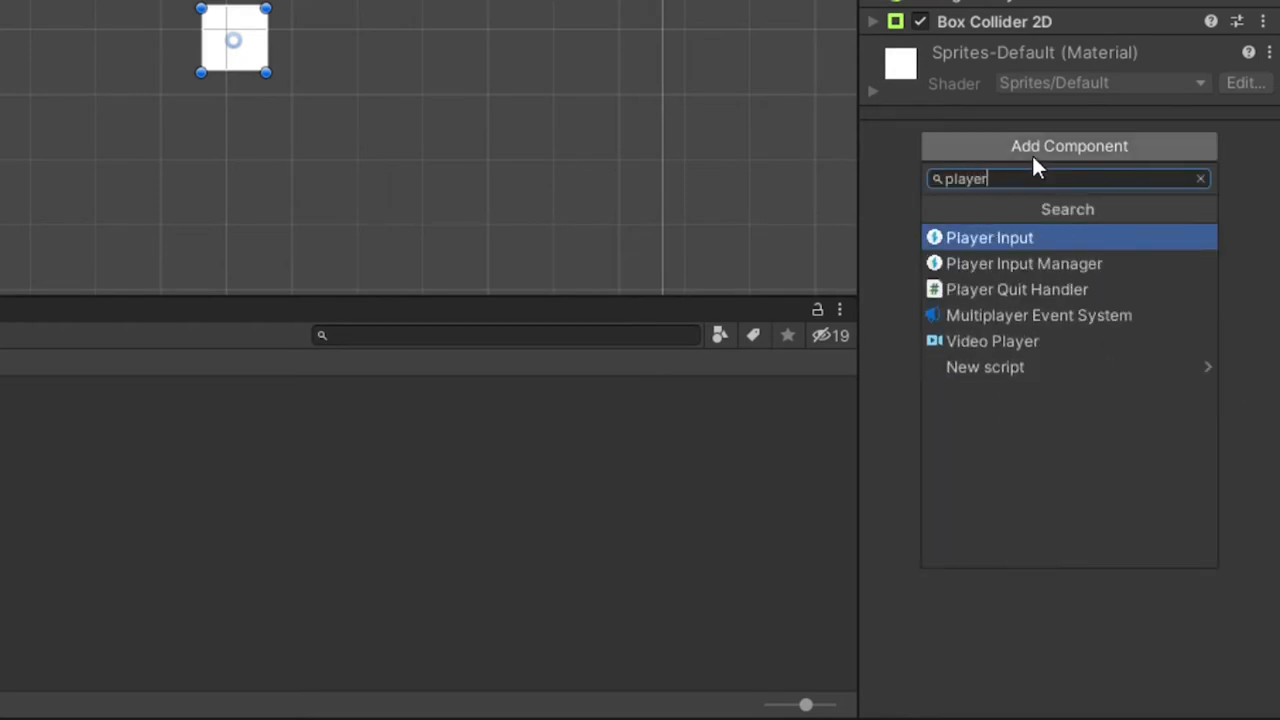
left_click(988, 236)
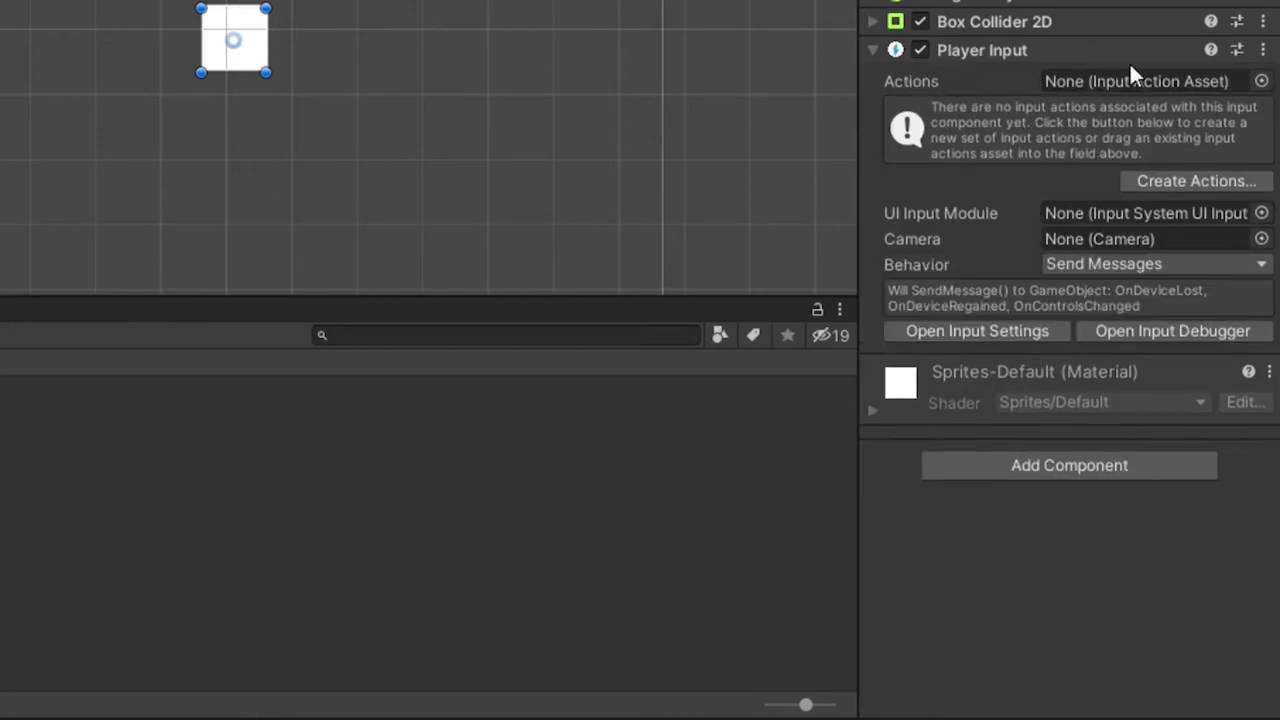
left_click(1260, 80)
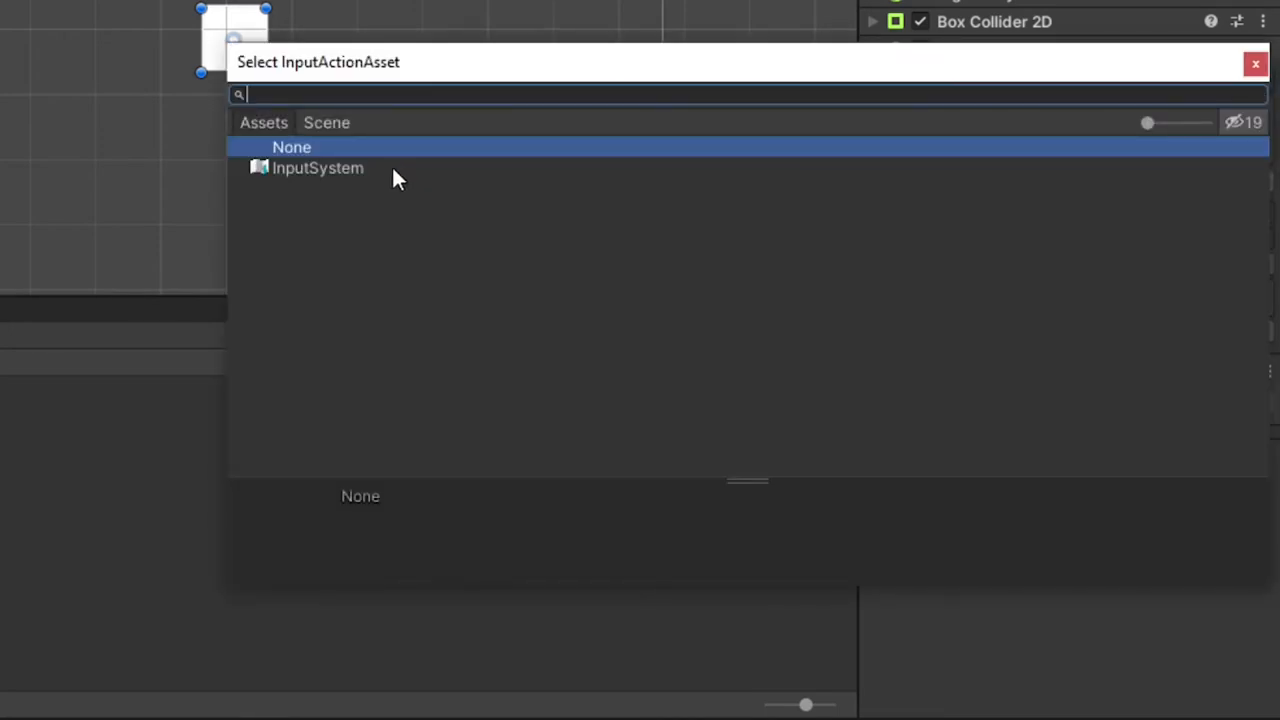
left_click(316, 168)
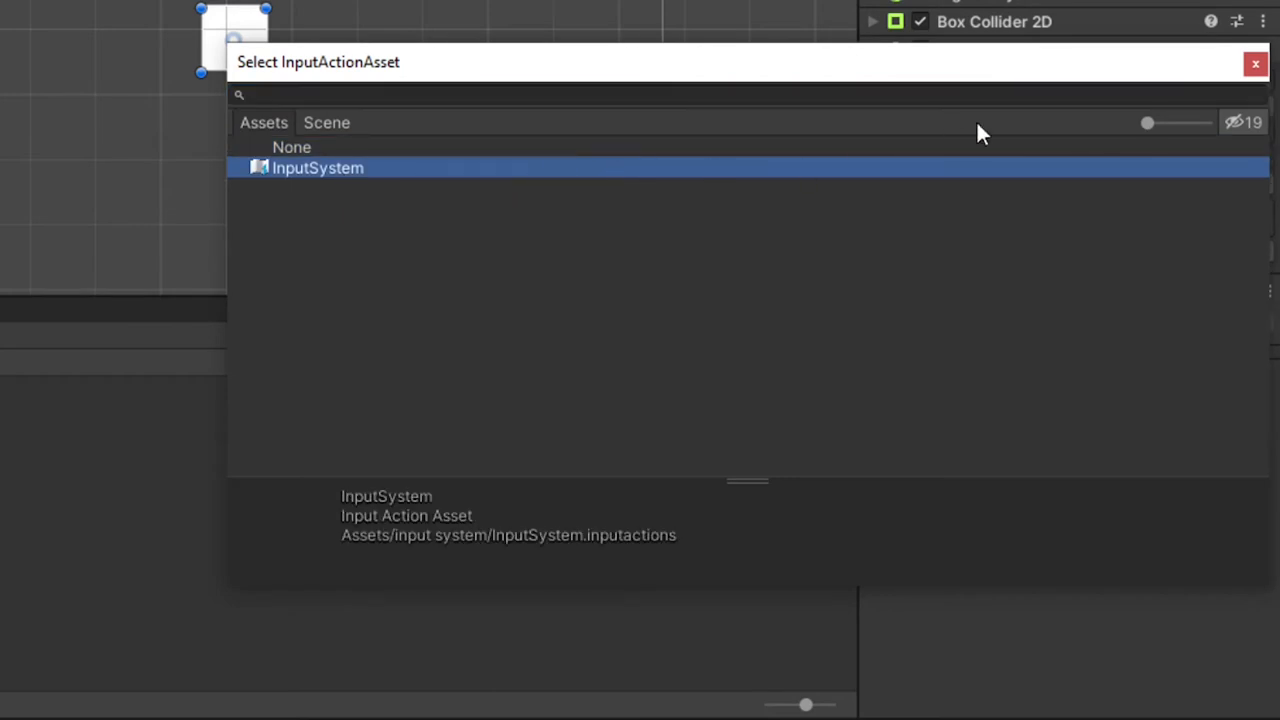
double_click(316, 168)
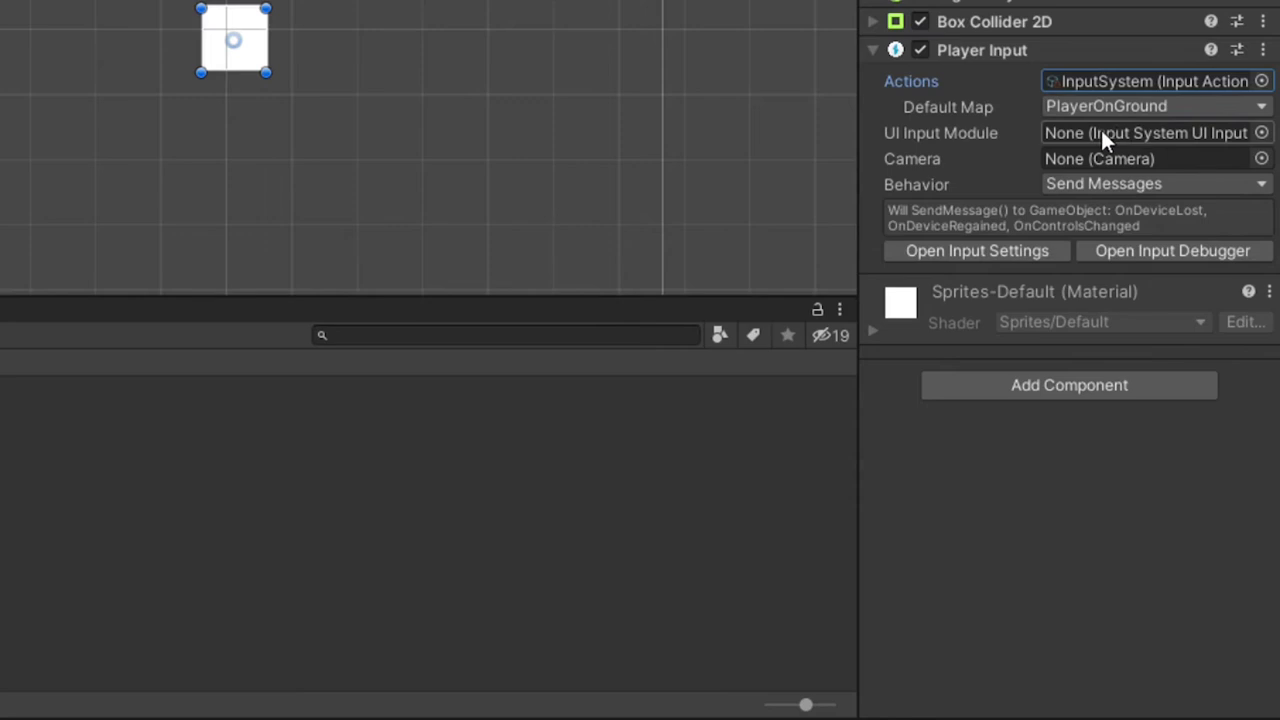
mouse_move(1100, 138)
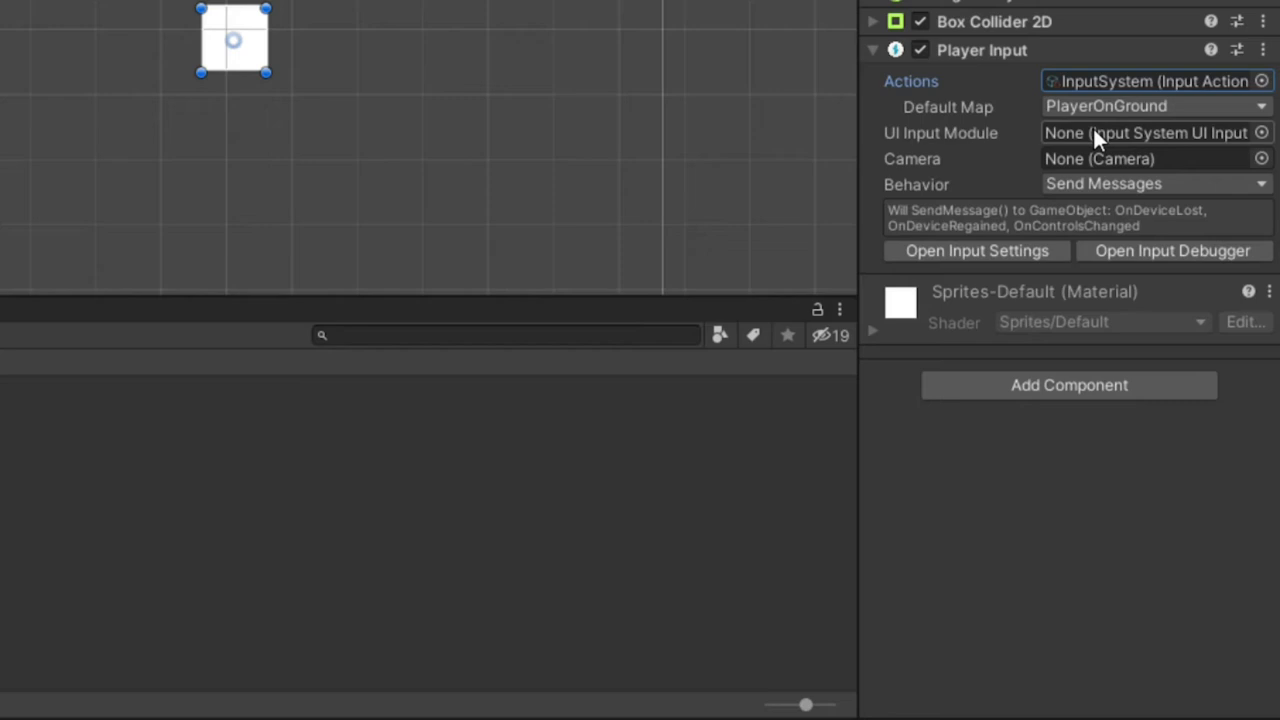
mouse_move(1160, 130)
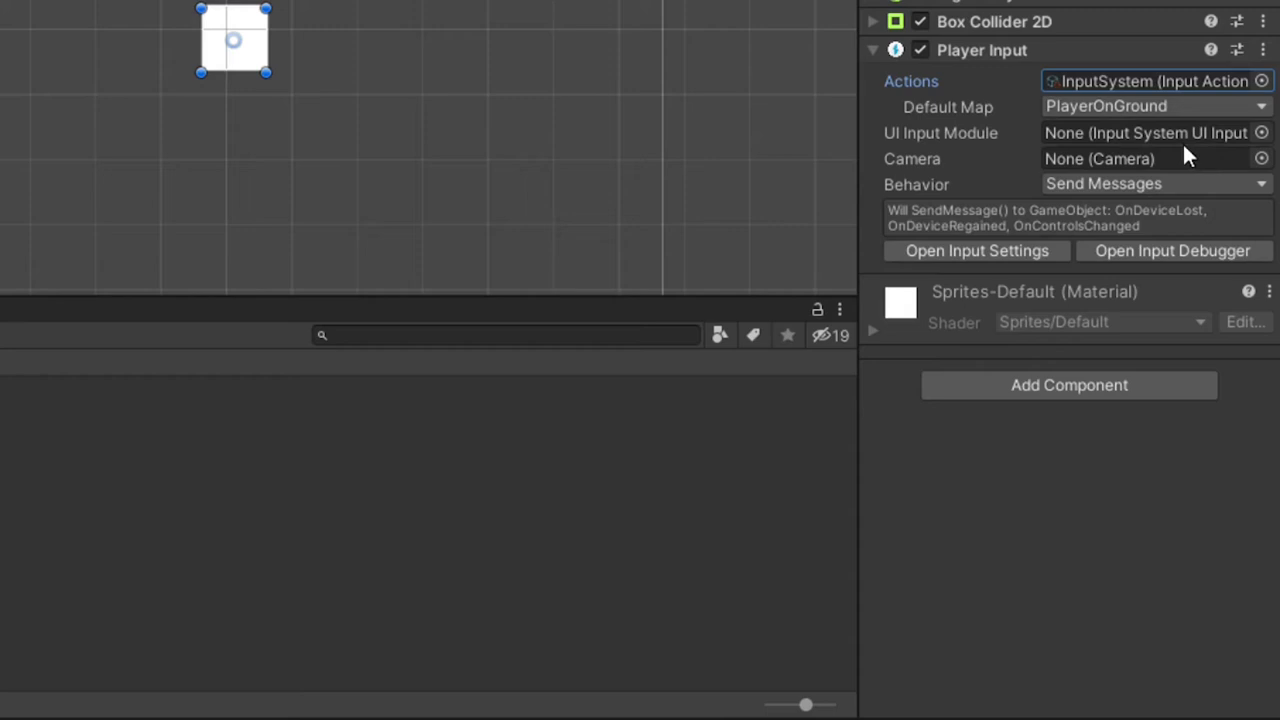
mouse_move(1124, 188)
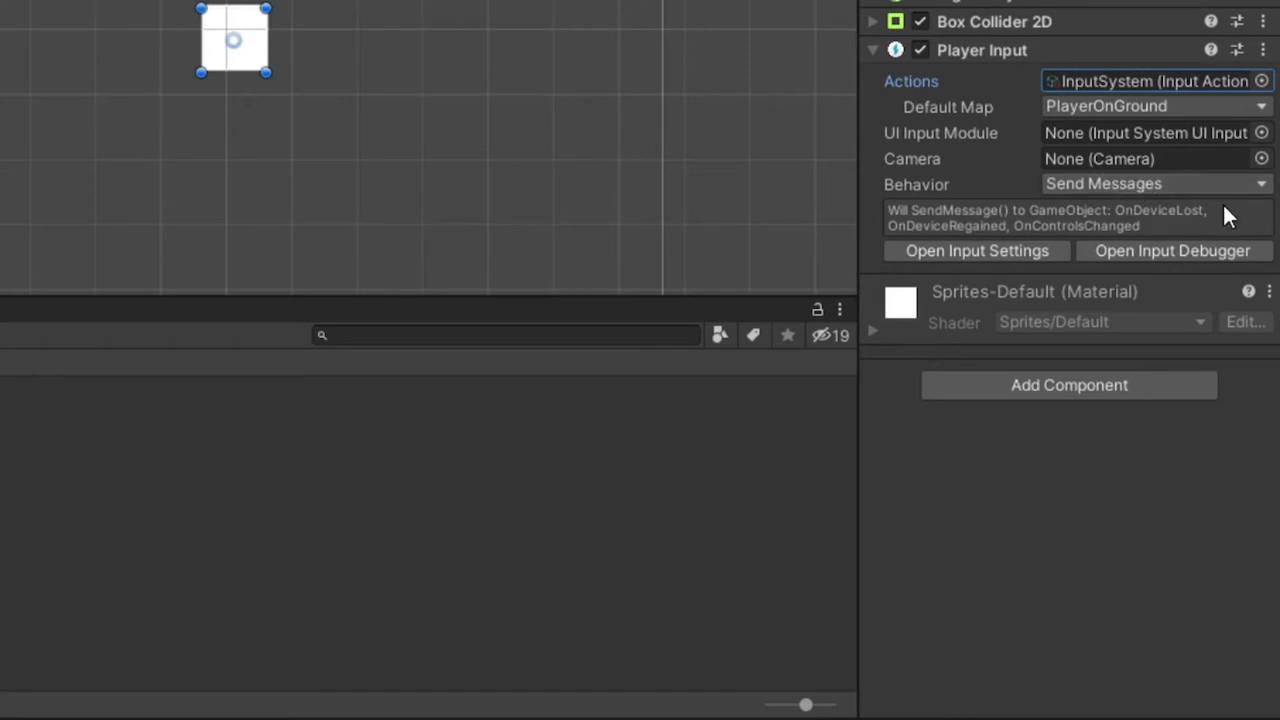
mouse_move(890, 224)
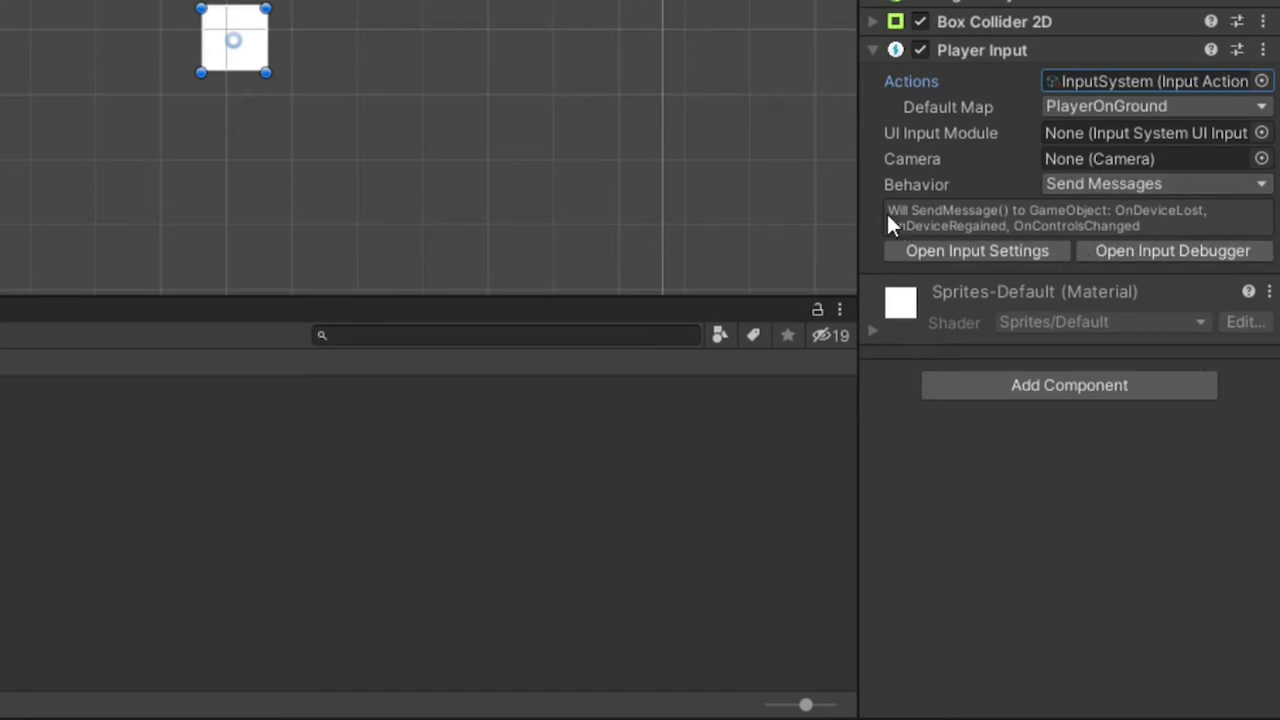
mouse_move(616, 248)
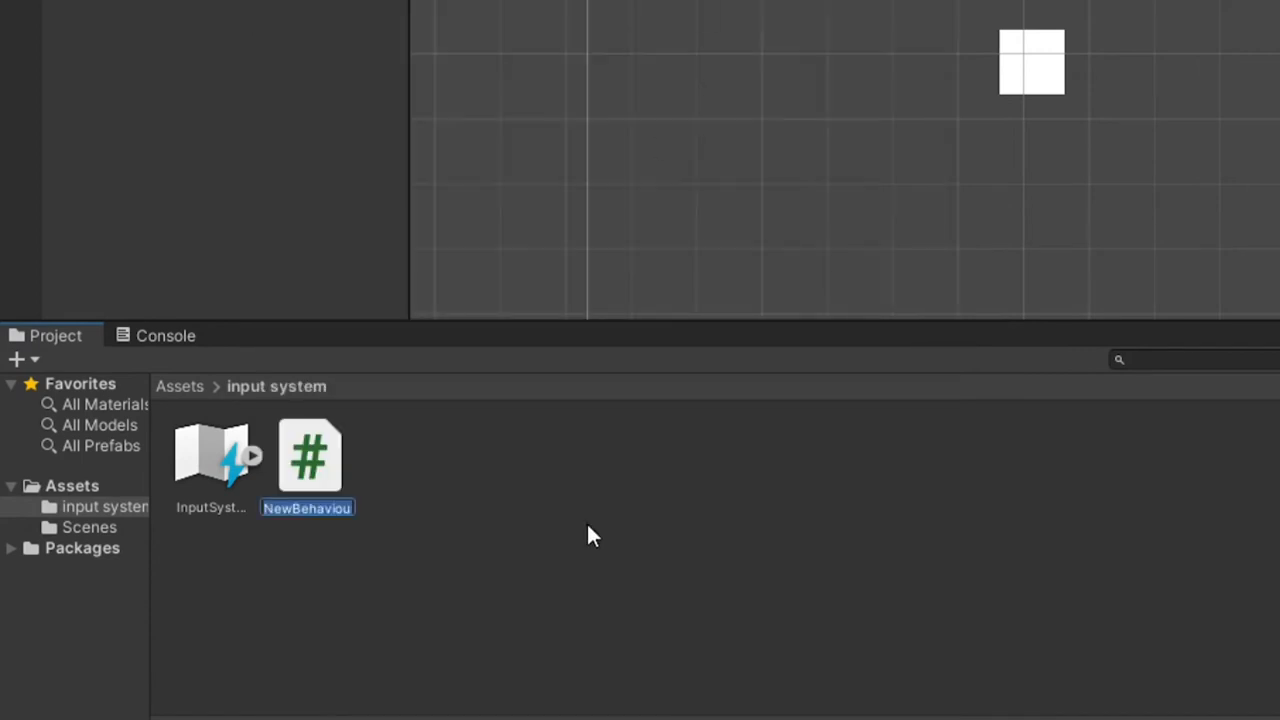
Name the new C# script PlayerControls and open it in Visual Studio
type("PlayerControls")
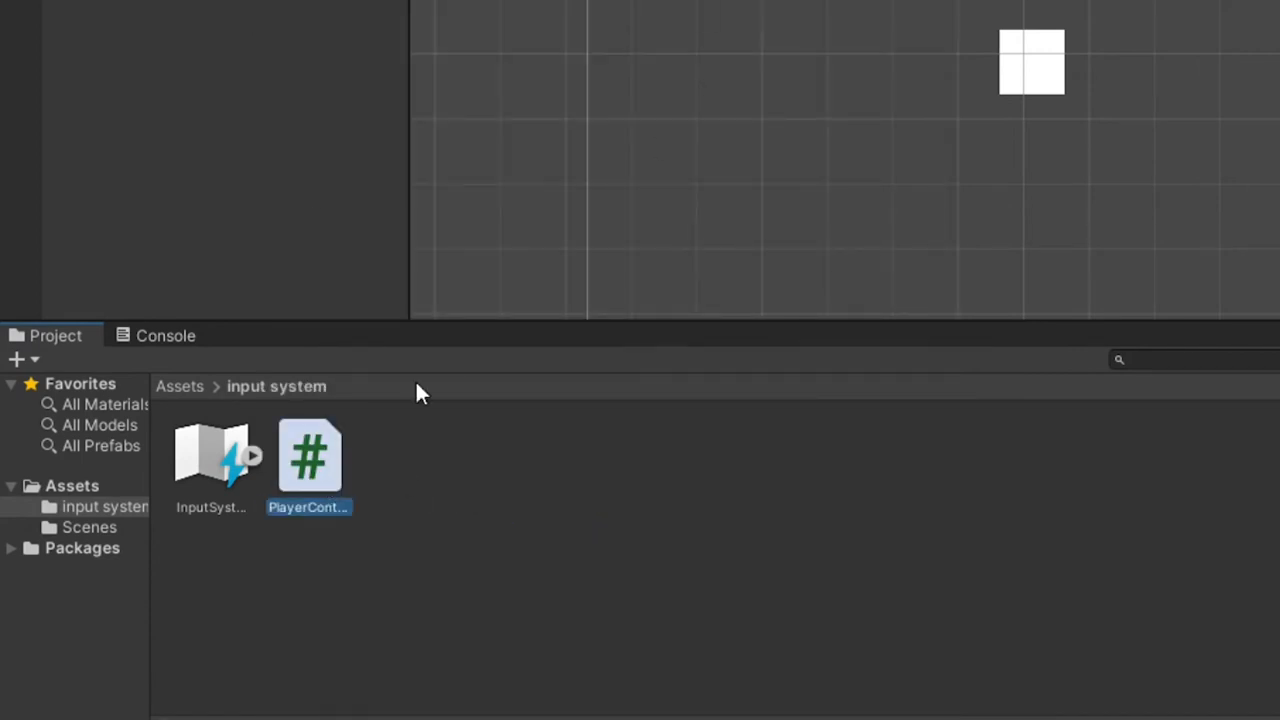
double_click(308, 456)
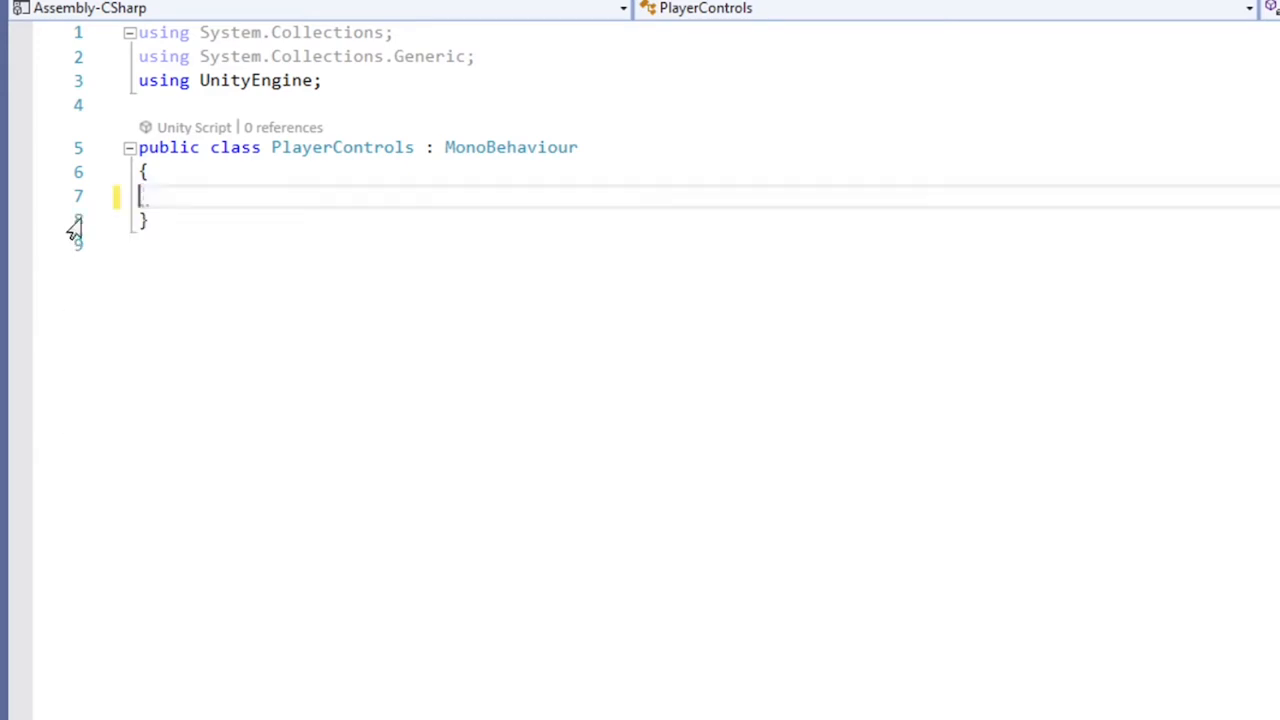
Import UnityEngine.InputSystem and declare serialized rb2D and speed fields plus Vector2 moveInputValue
type("using UnityEngine.")
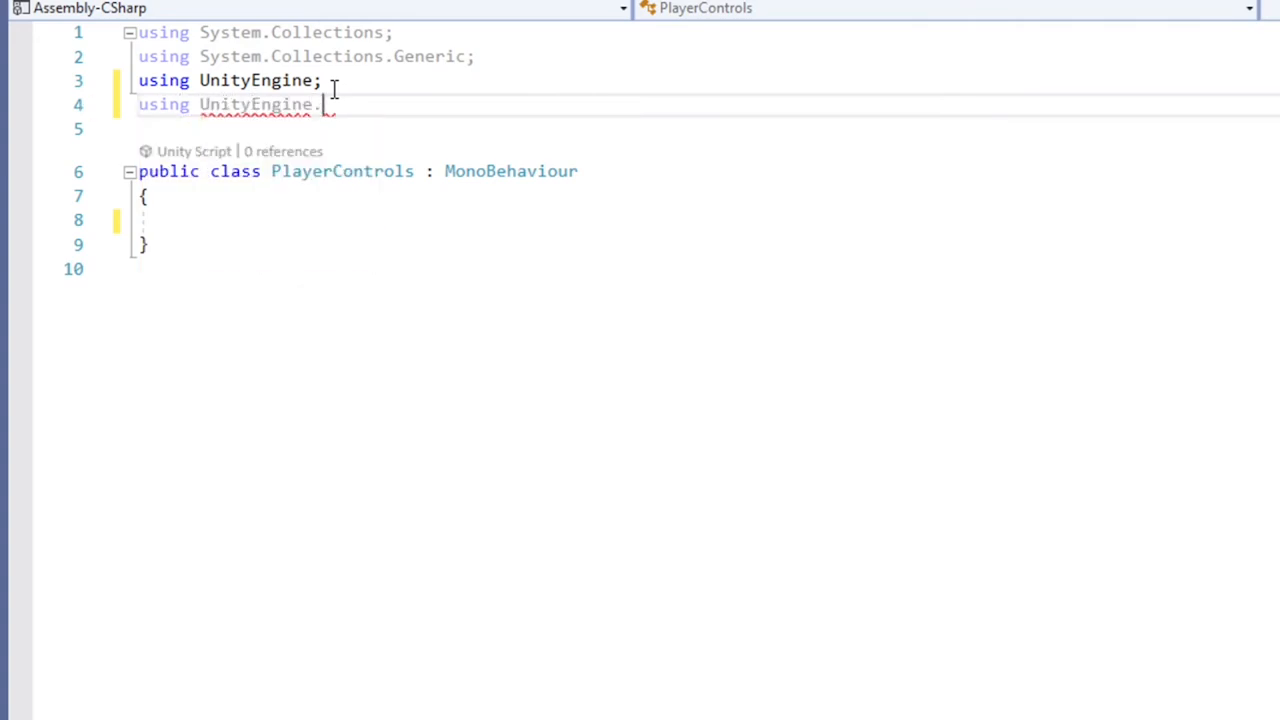
type("InputSystem;")
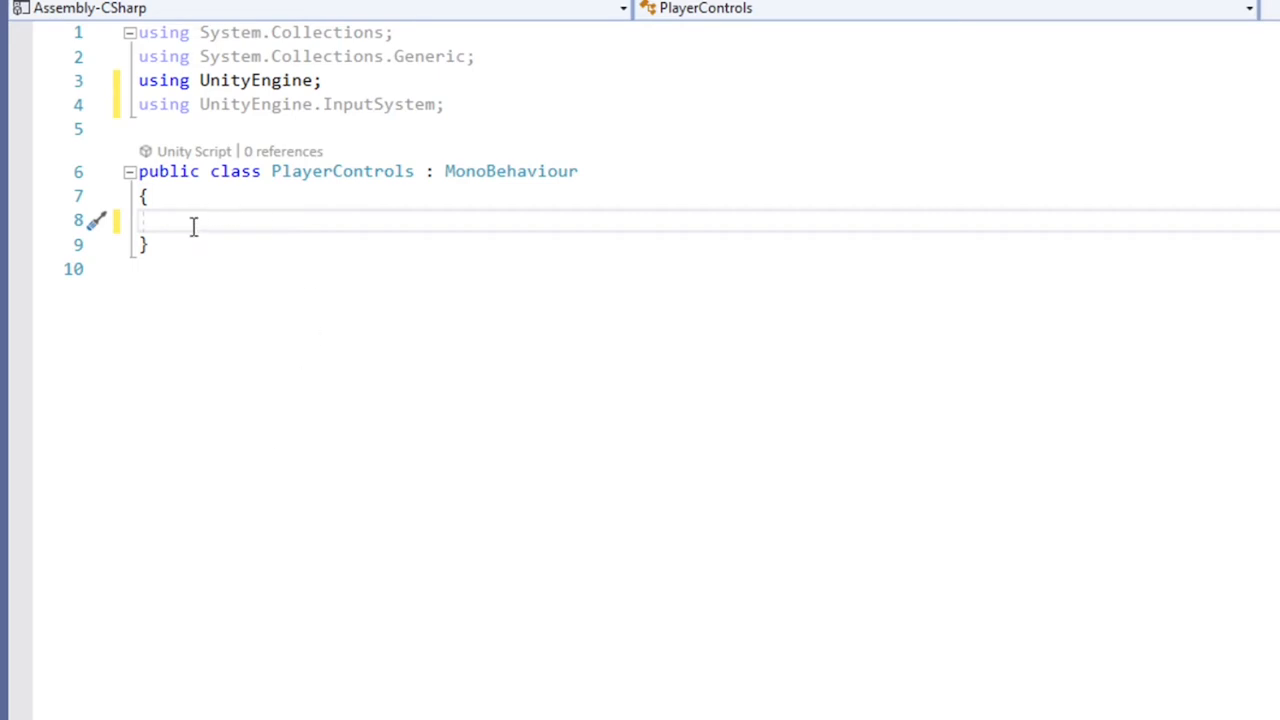
type("[ser")
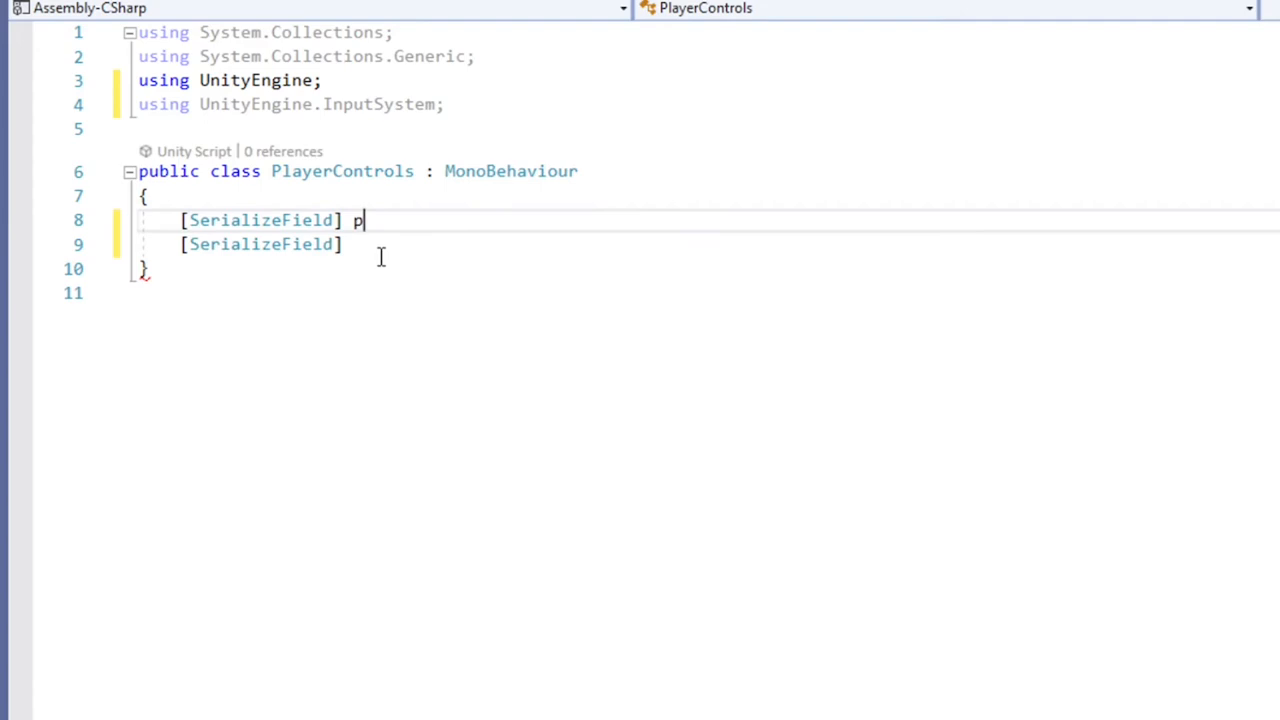
type("rivate rigidbody2D rb2D;")
left_click(730, 244)
type(" p")
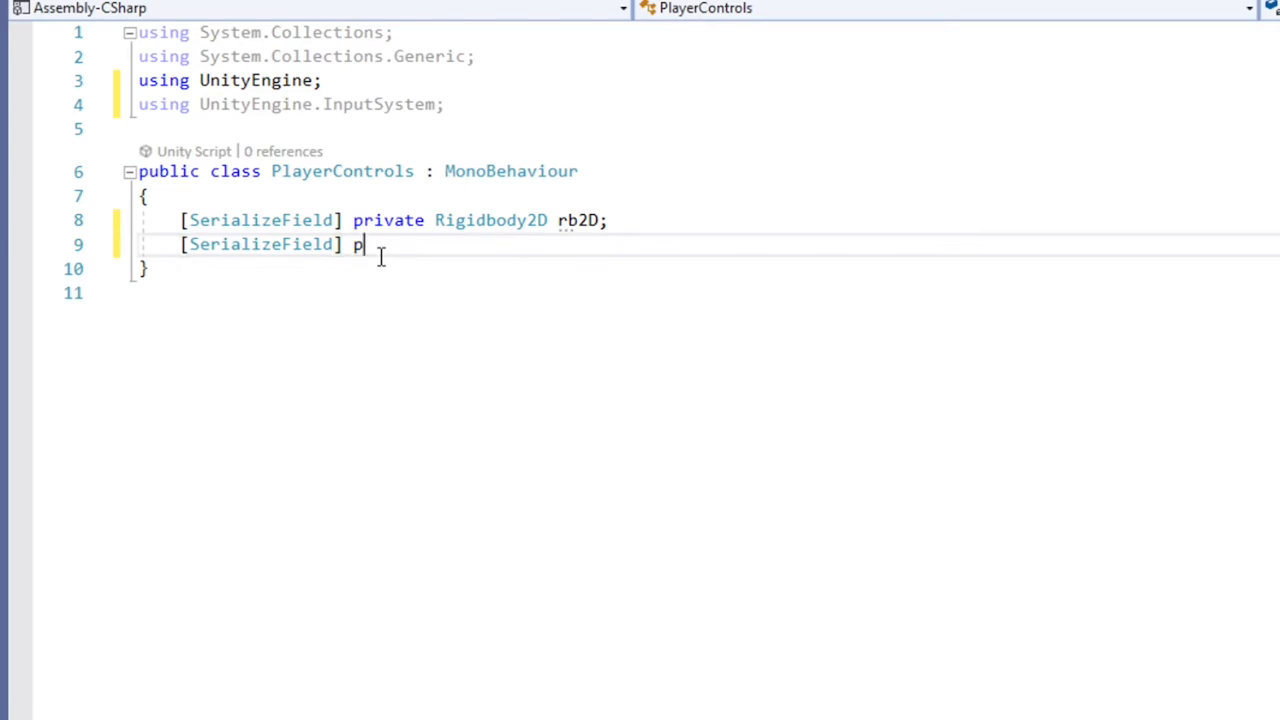
type("rivate")
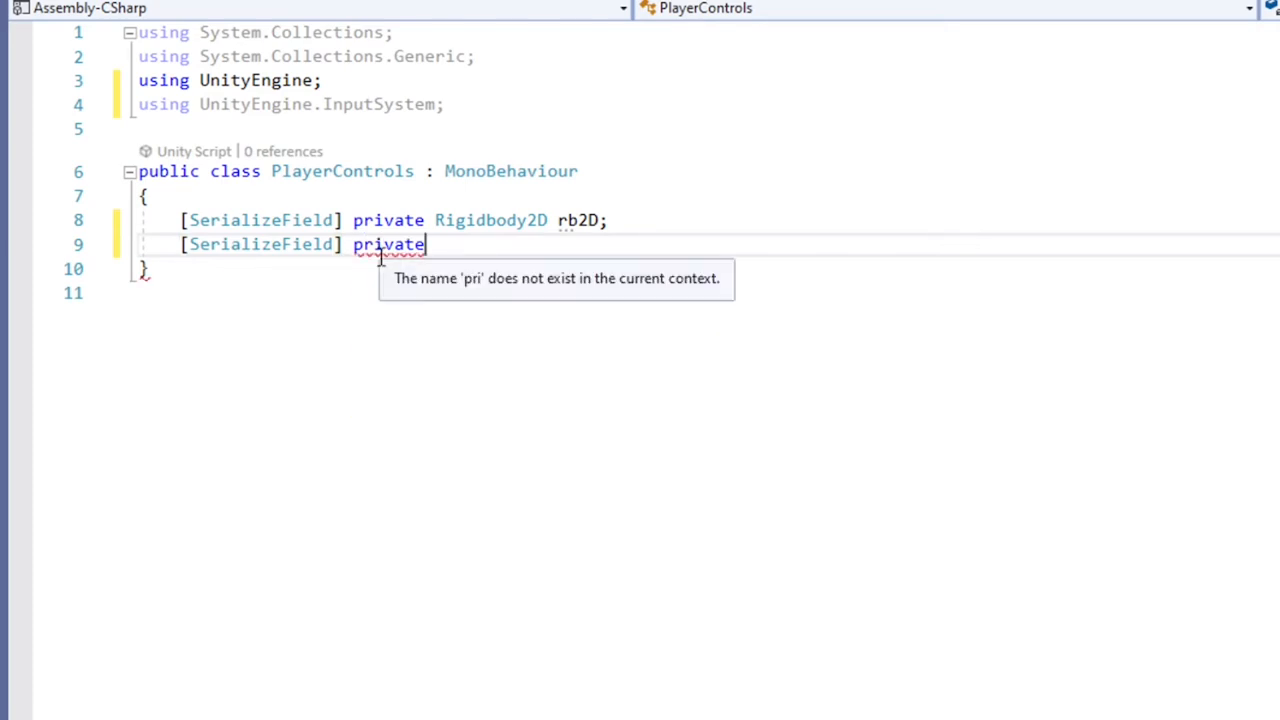
type("floa")
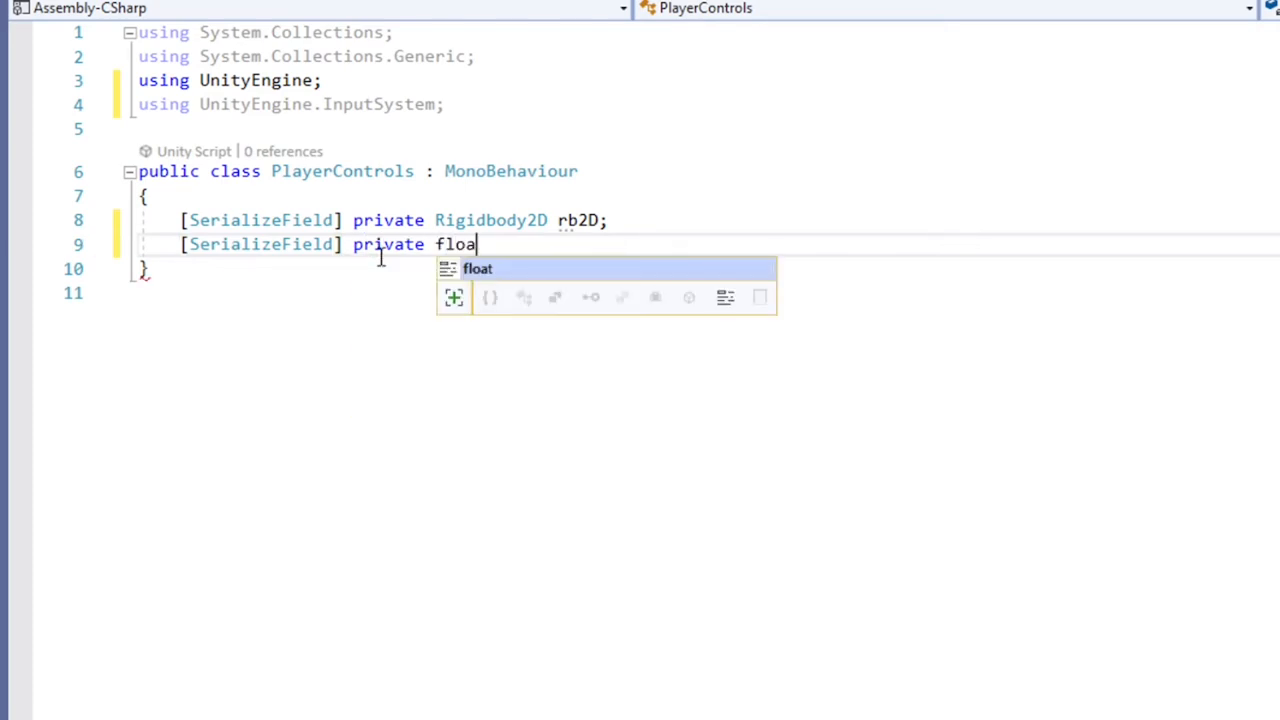
type("t speed;")
type("private Vector2")
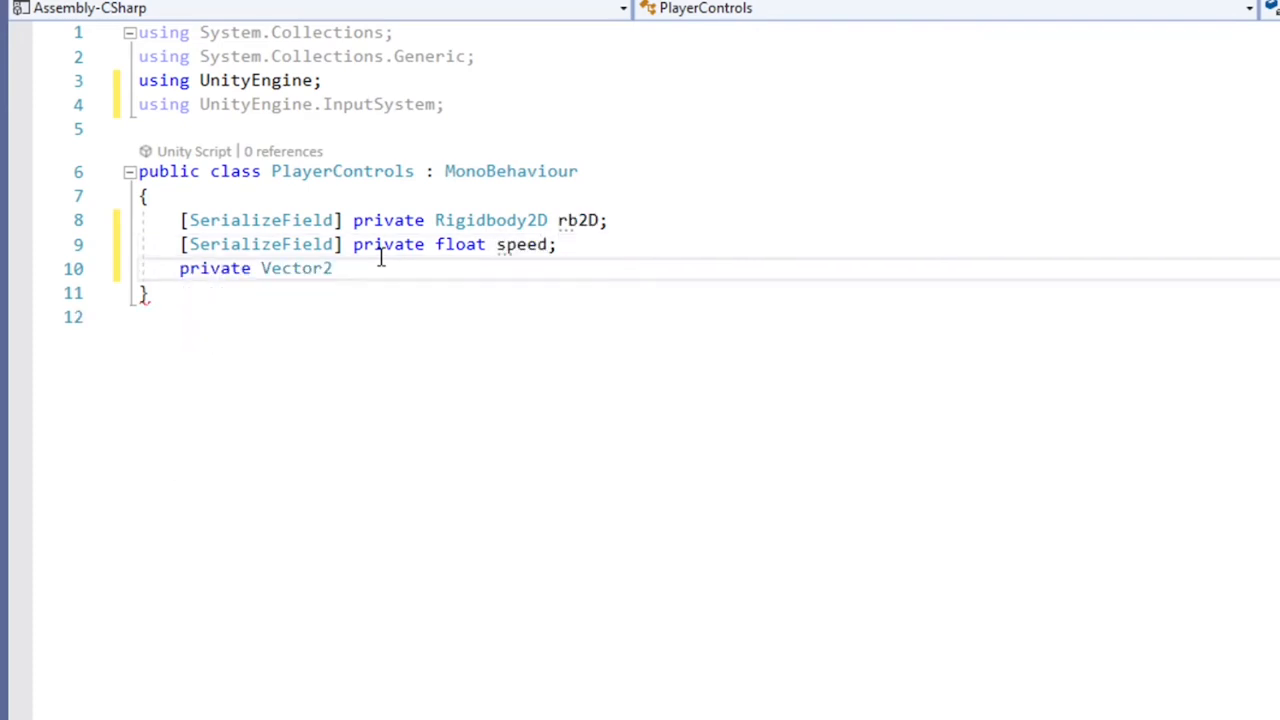
type("moveInputValue;")
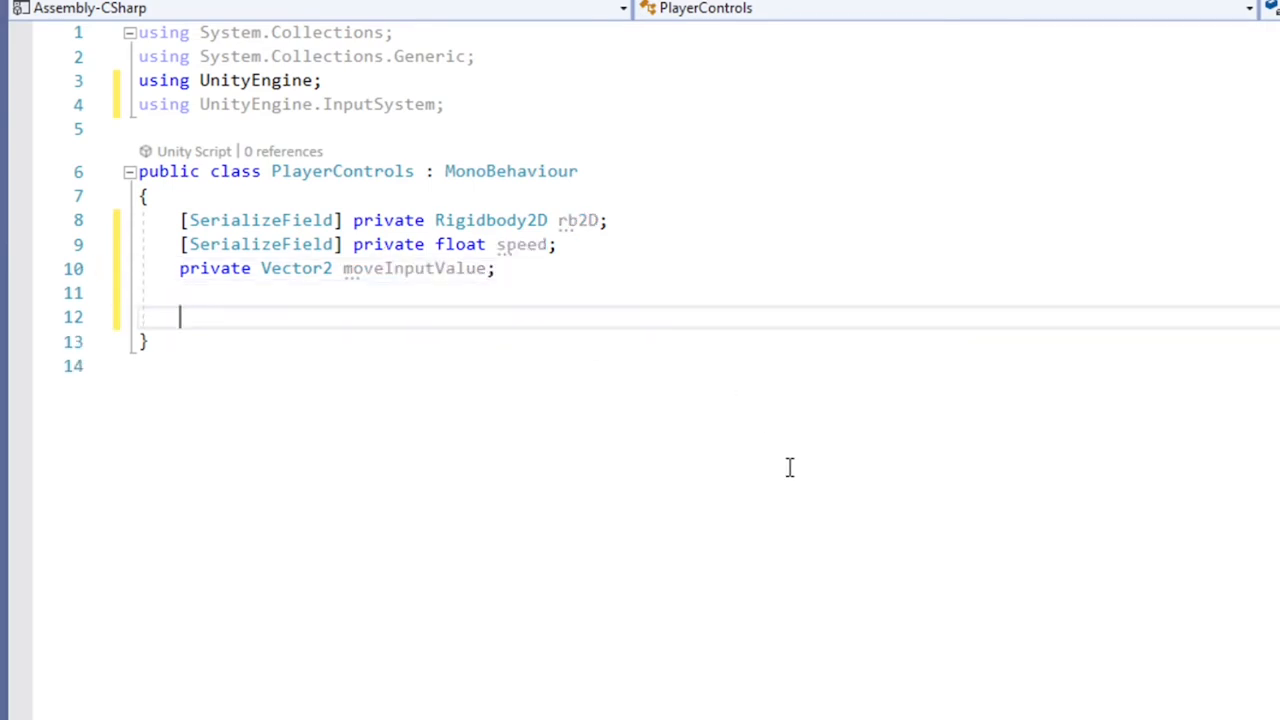
Declare a private OnMove(InputValue value) method
type("private void")
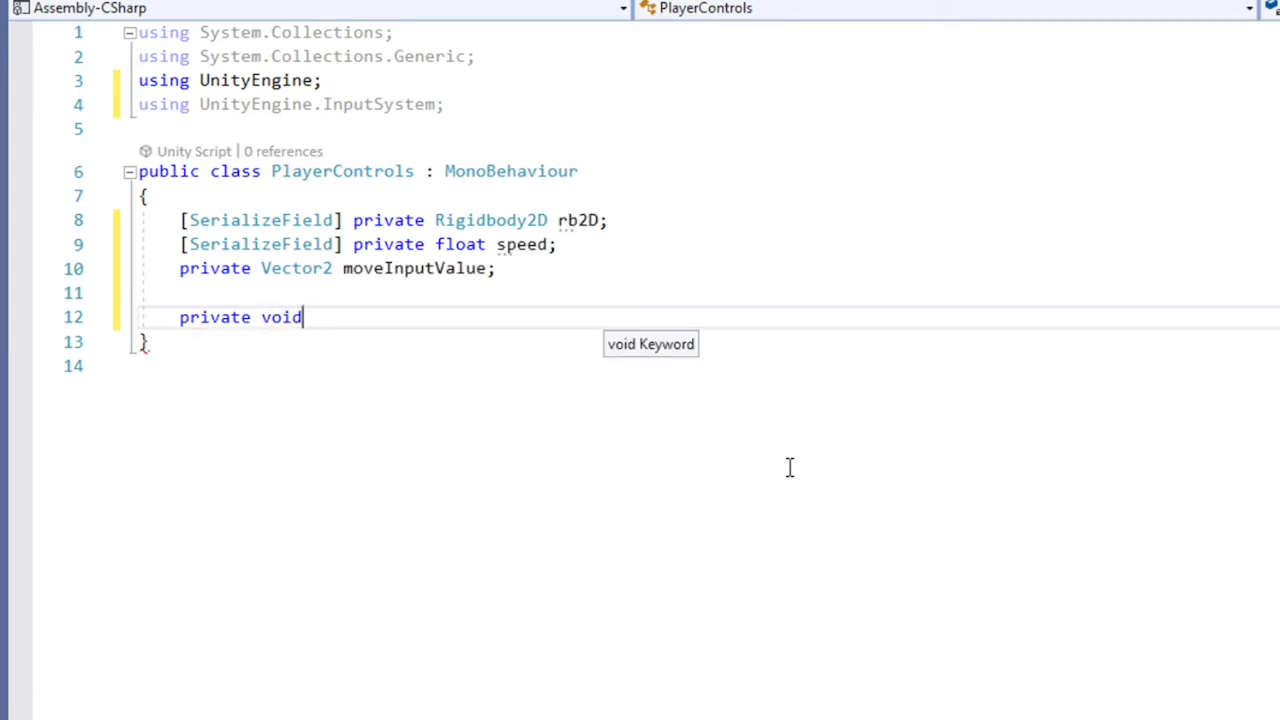
type("On")
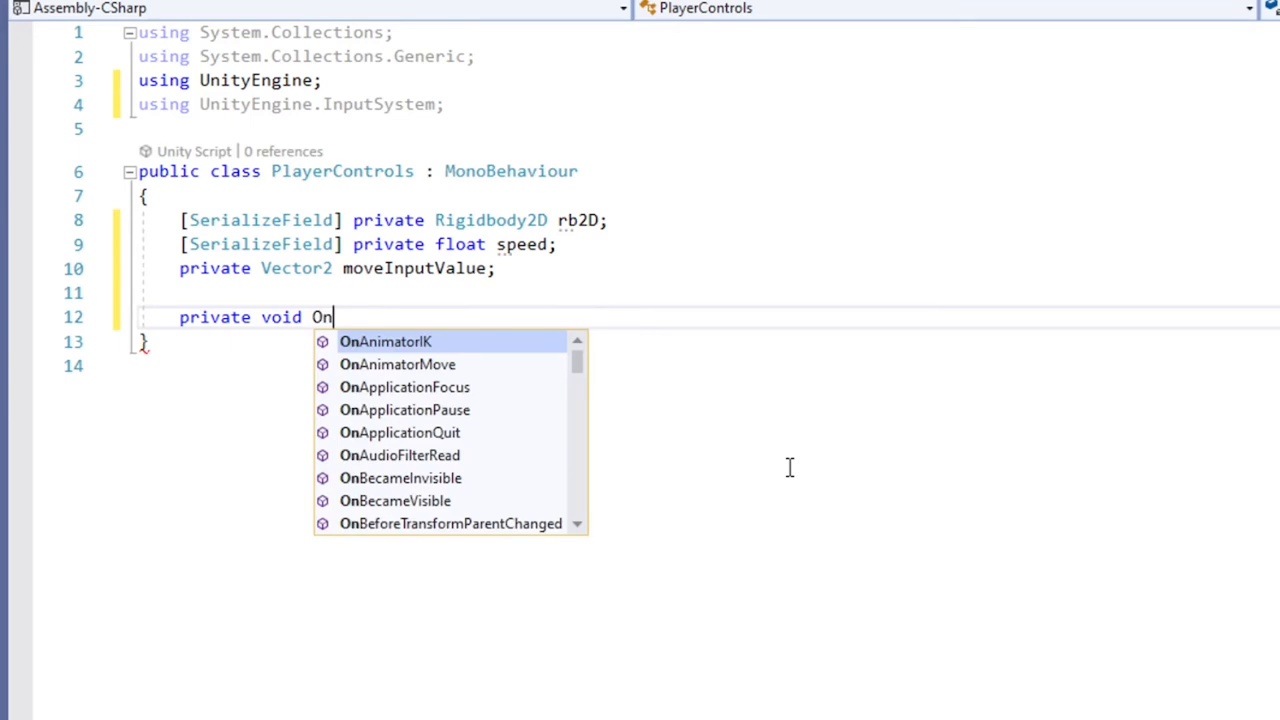
type("Move")
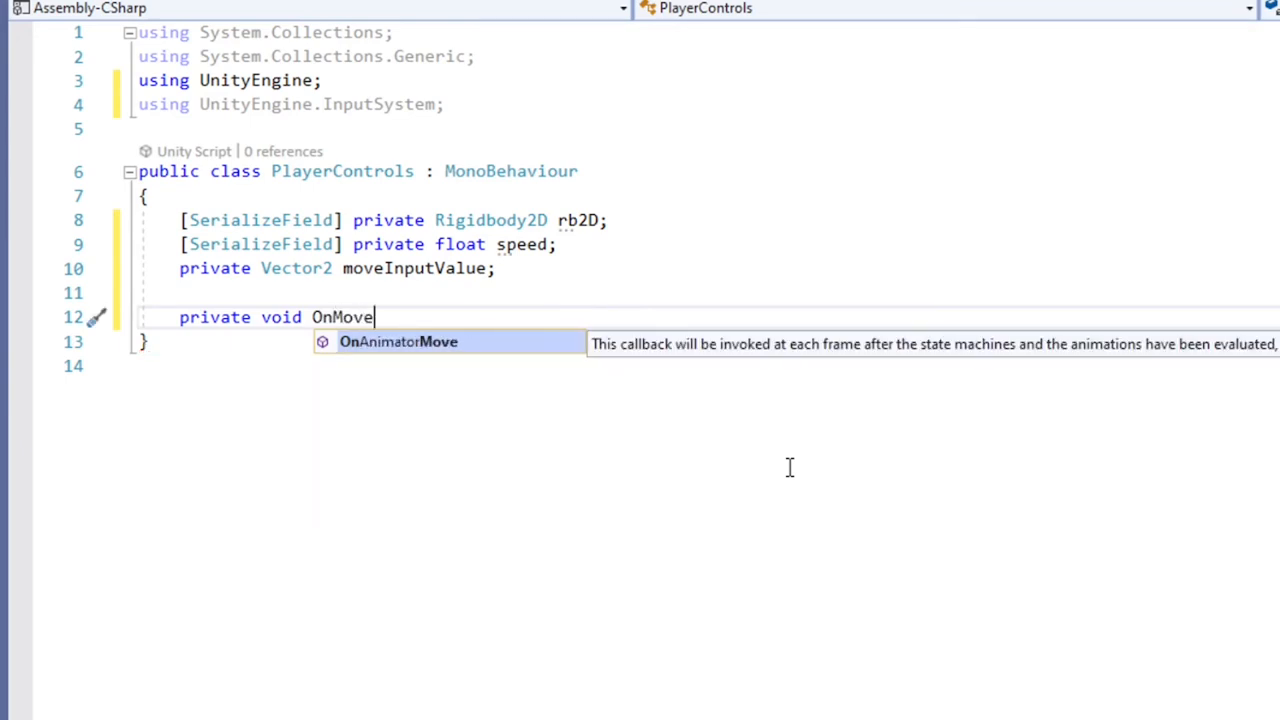
type("(")
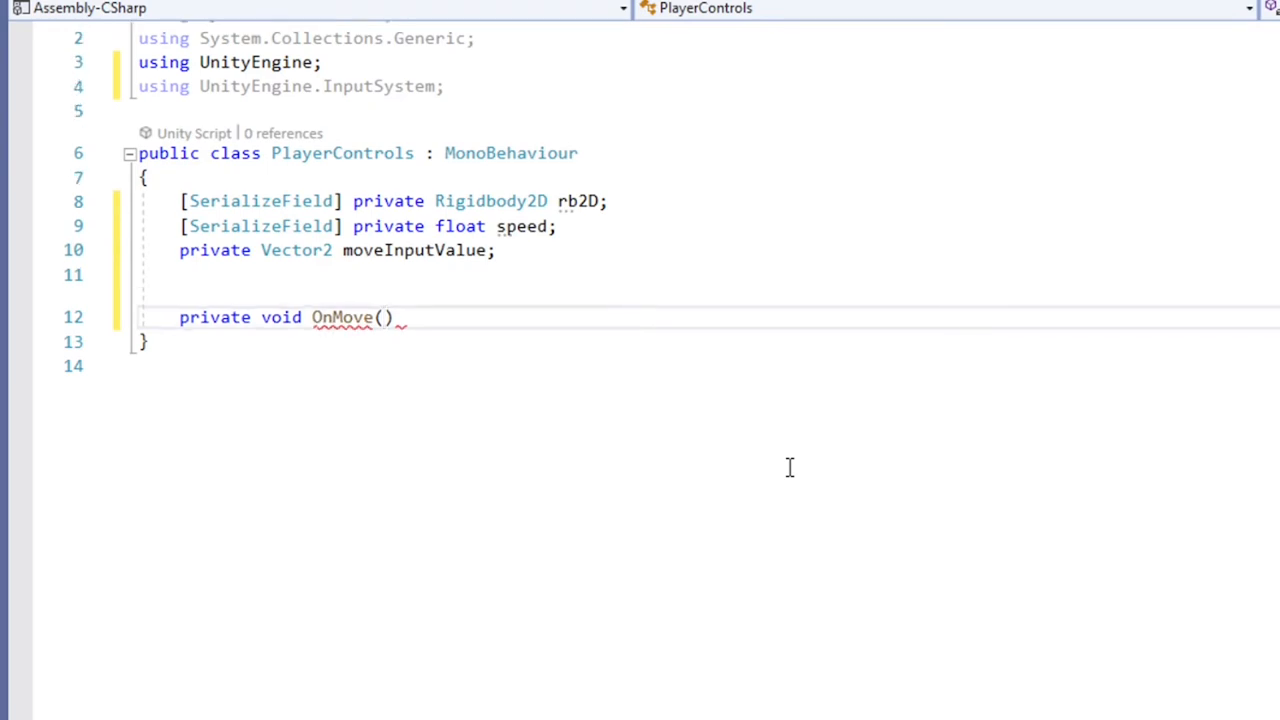
type("input")
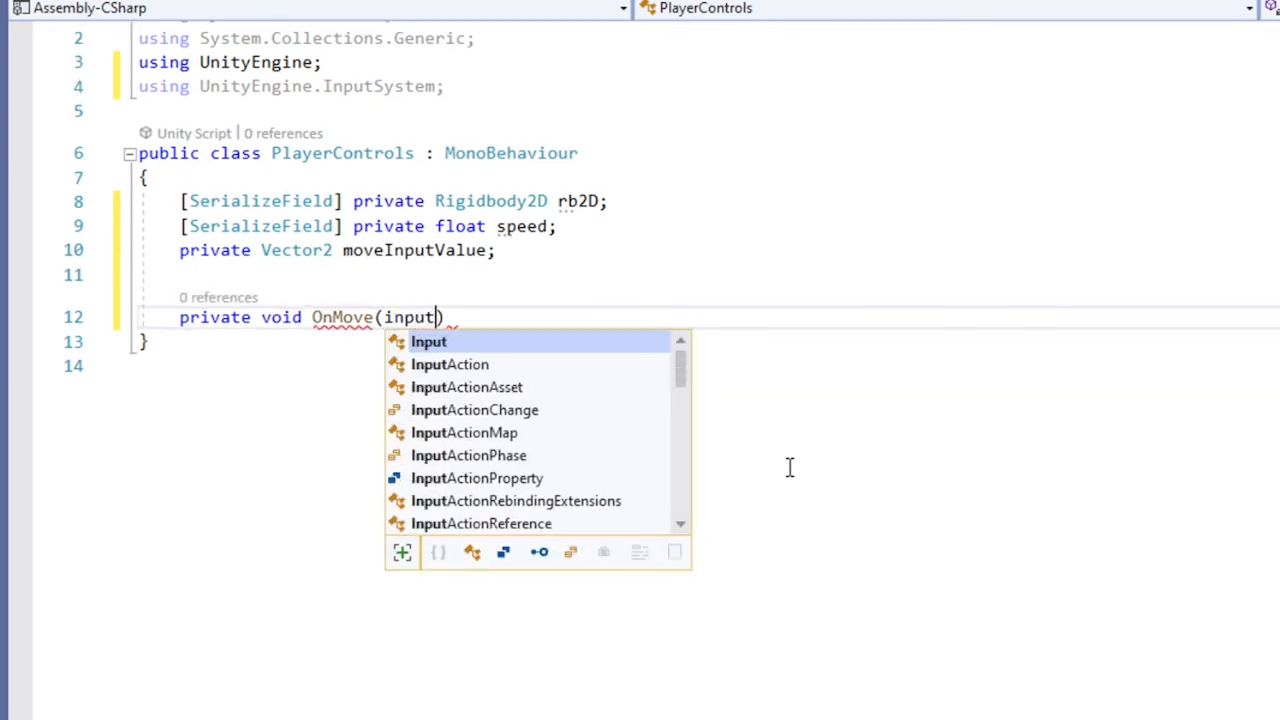
type("value")
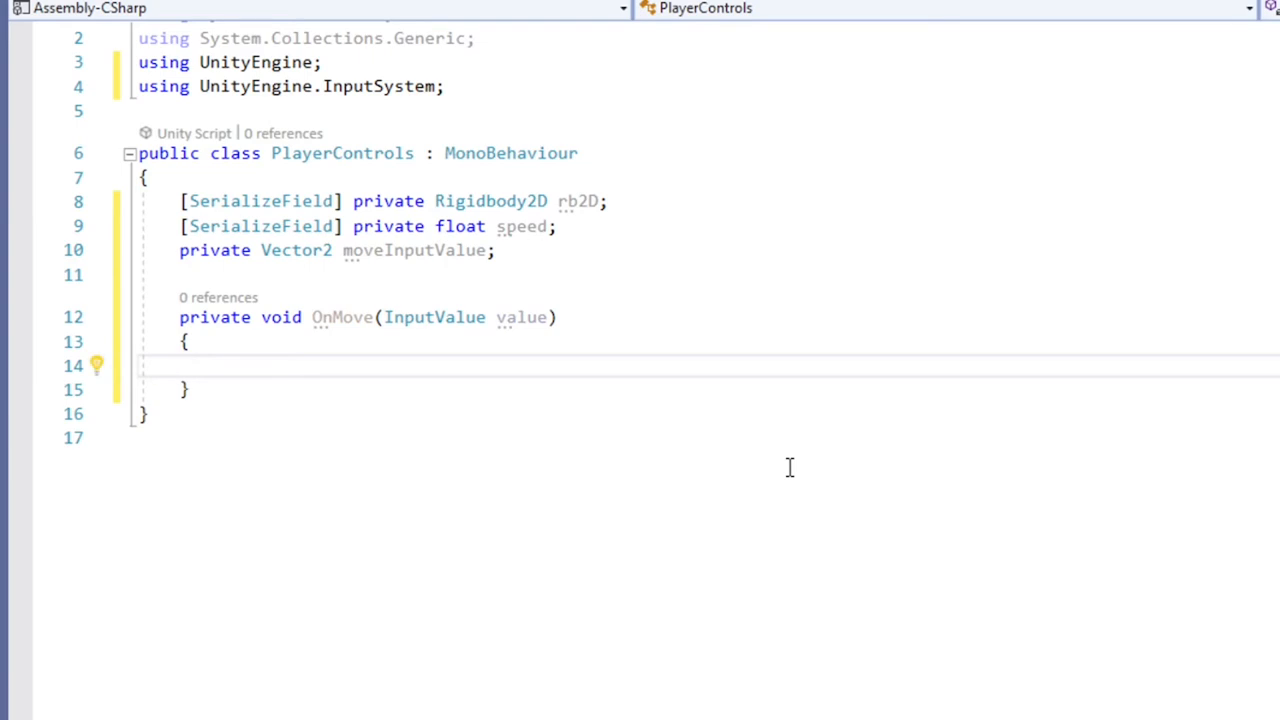
Store value.Get<Vector2>() in moveInputValue and Debug.Log it
type("movein")
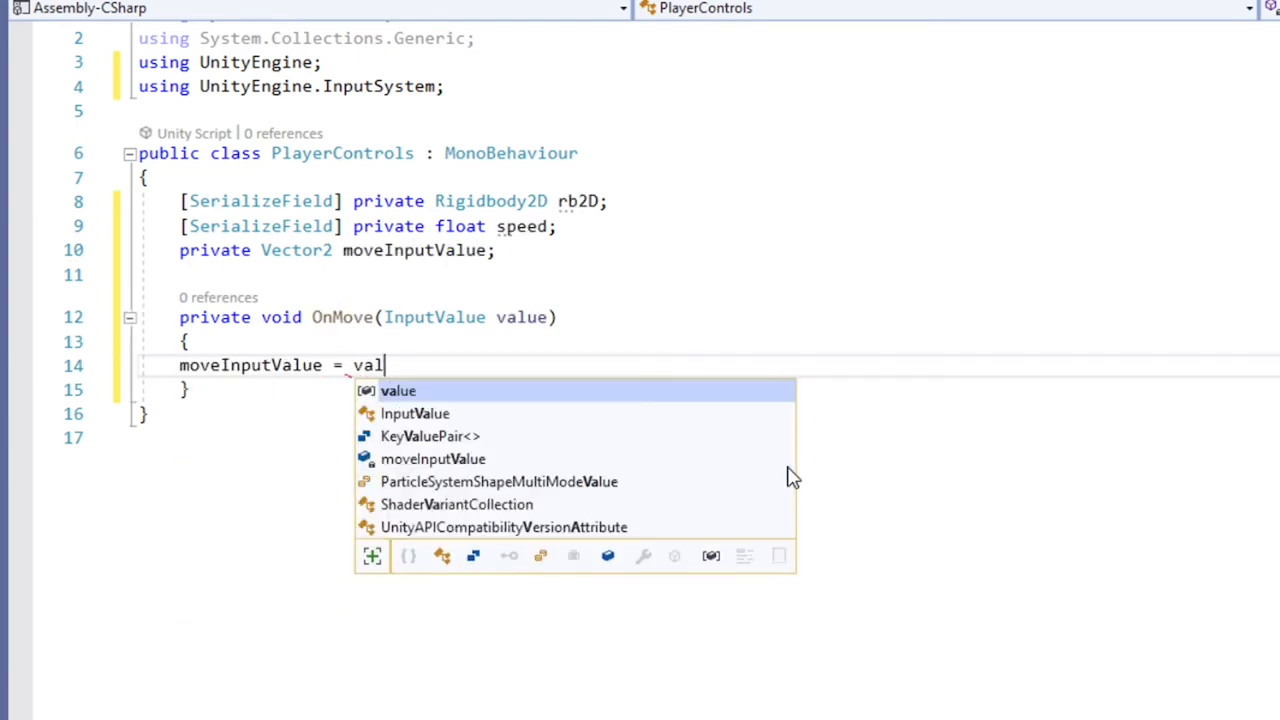
type("ue.g")
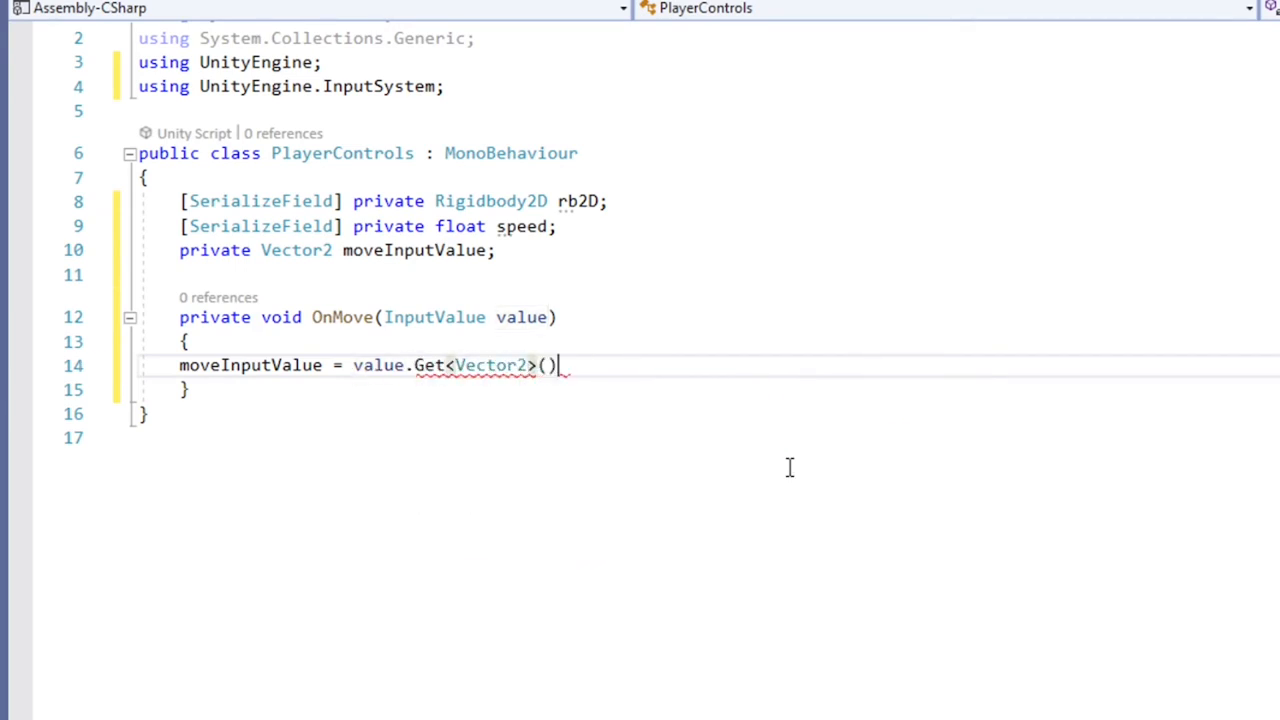
type("deb")
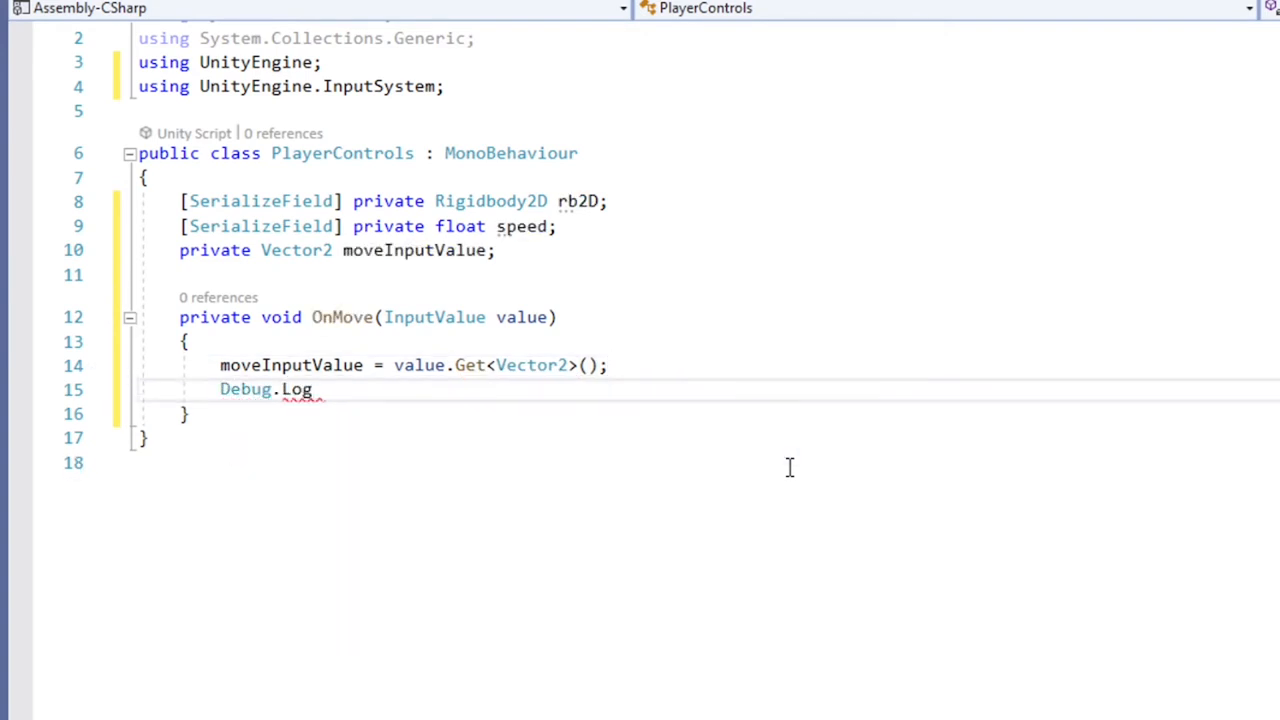
type("(movein);")
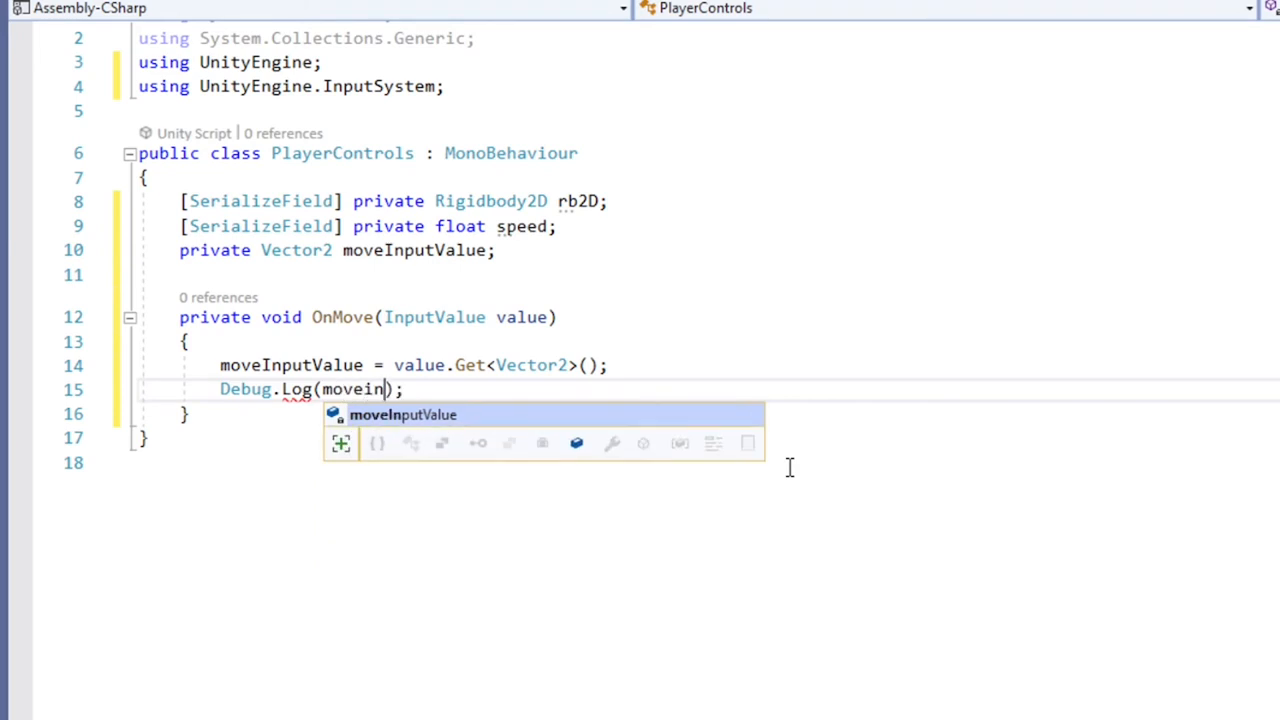
key("Tab")
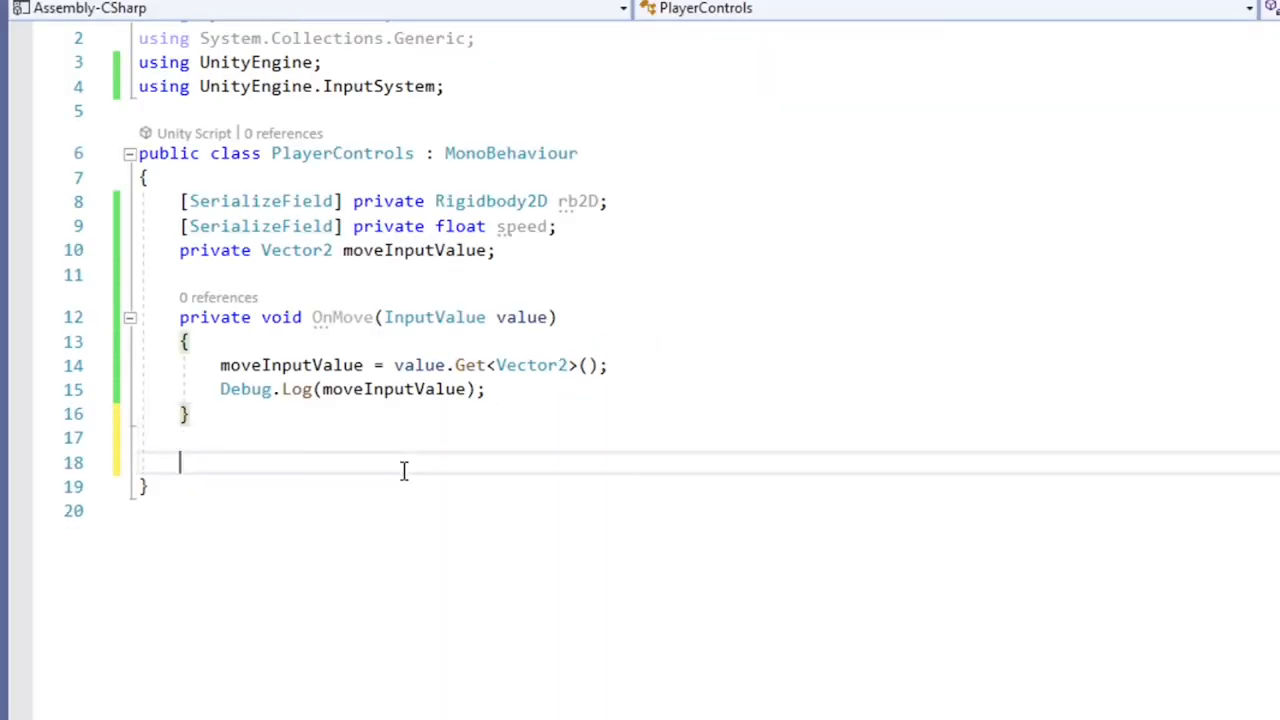
Write MoveLogicMethod computing moveInputValue * speed * Time.fixedDeltaTime and assigning it to rb2D.velocity
type("private void")
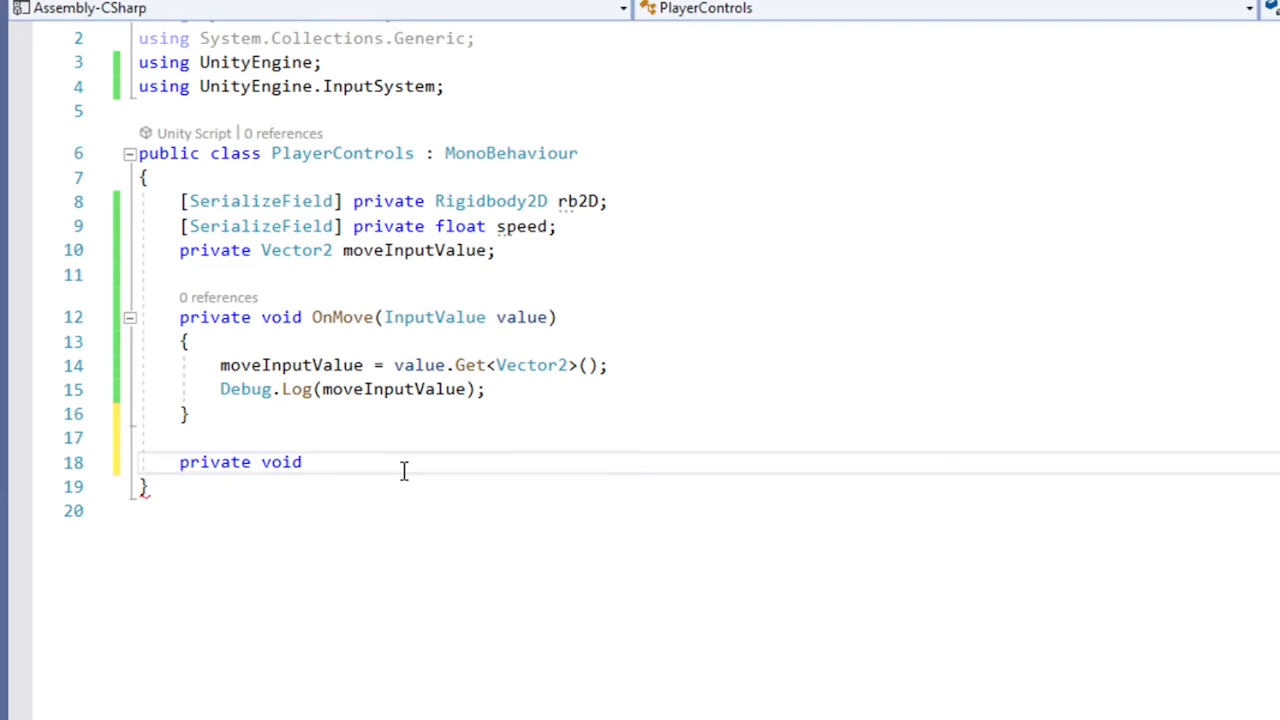
type("Move")
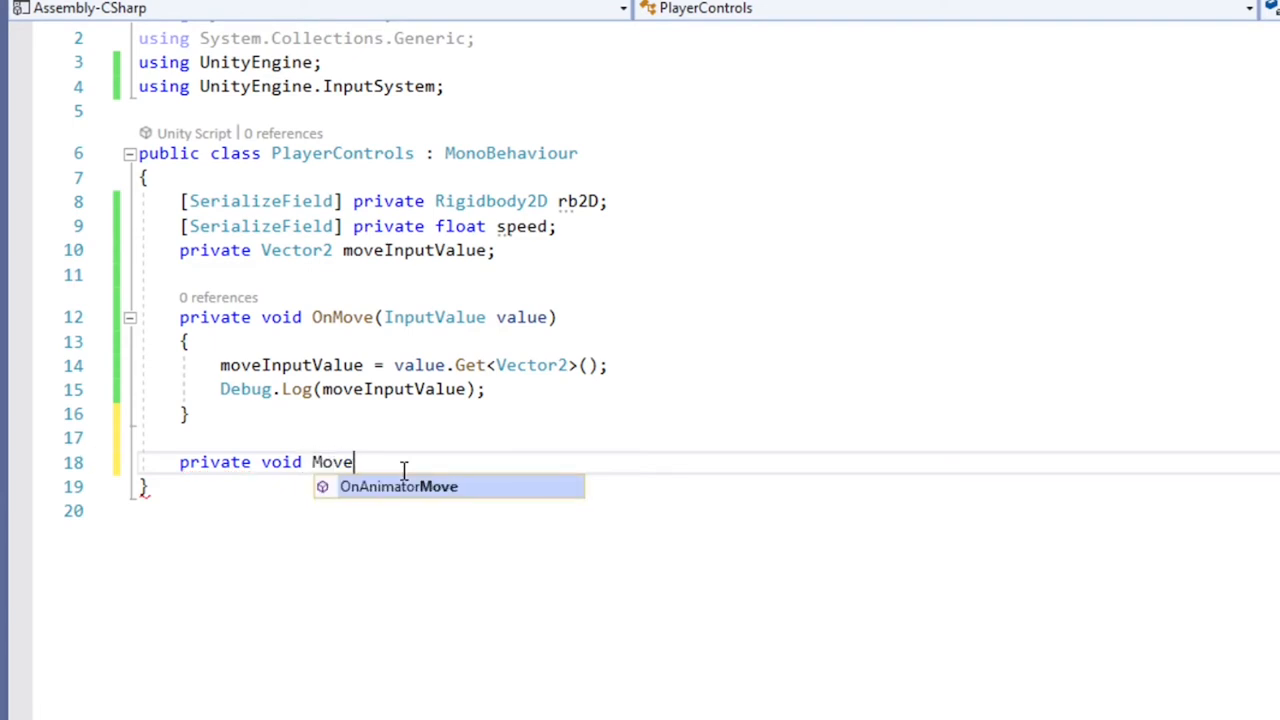
type("Logic")
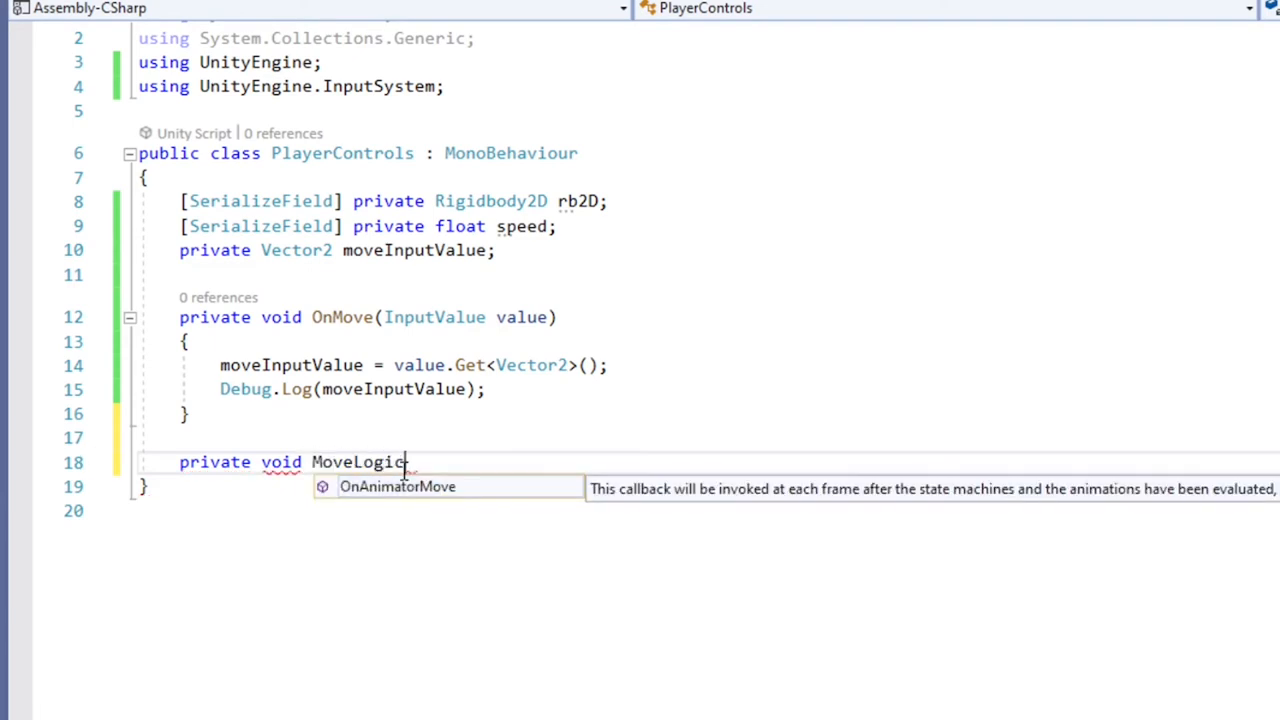
type("Method(")
type("{")
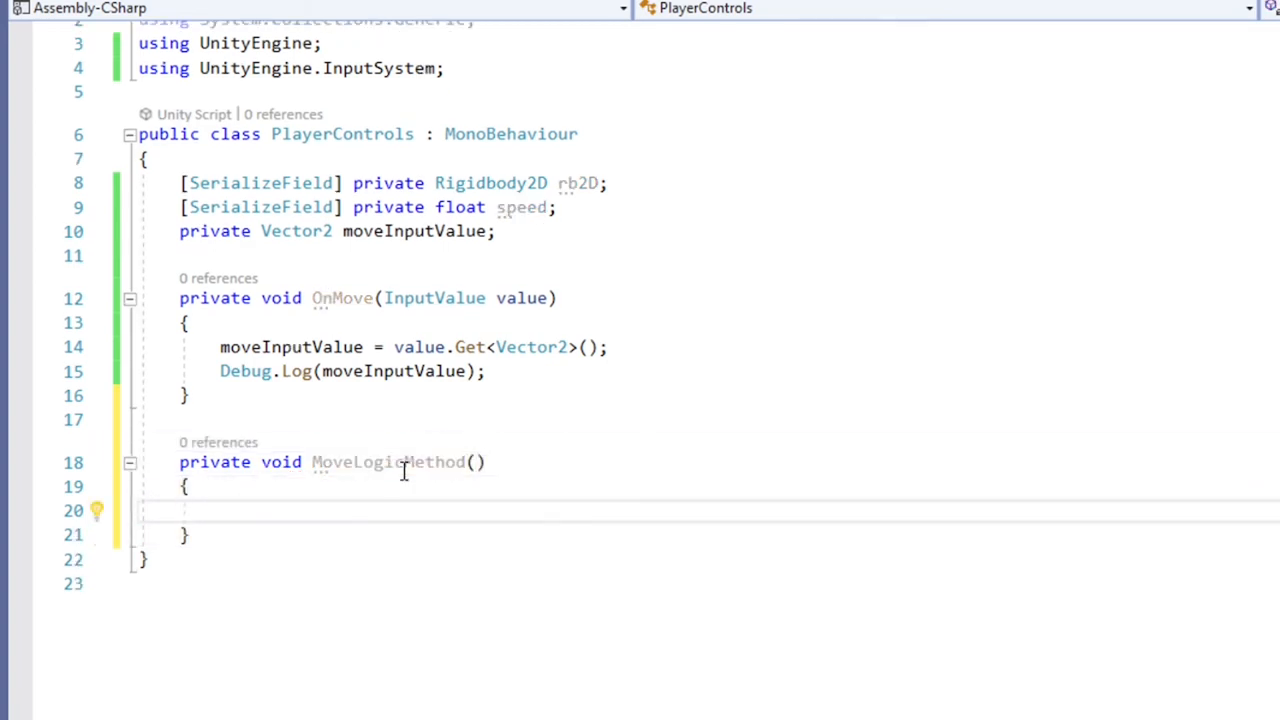
type("vector2 result =")
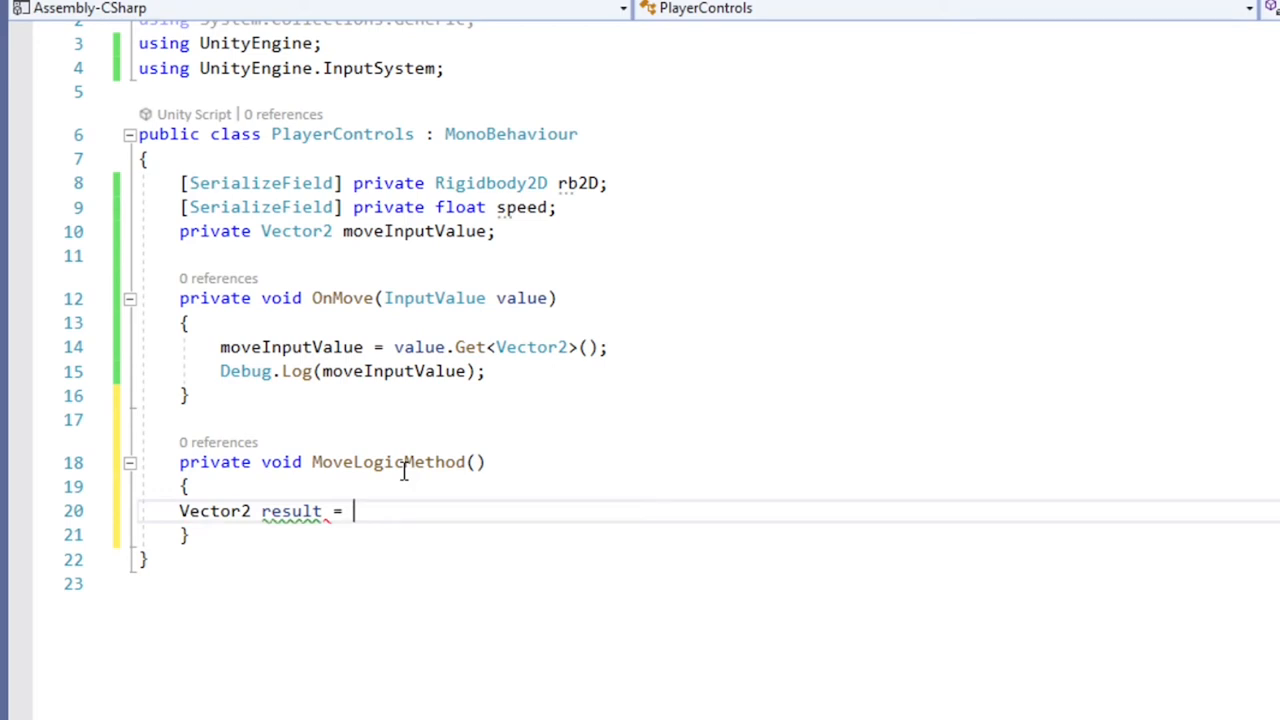
type("moveInputValue")
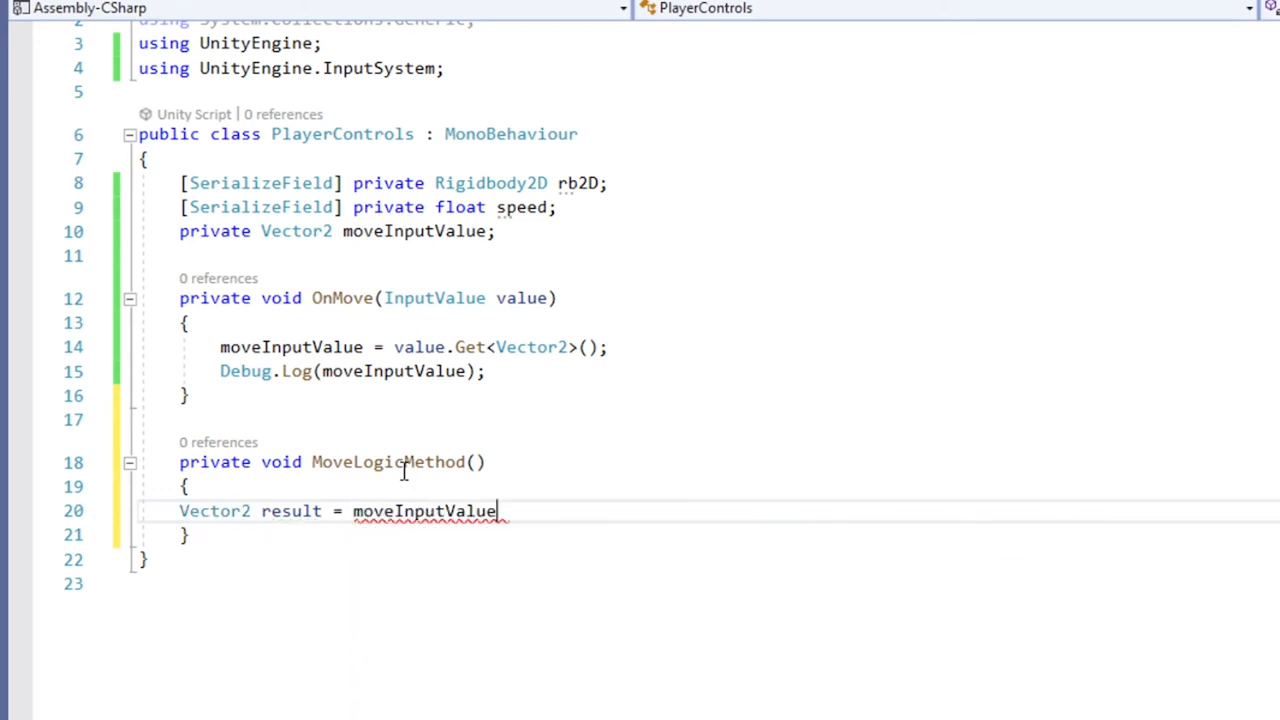
type("* speed *")
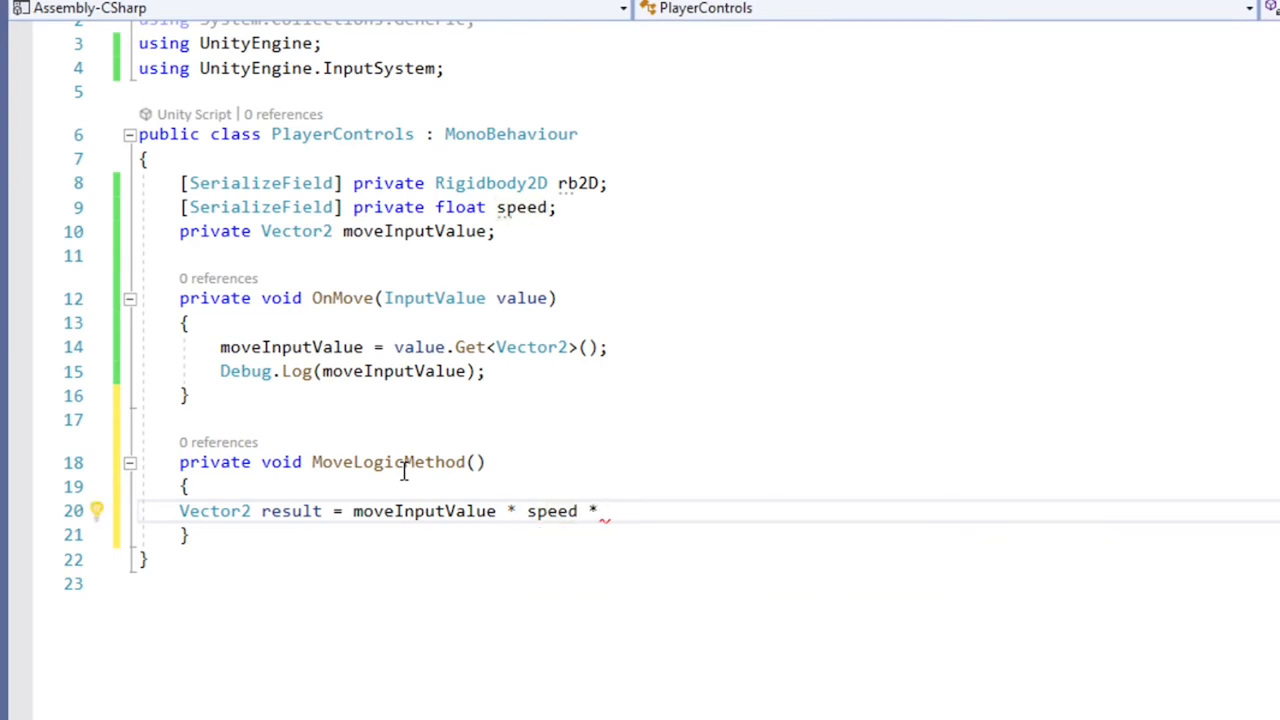
type("Time.")
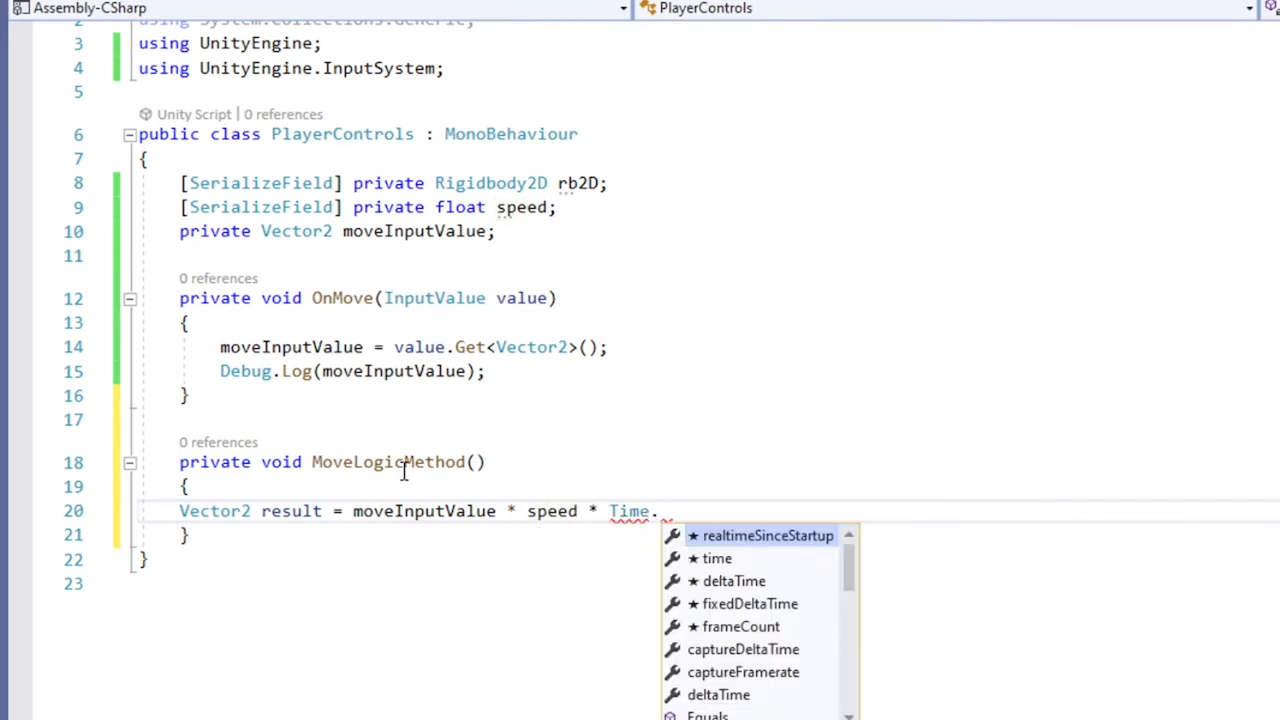
type("fixedDeltaTime;")
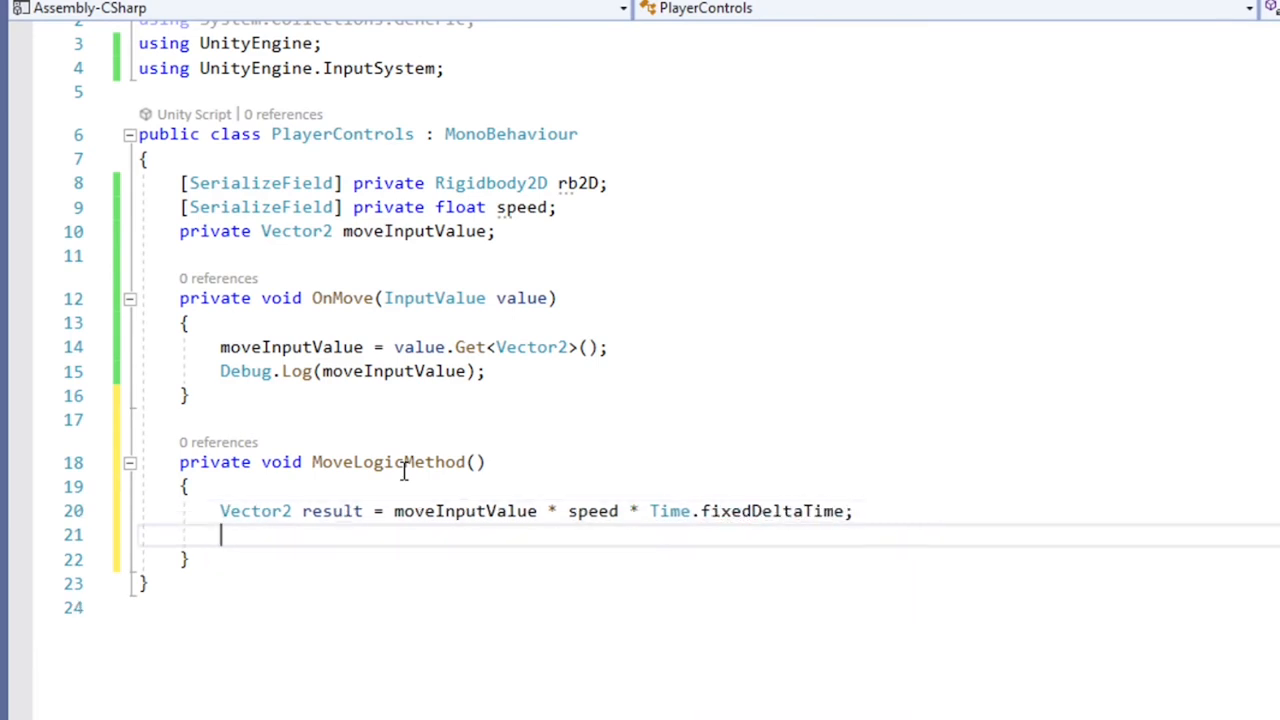
type("rb2")
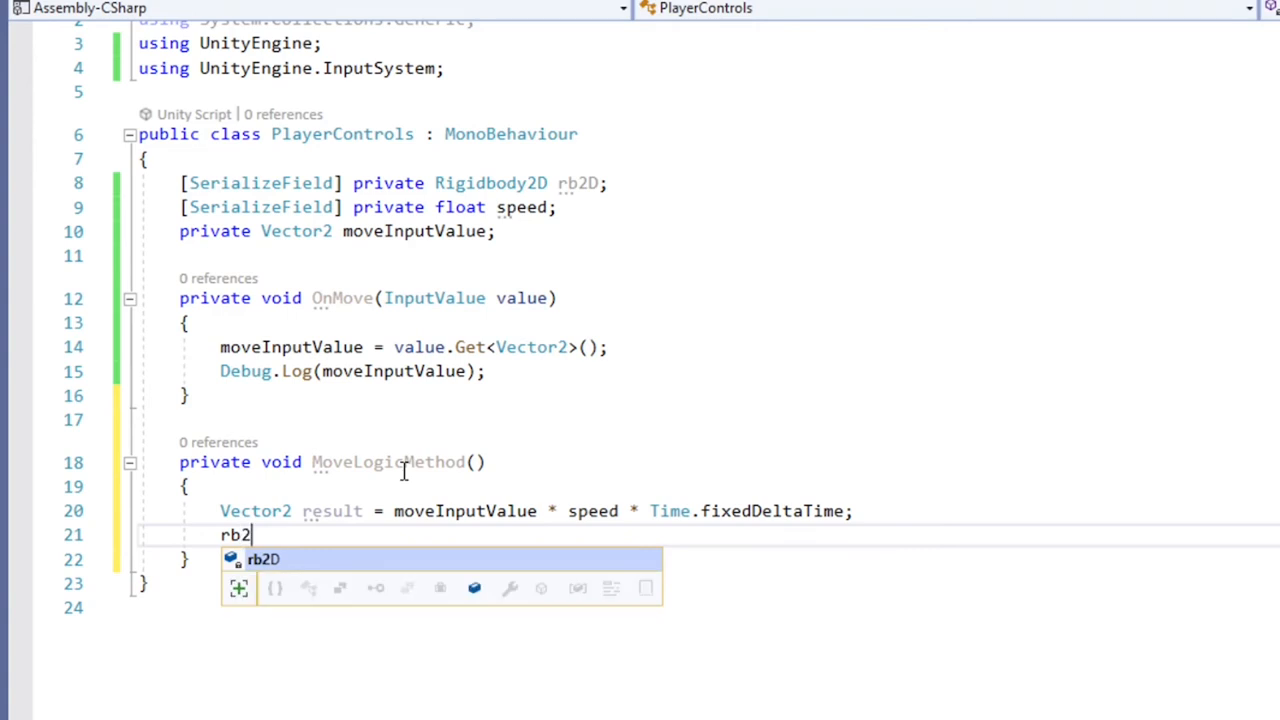
type(".v")
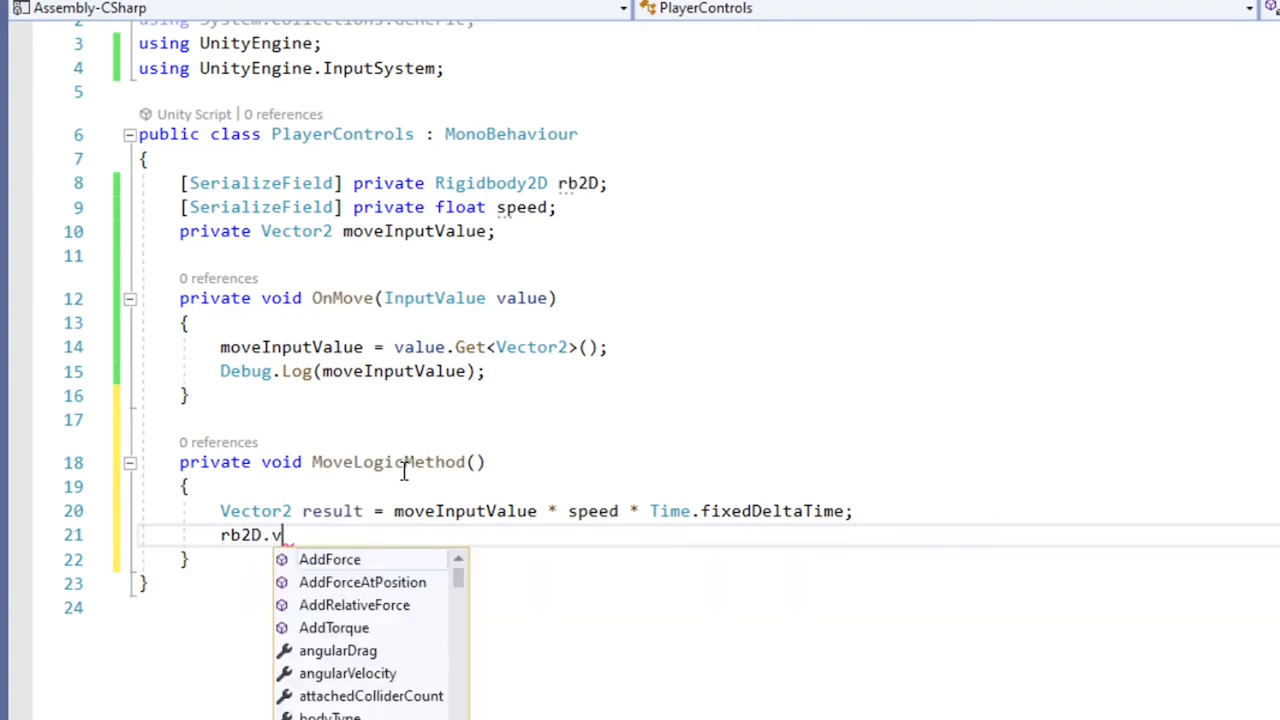
type("elocity =")
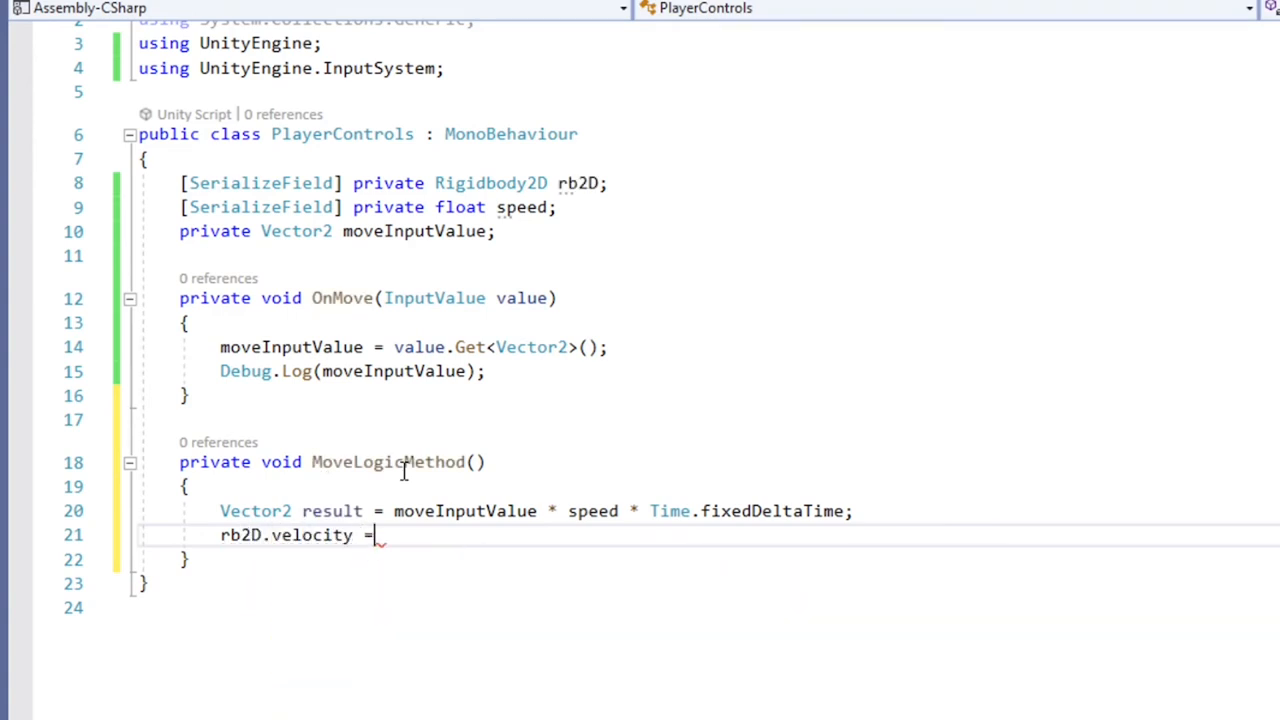
type("result;")
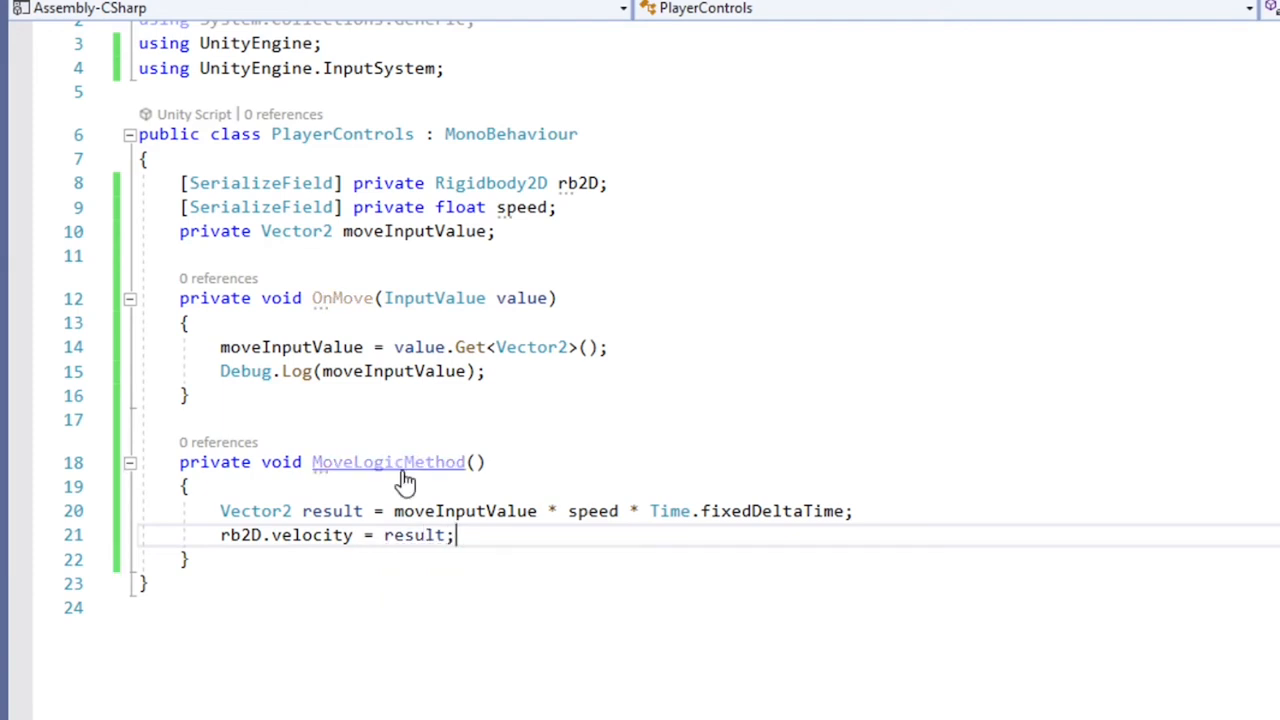
Add a private FixedUpdate() that calls MoveLogicMethod()
scroll("down", 3)
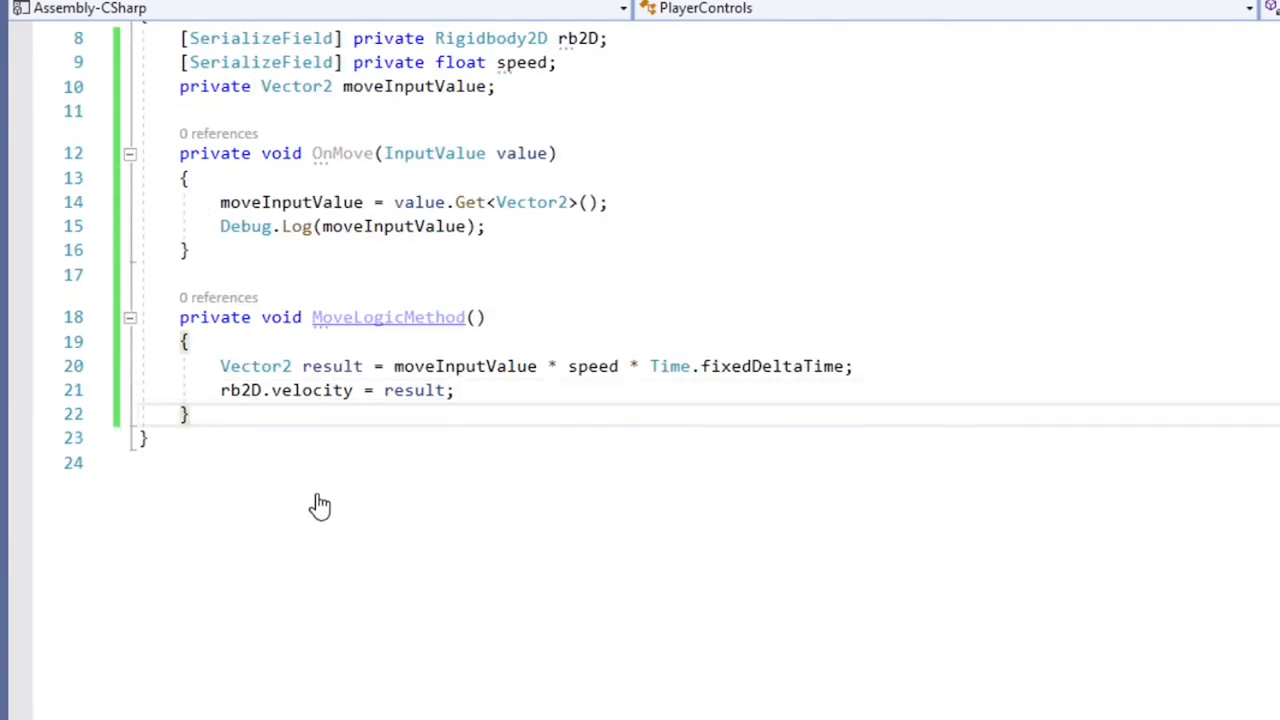
type("pri")
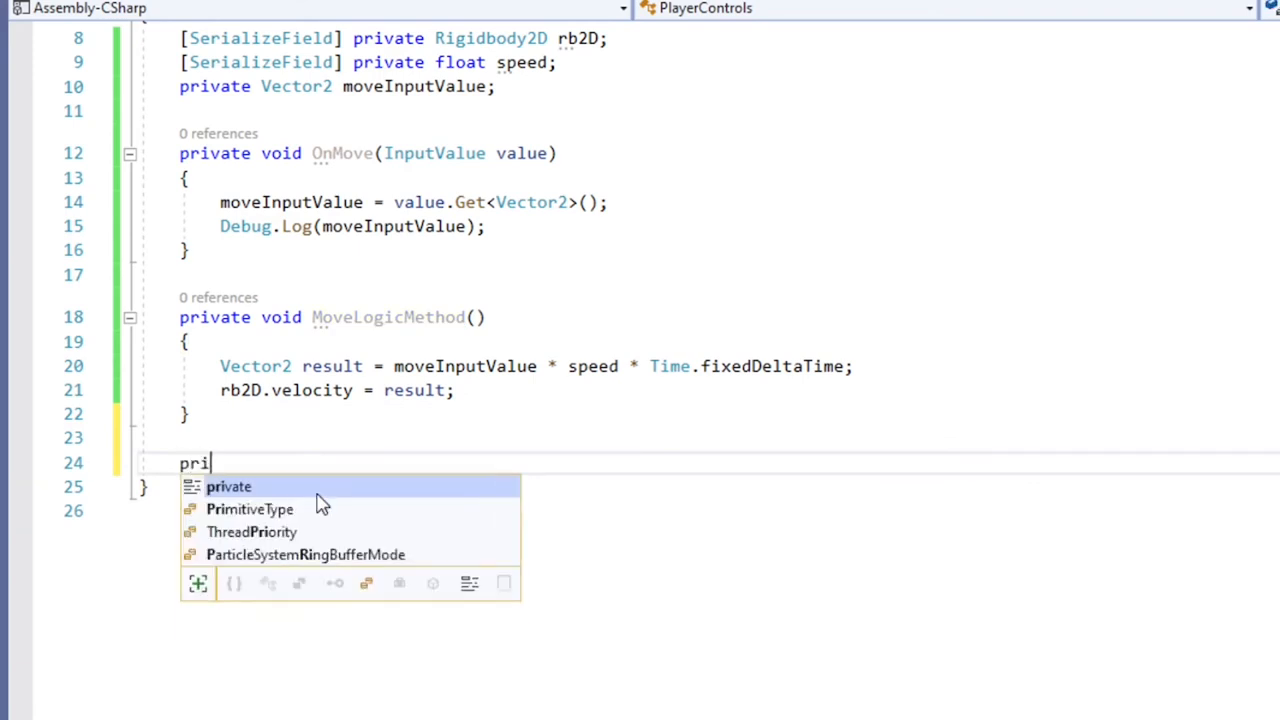
type("vate void")
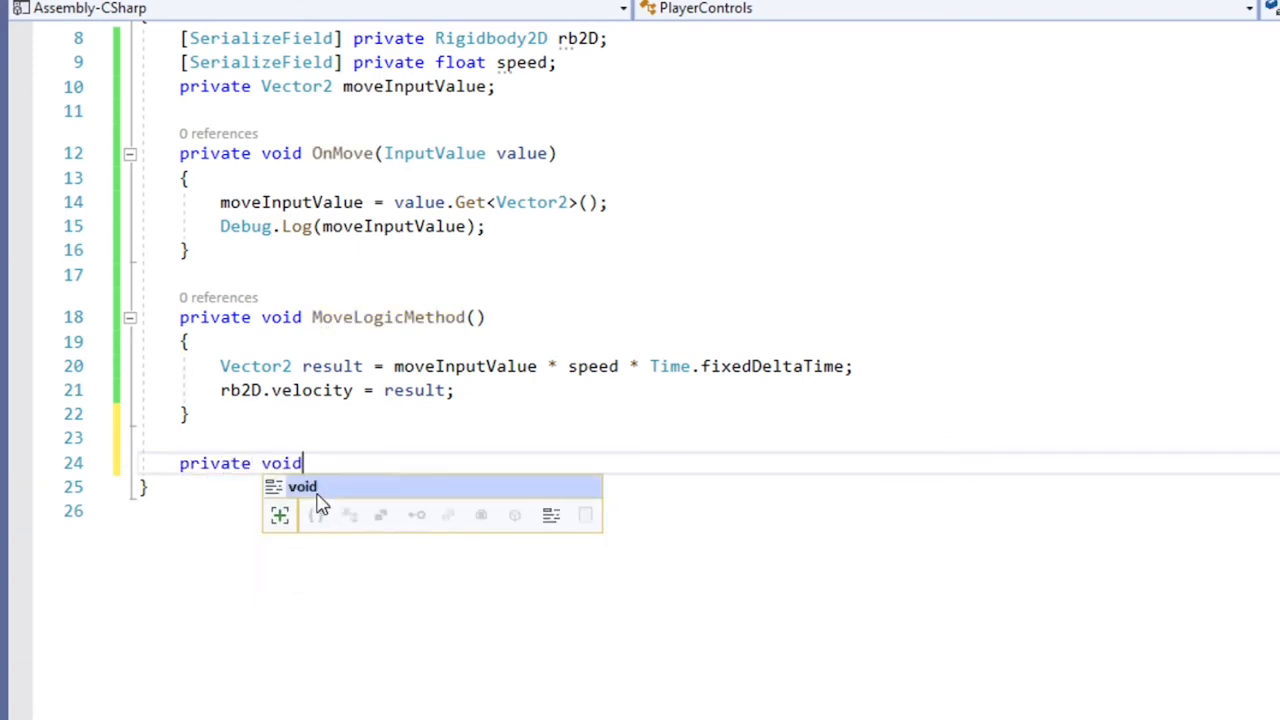
type("FixedUpdate()")
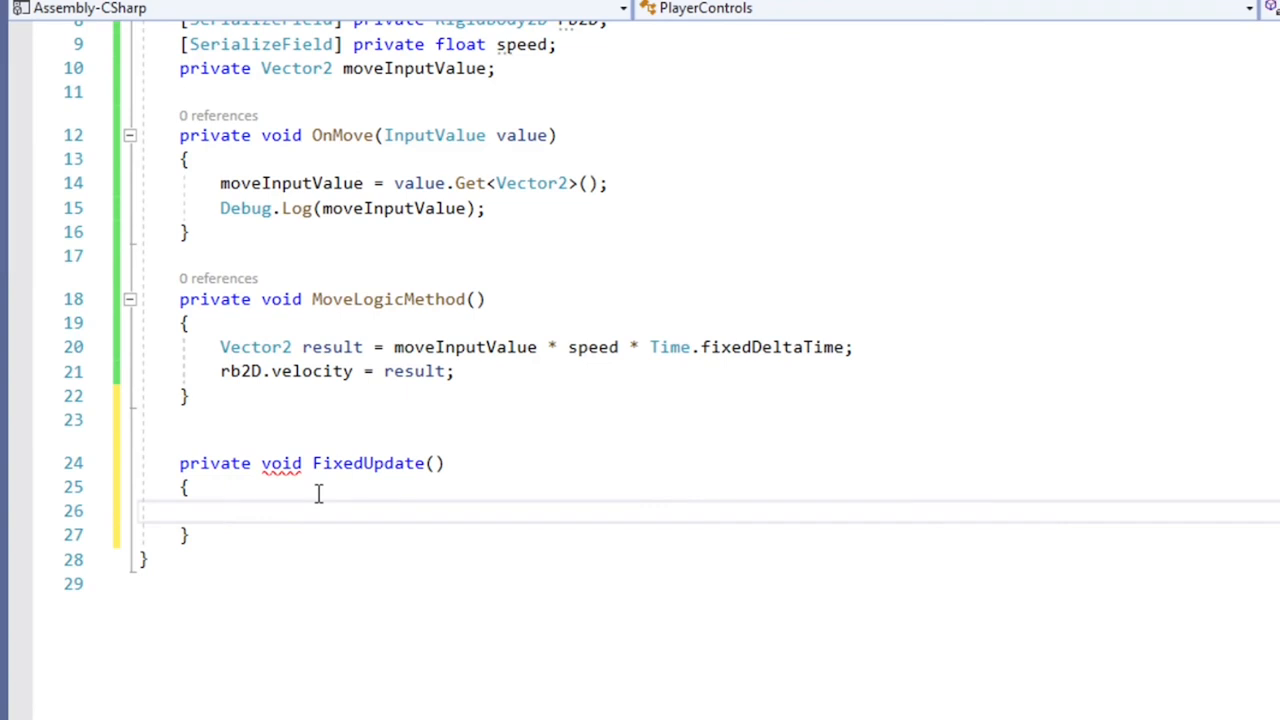
type("moveI")
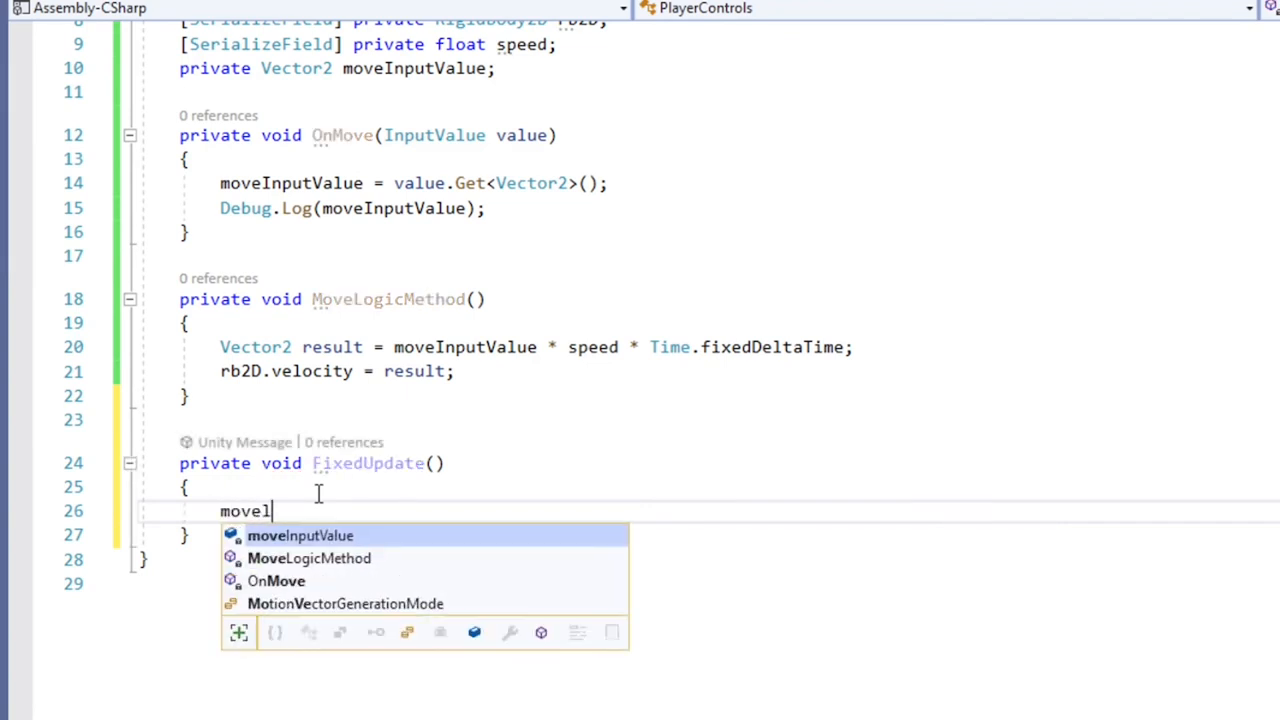
type("MoveLogicMethod();")
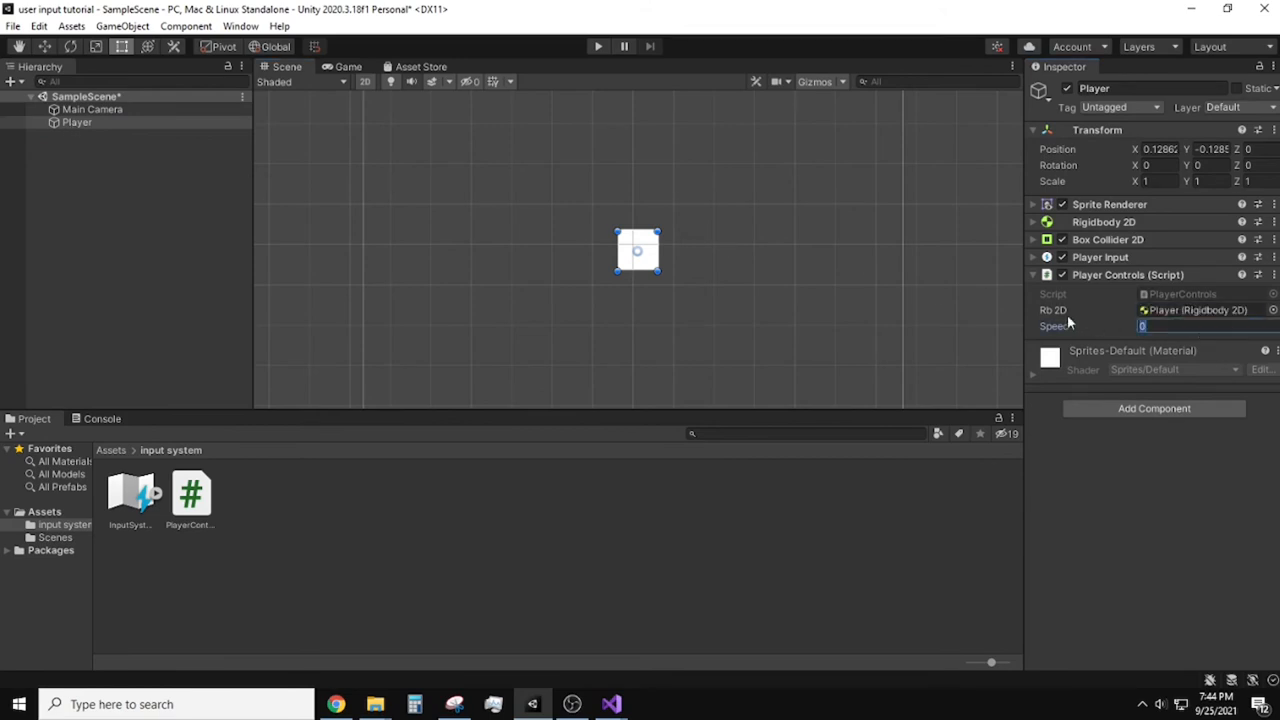
Set the Player Controls Speed to 100, then raise it to 500 while testing in Play mode
type("100")
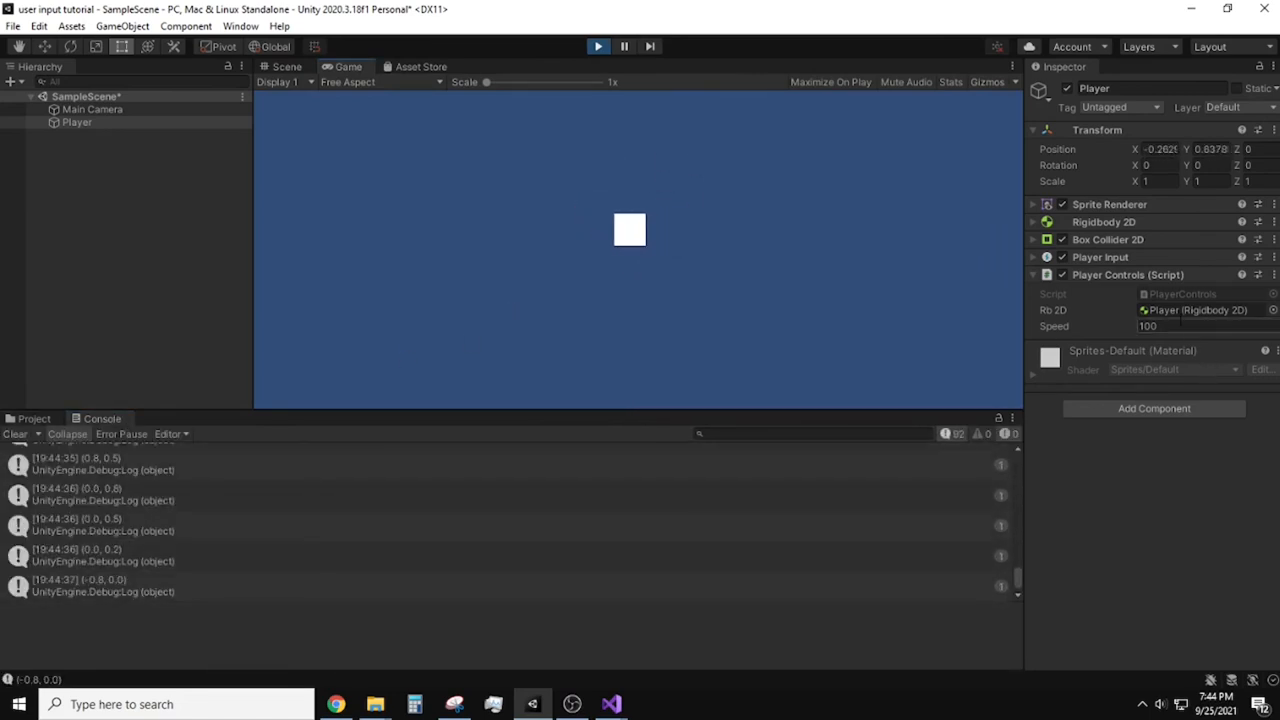
type("500")
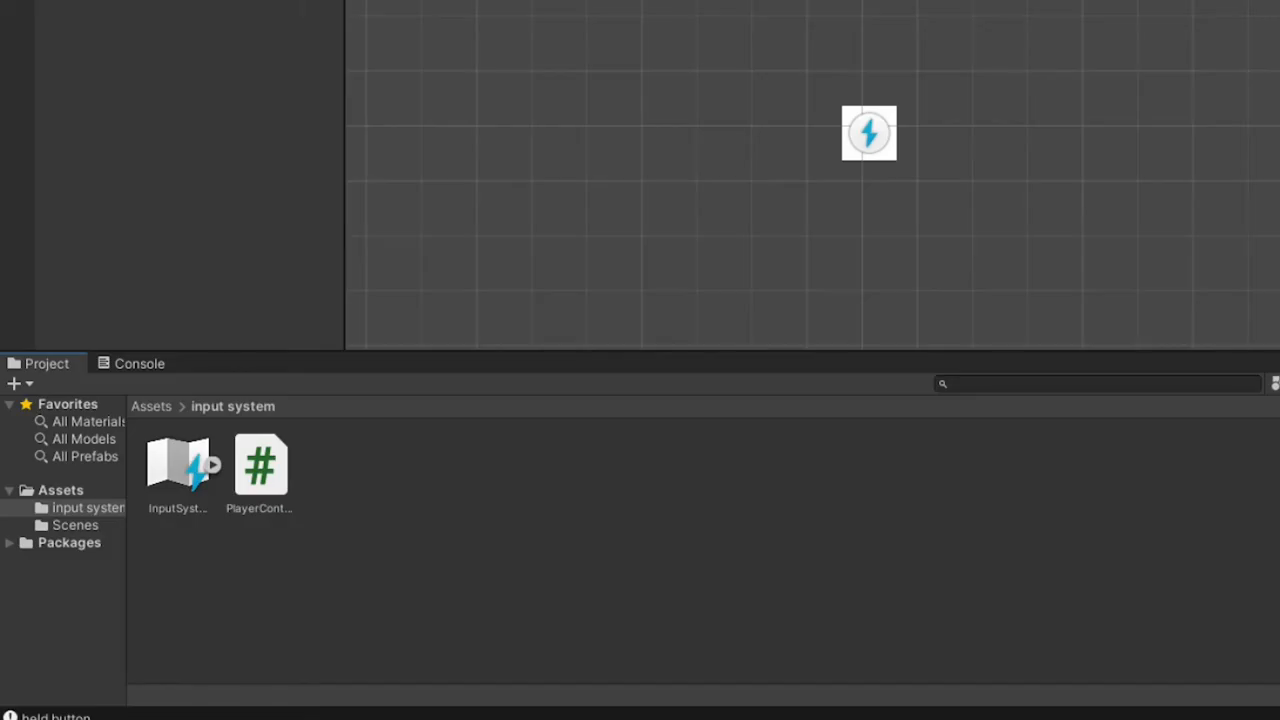
mouse_move(648, 548)
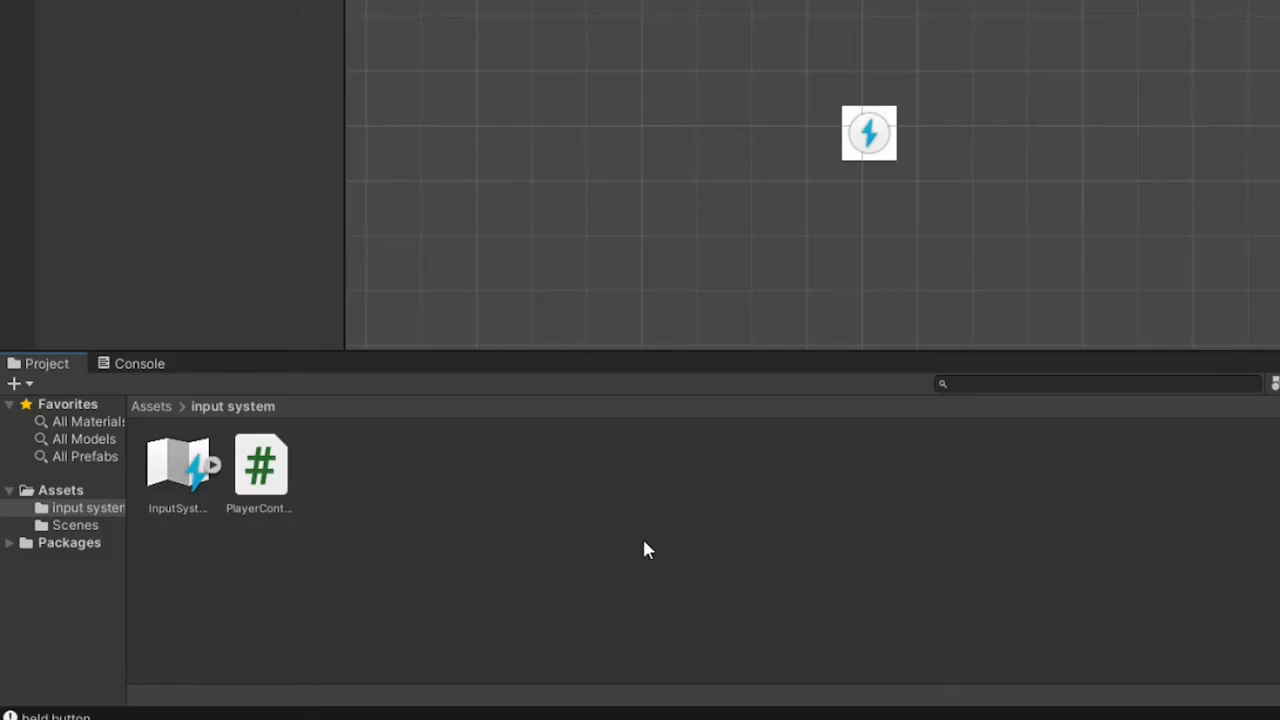
Add ButtonRegular and ButtonHold actions to the PlayerOnGround map in the InputSystem asset
double_click(176, 468)
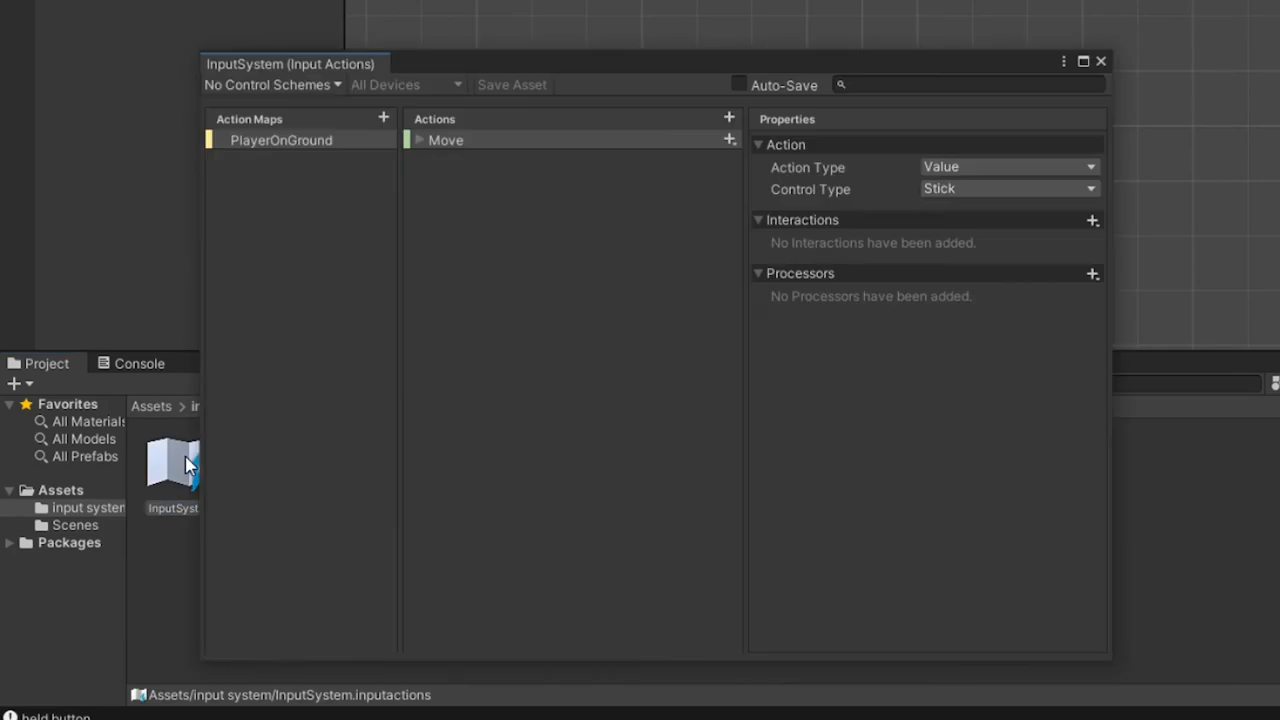
mouse_move(472, 212)
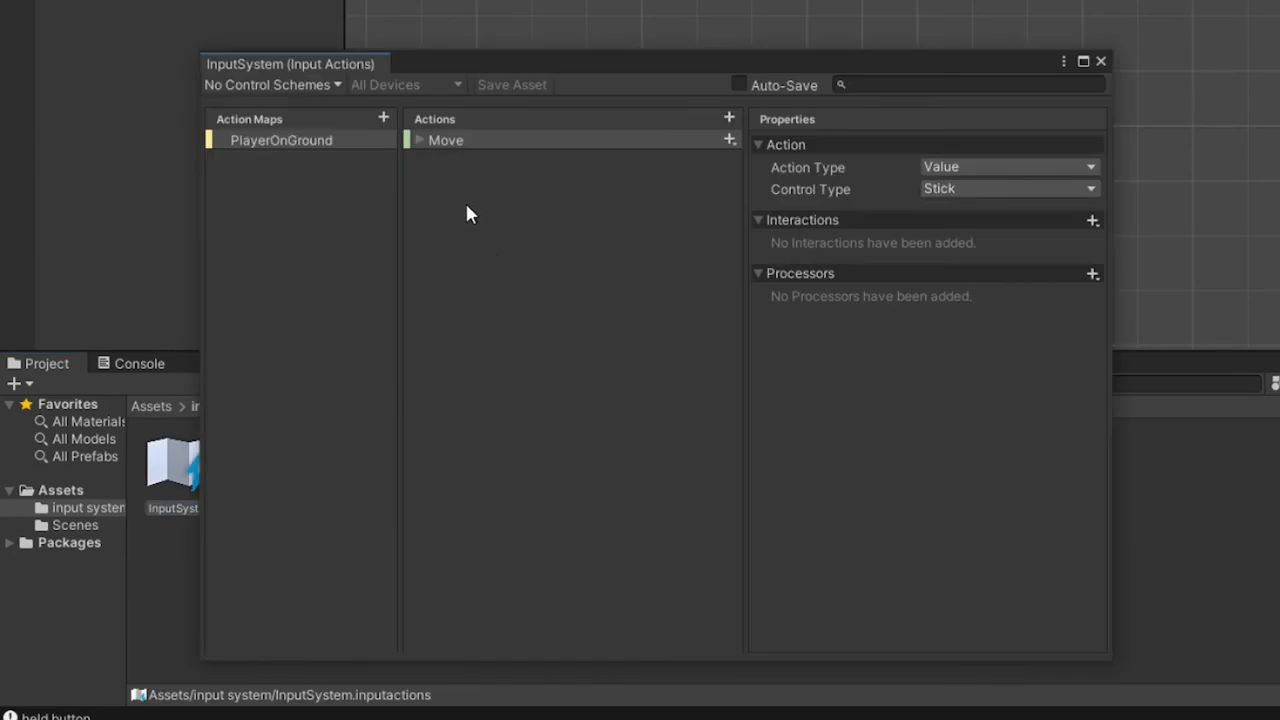
left_click(728, 118)
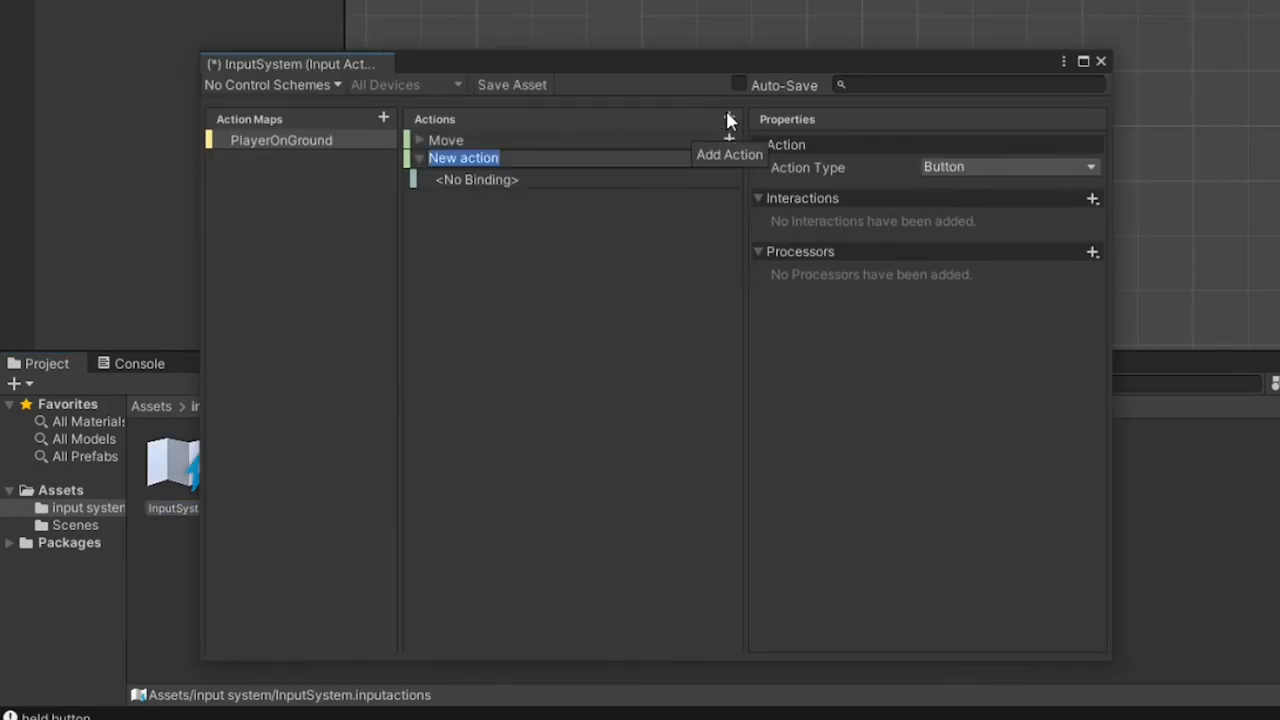
type("ButtonRegular")
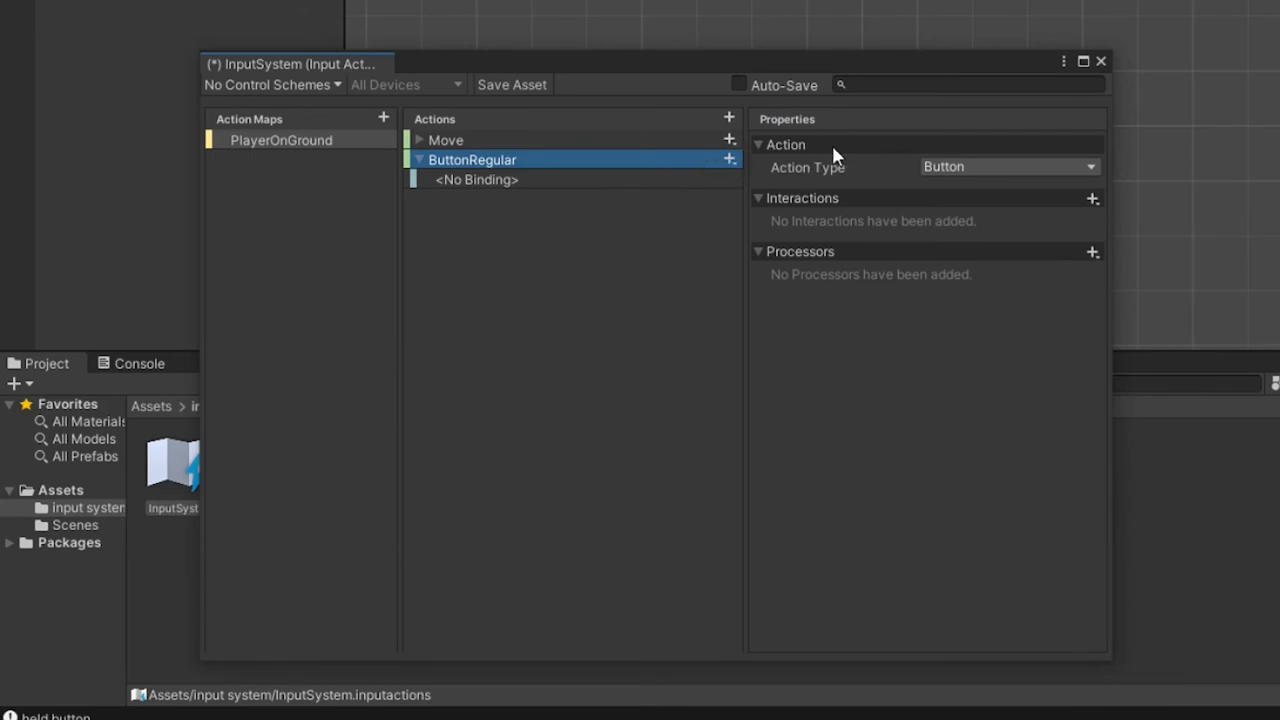
mouse_move(994, 164)
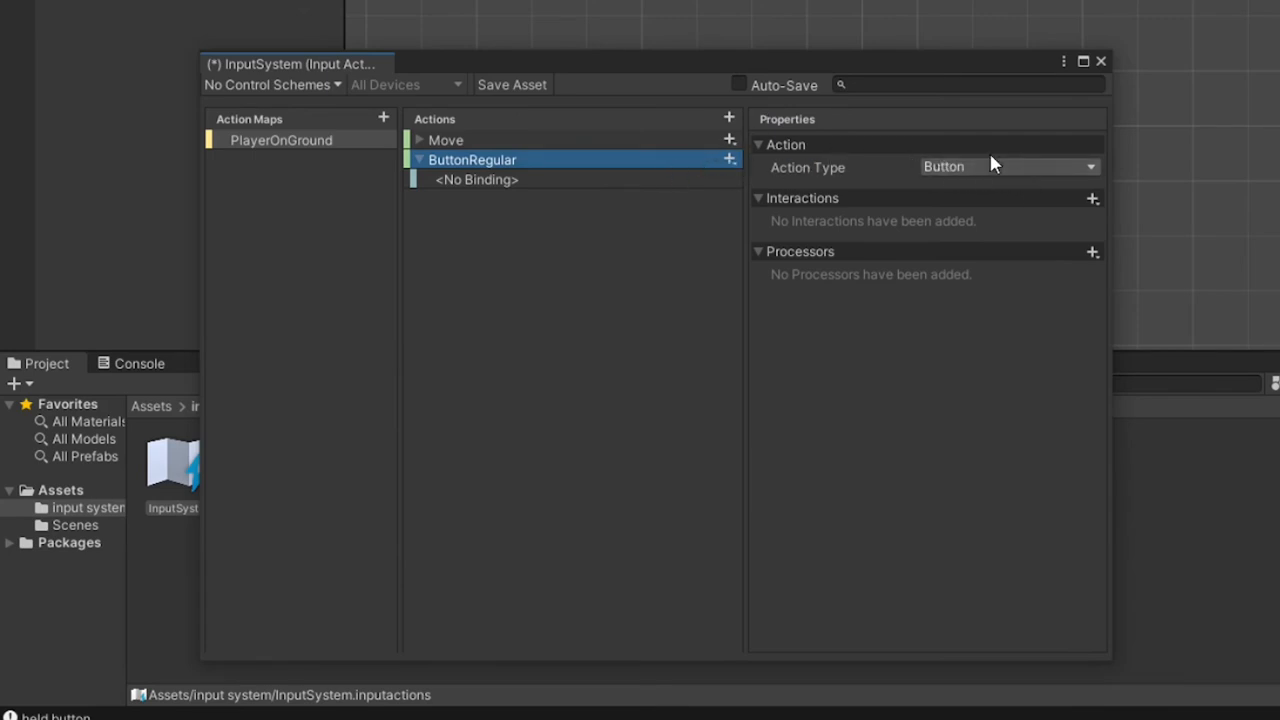
mouse_move(584, 144)
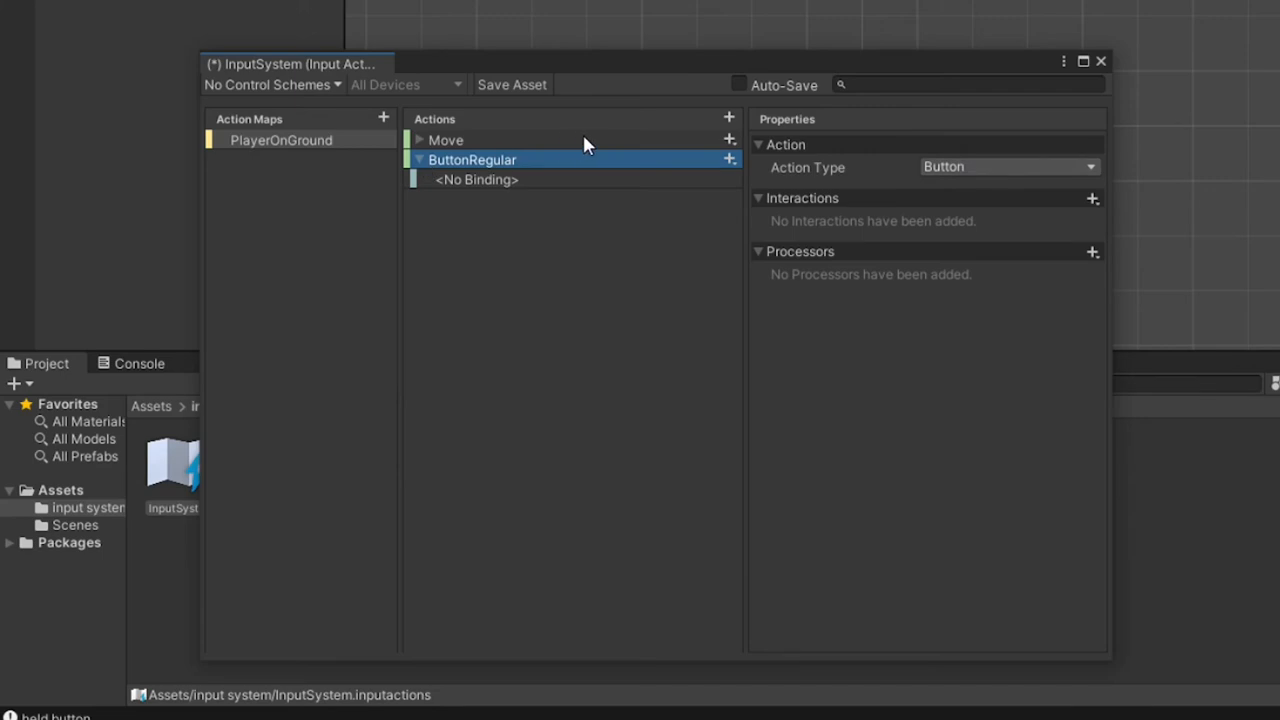
left_click(728, 120)
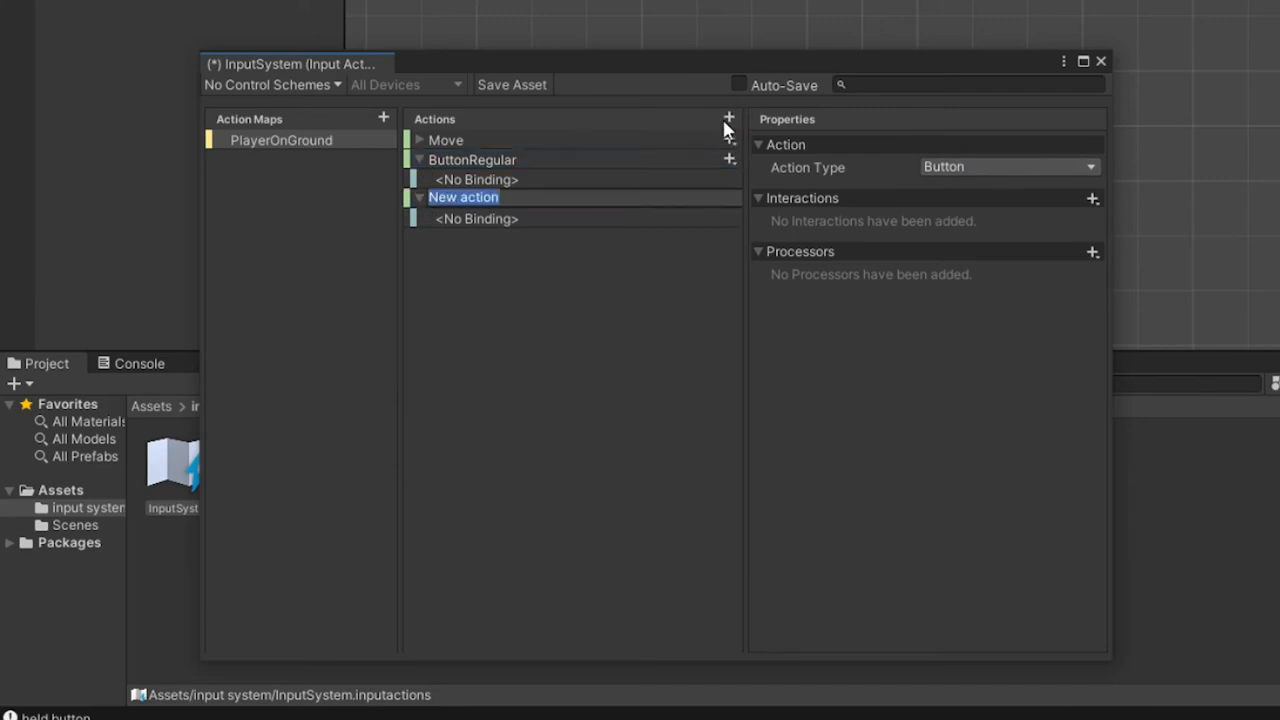
mouse_move(656, 200)
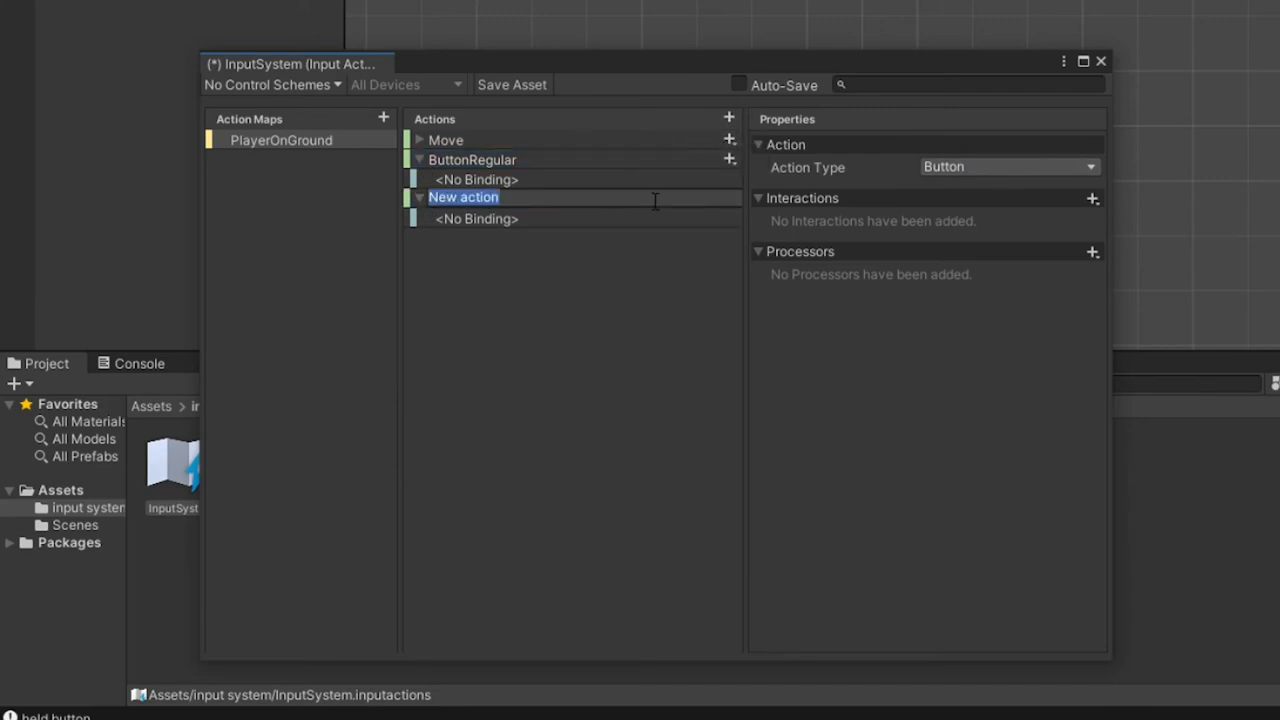
type("ButtonHold")
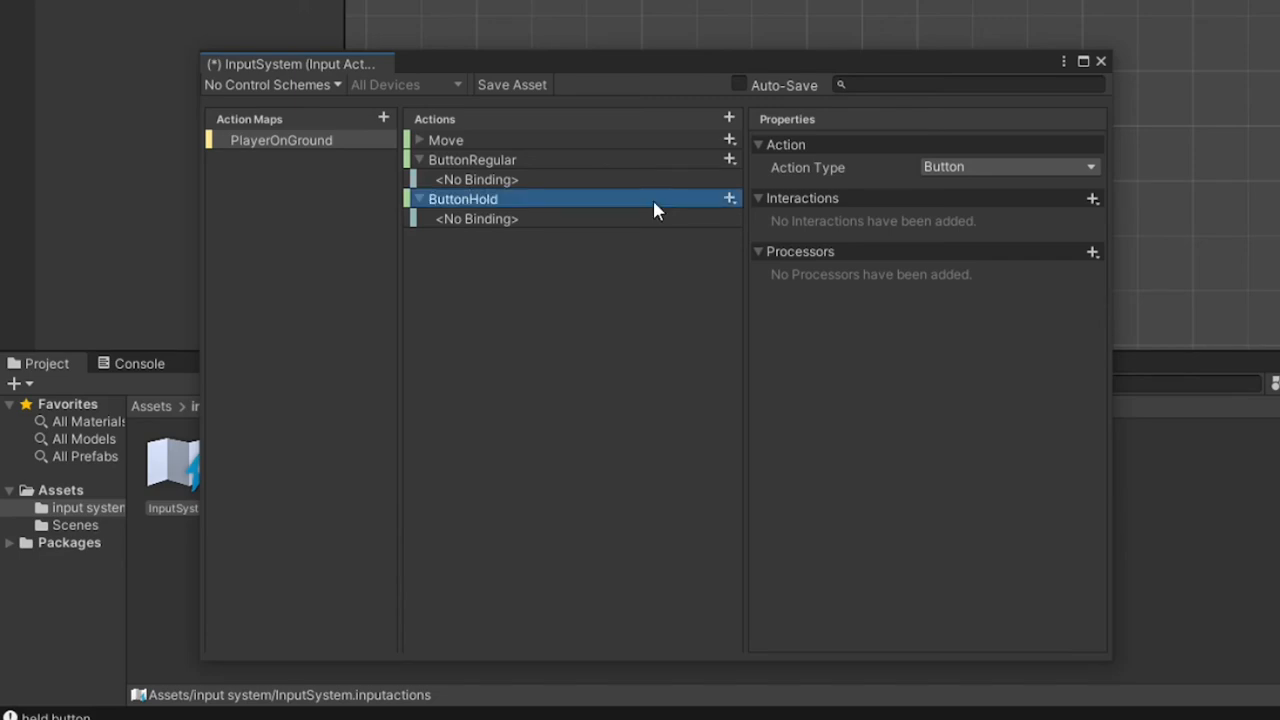
mouse_move(898, 196)
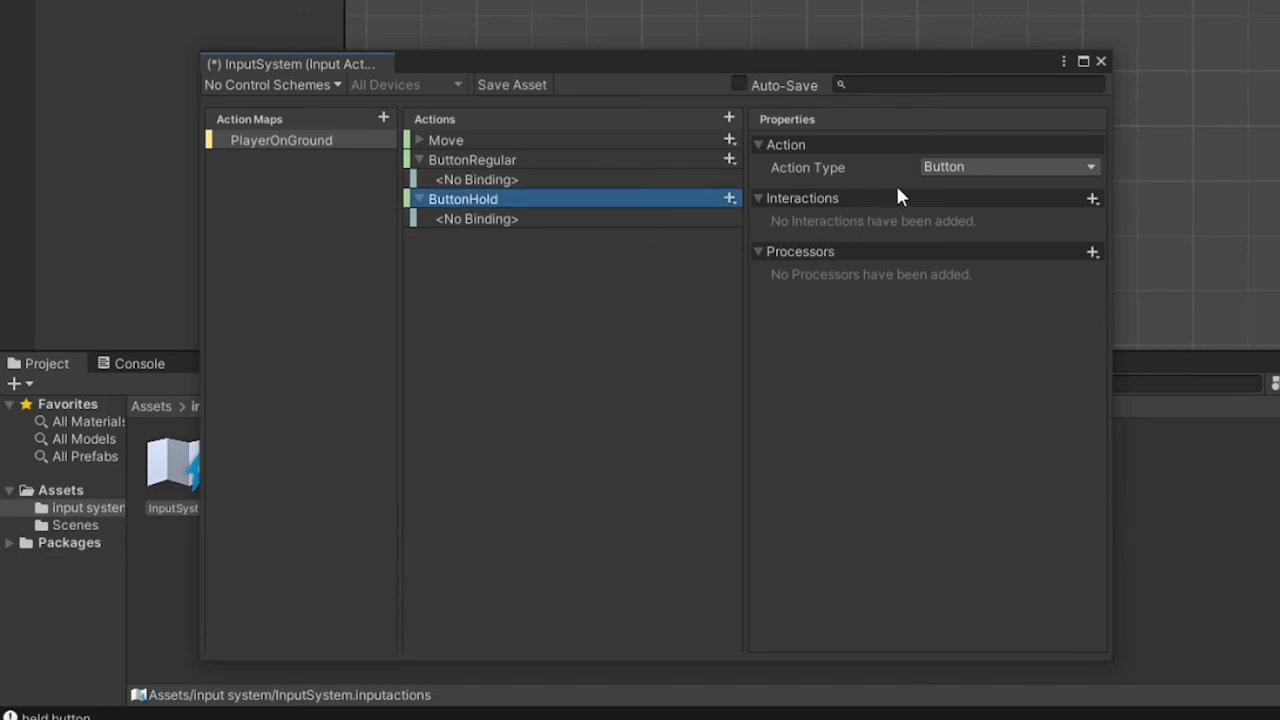
mouse_move(964, 202)
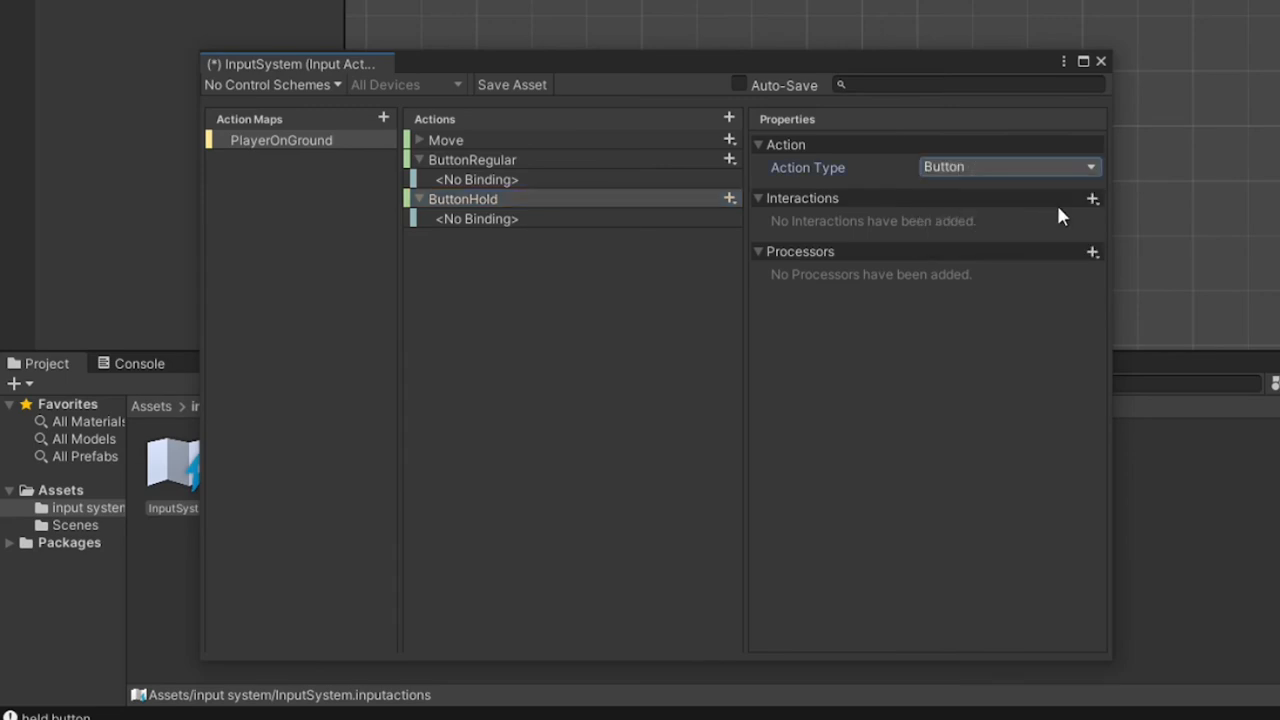
Add a Hold interaction with default press point and hold time to ButtonHold
left_click(1092, 200)
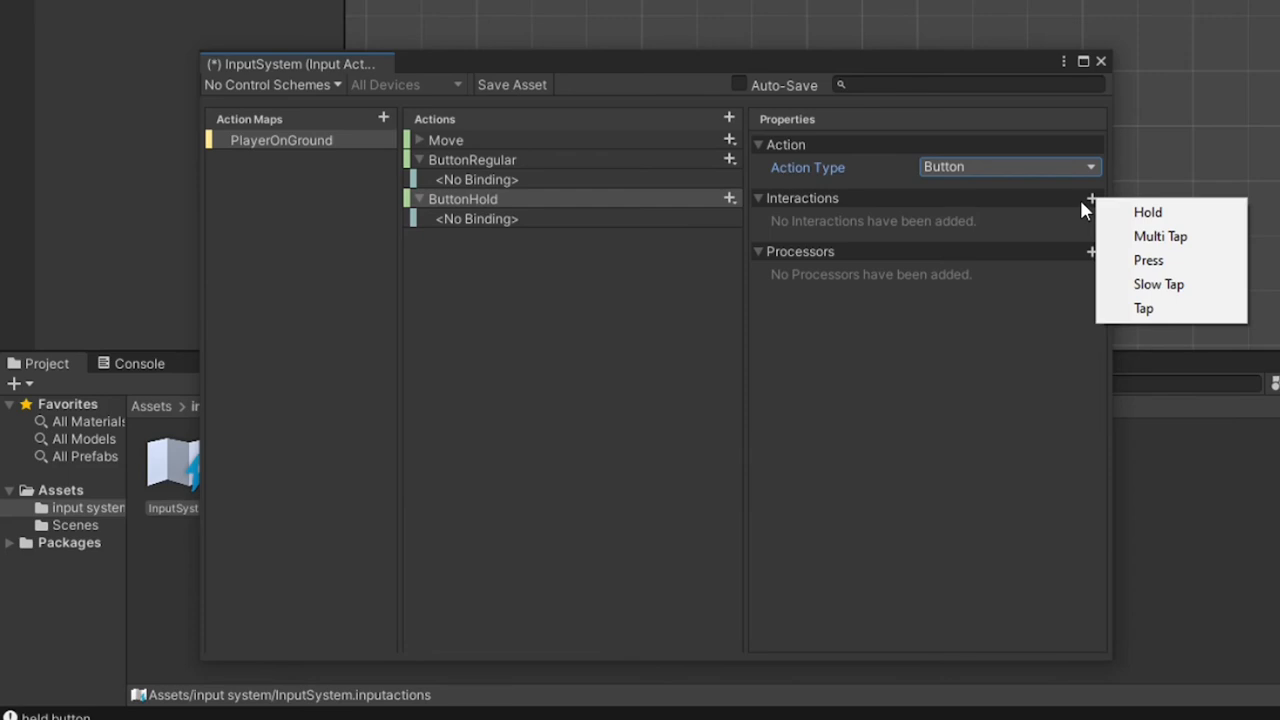
left_click(1148, 212)
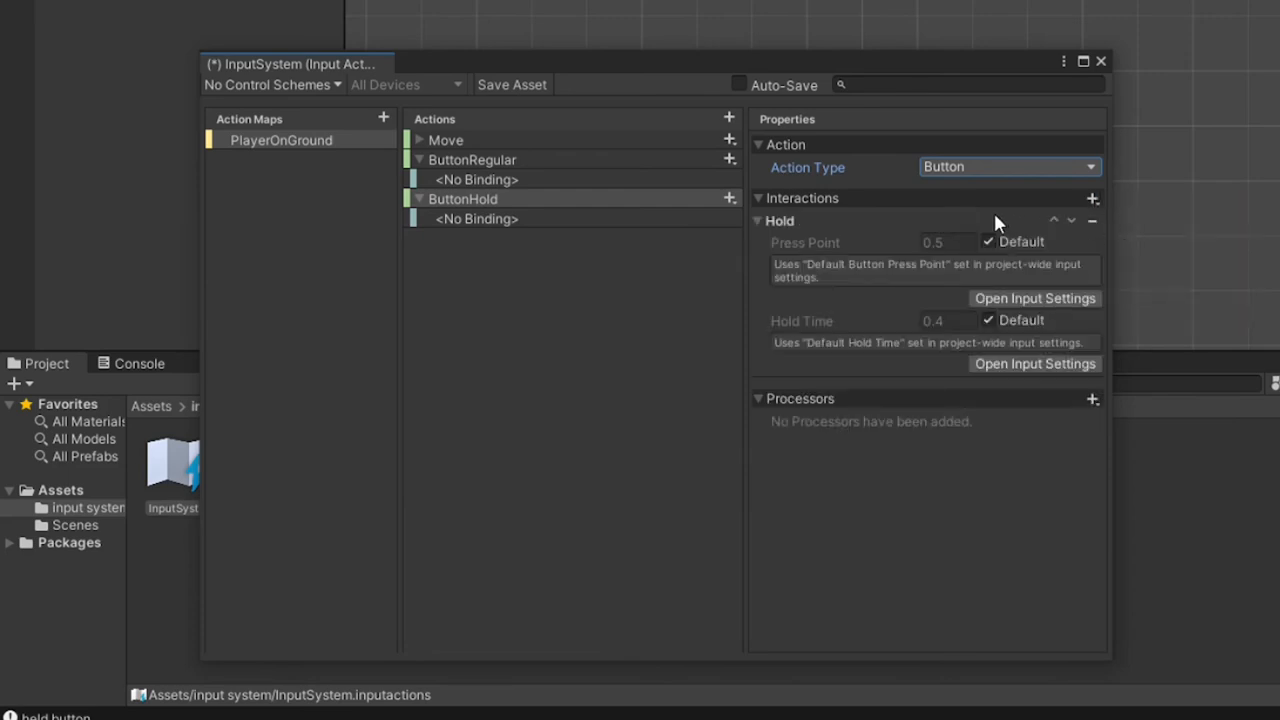
mouse_move(984, 250)
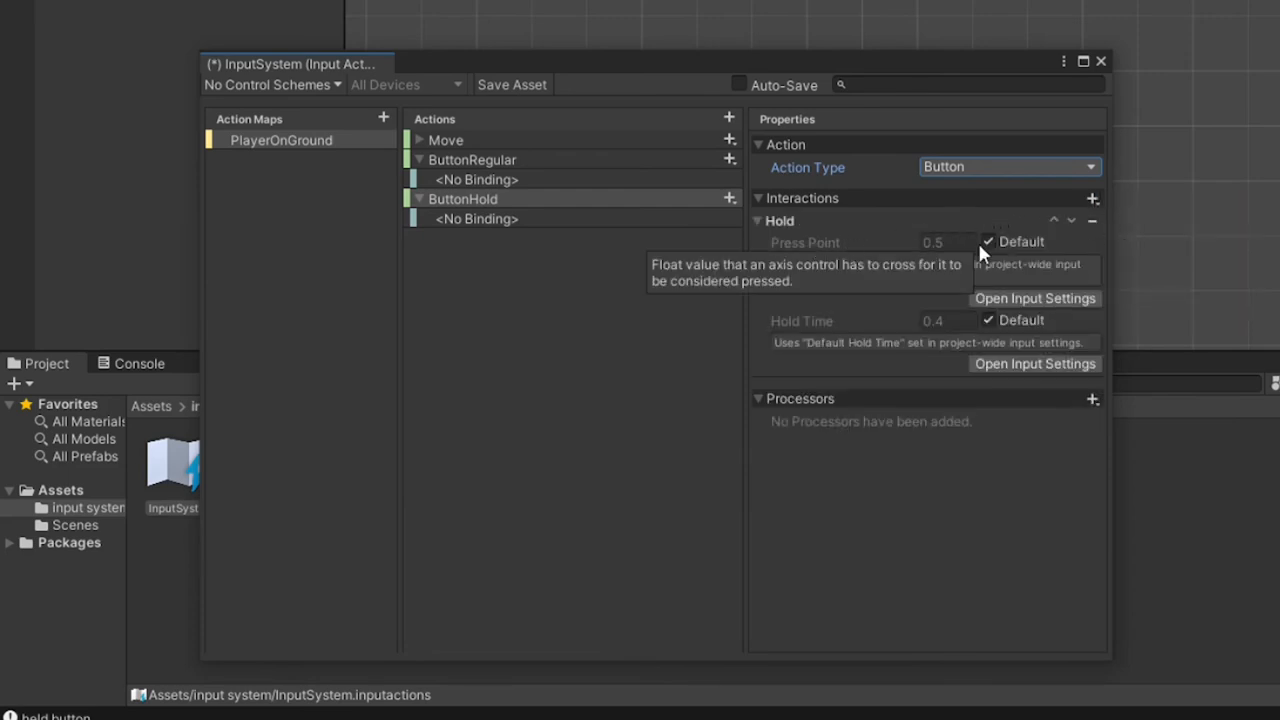
mouse_move(996, 262)
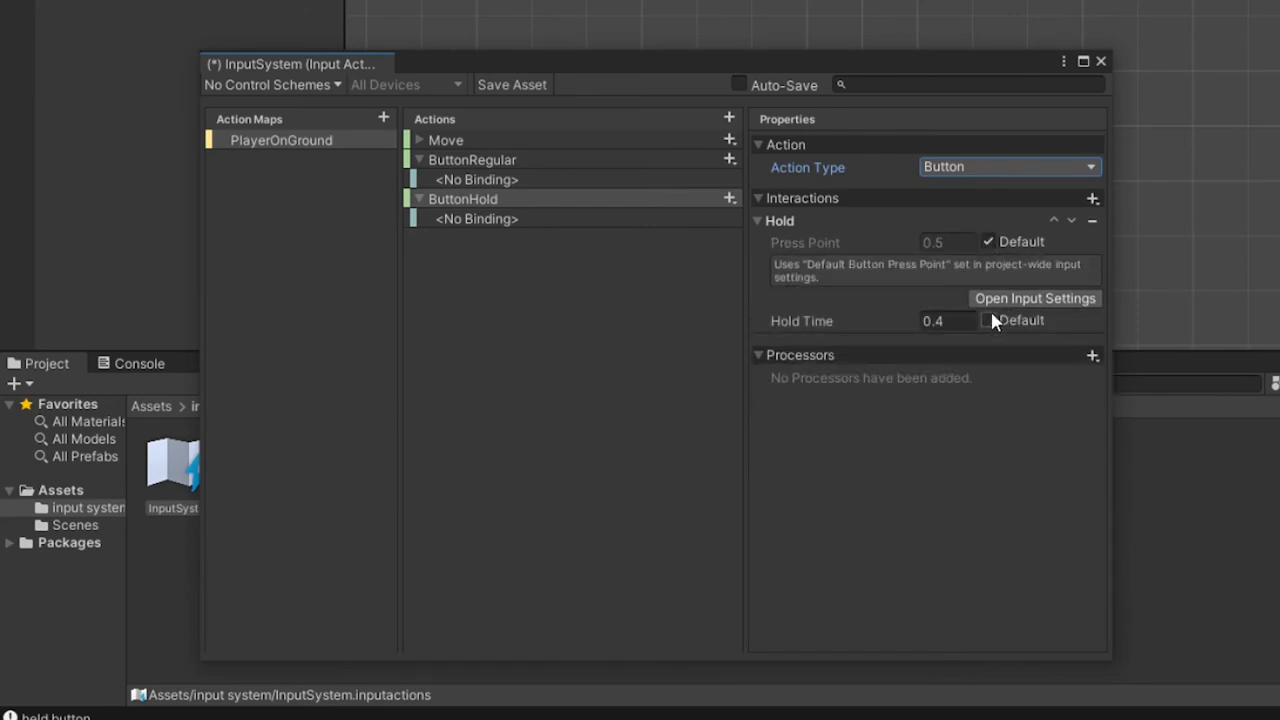
left_click(988, 320)
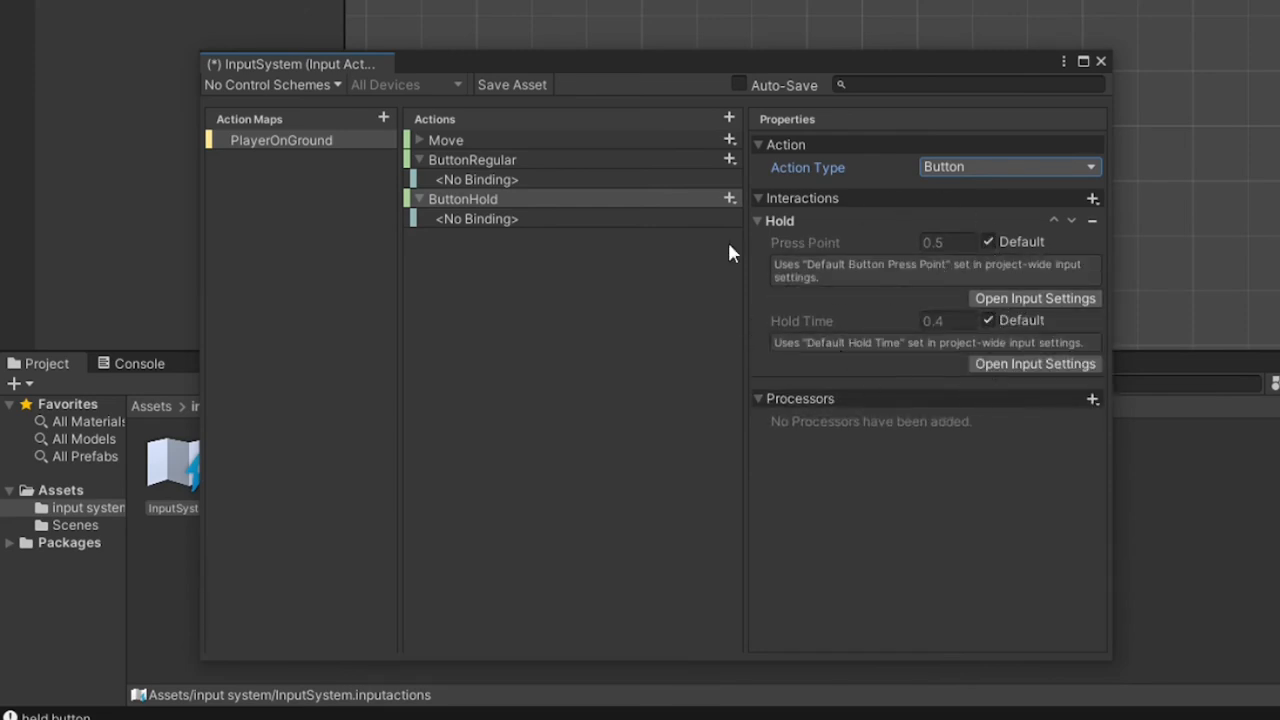
left_click(476, 180)
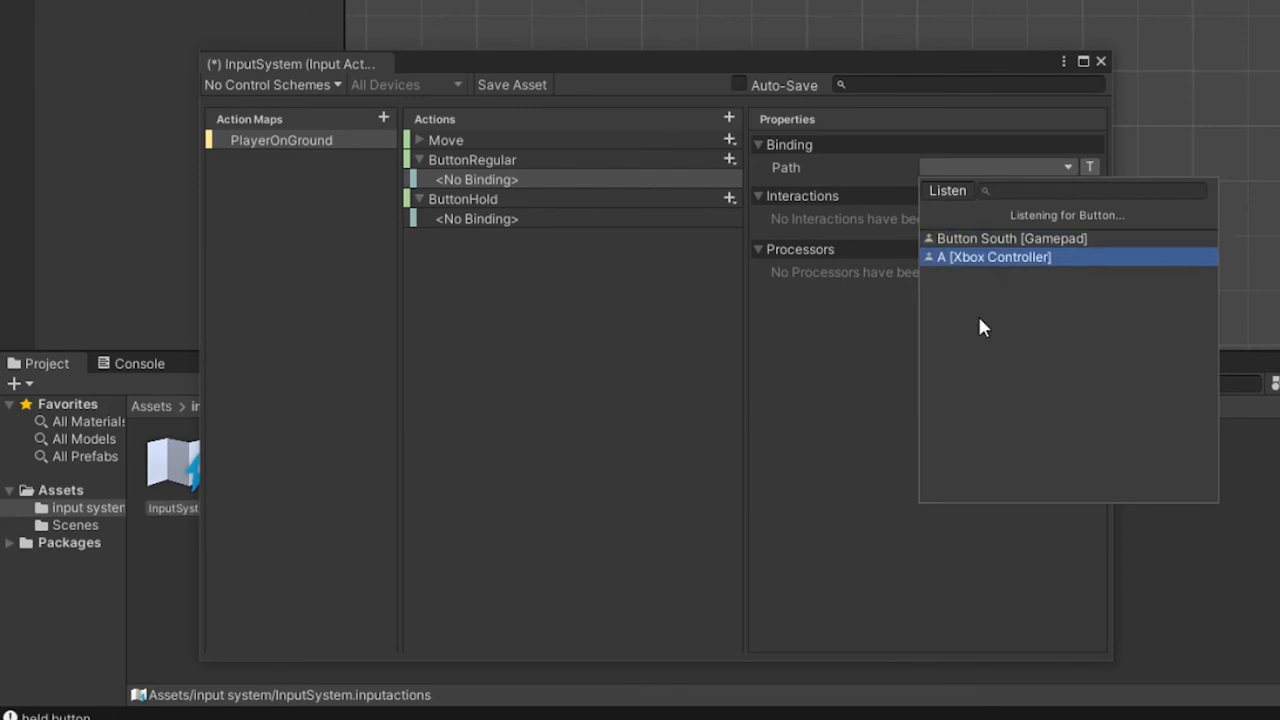
Bind ButtonRegular and ButtonHold to Button South [Gamepad] and save the asset
left_click(1012, 238)
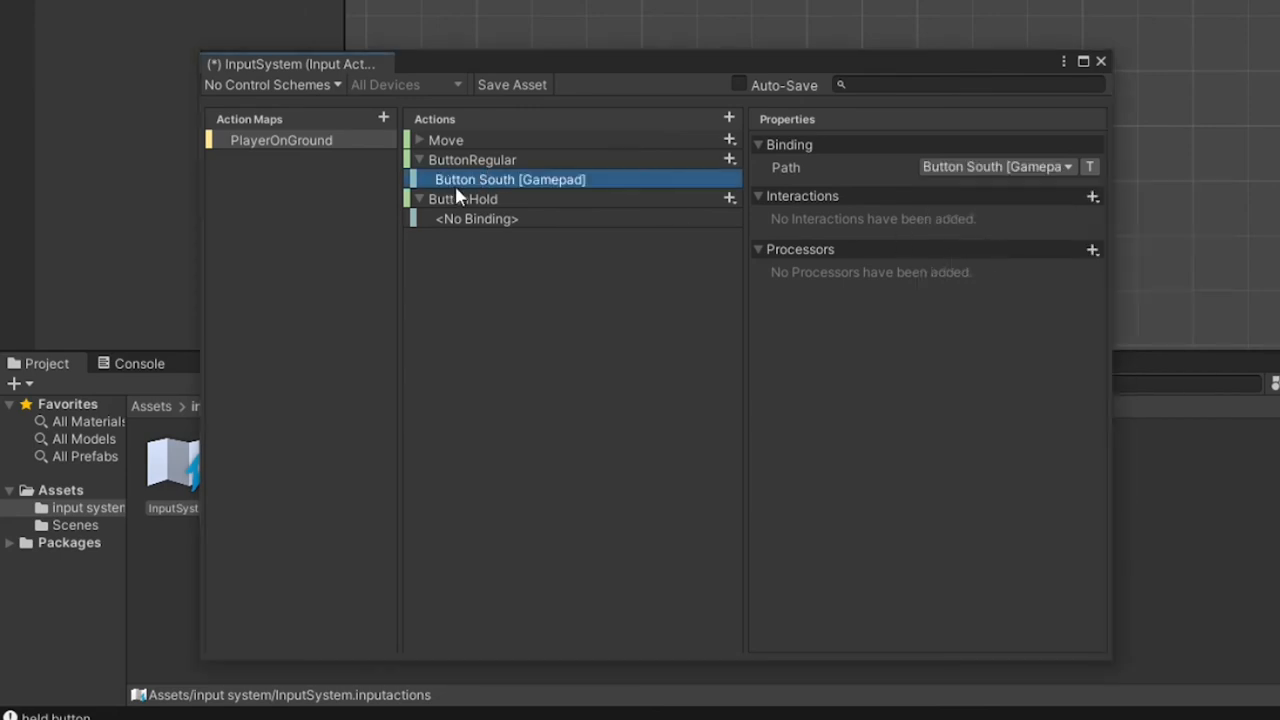
left_click(476, 218)
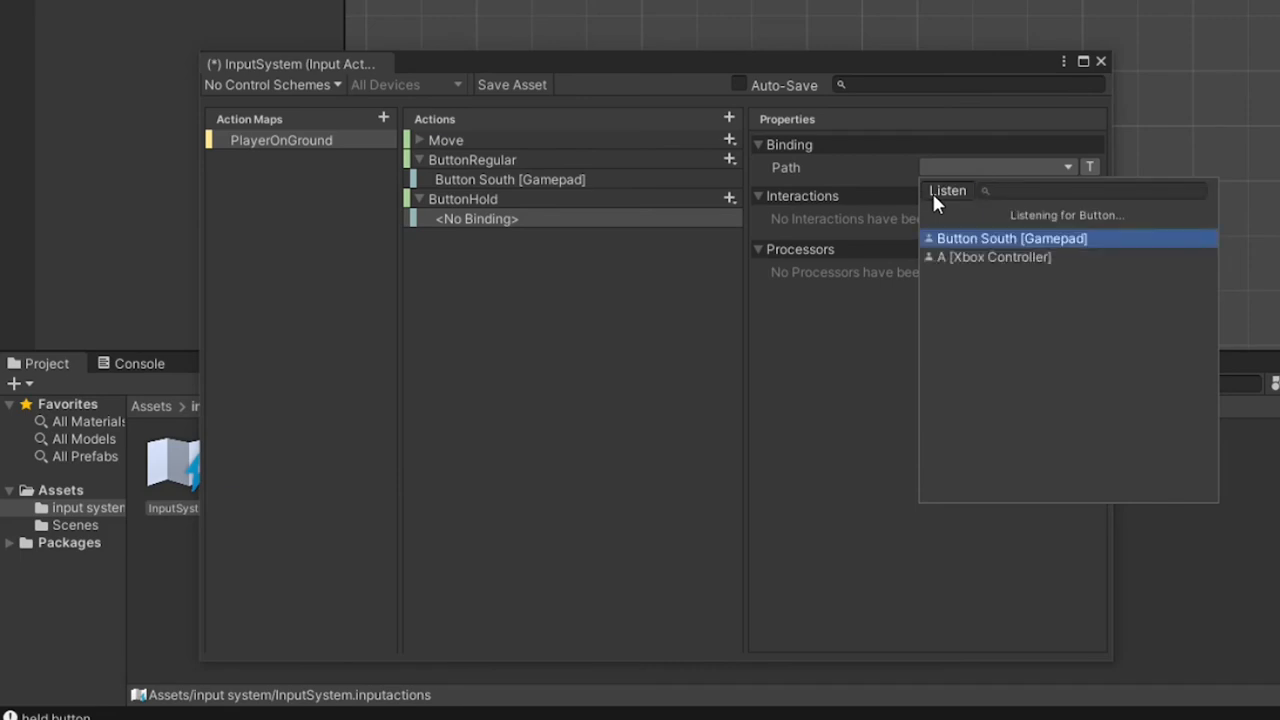
left_click(1012, 238)
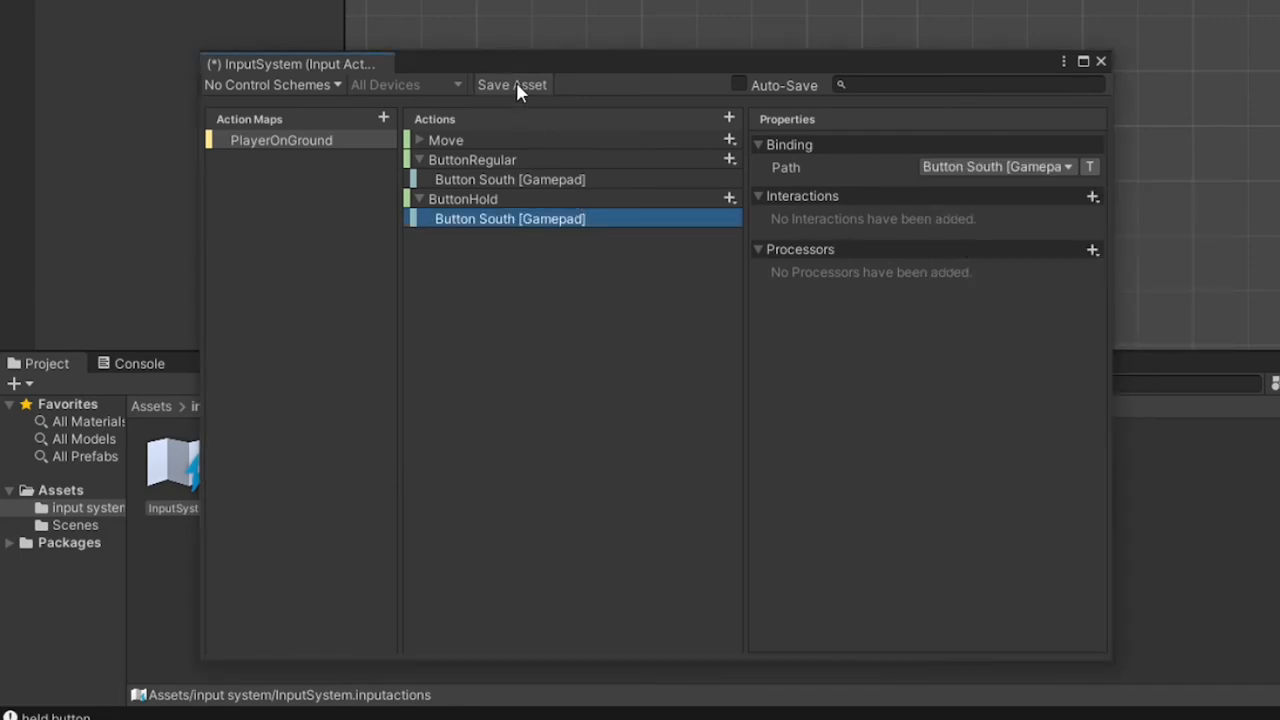
left_click(512, 84)
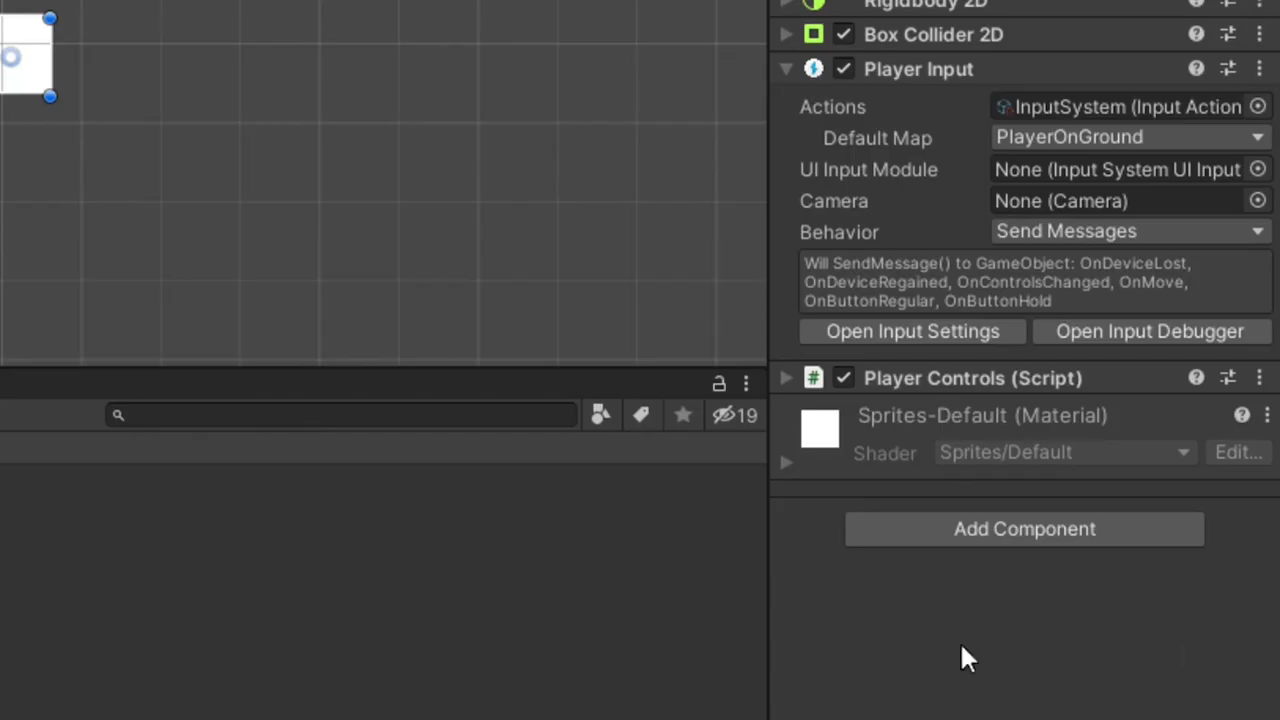
mouse_move(822, 308)
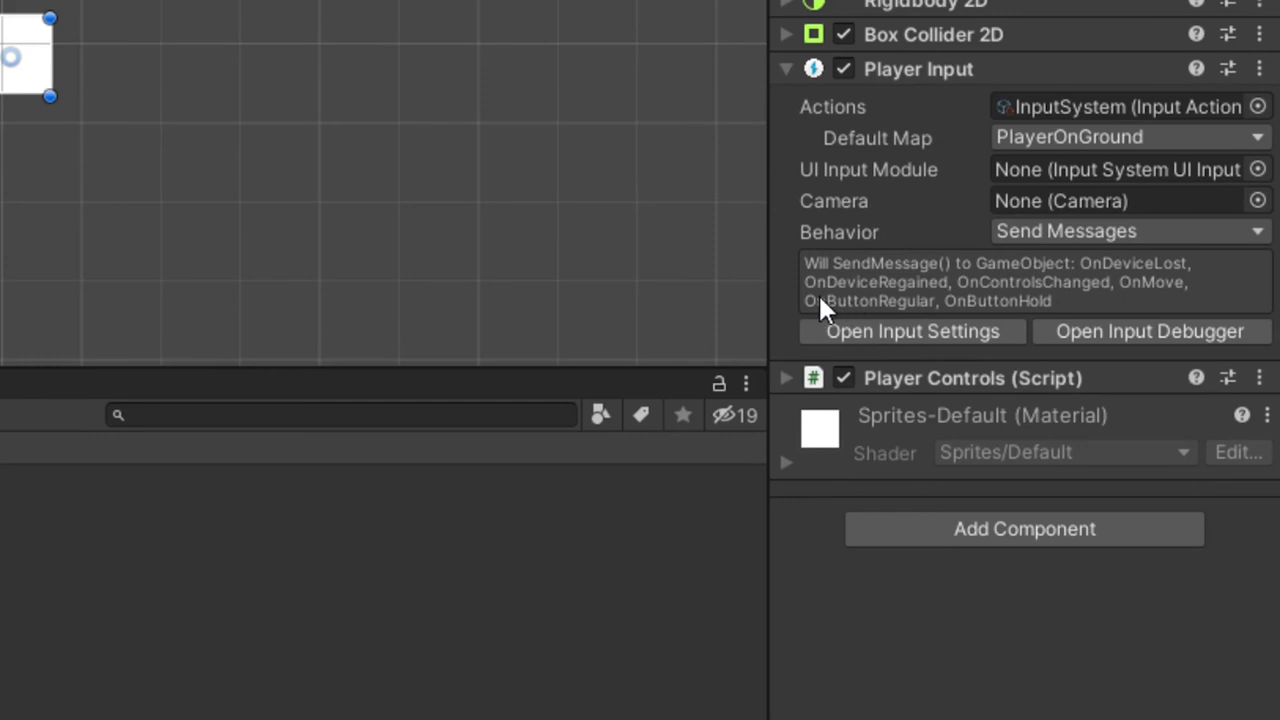
mouse_move(1060, 318)
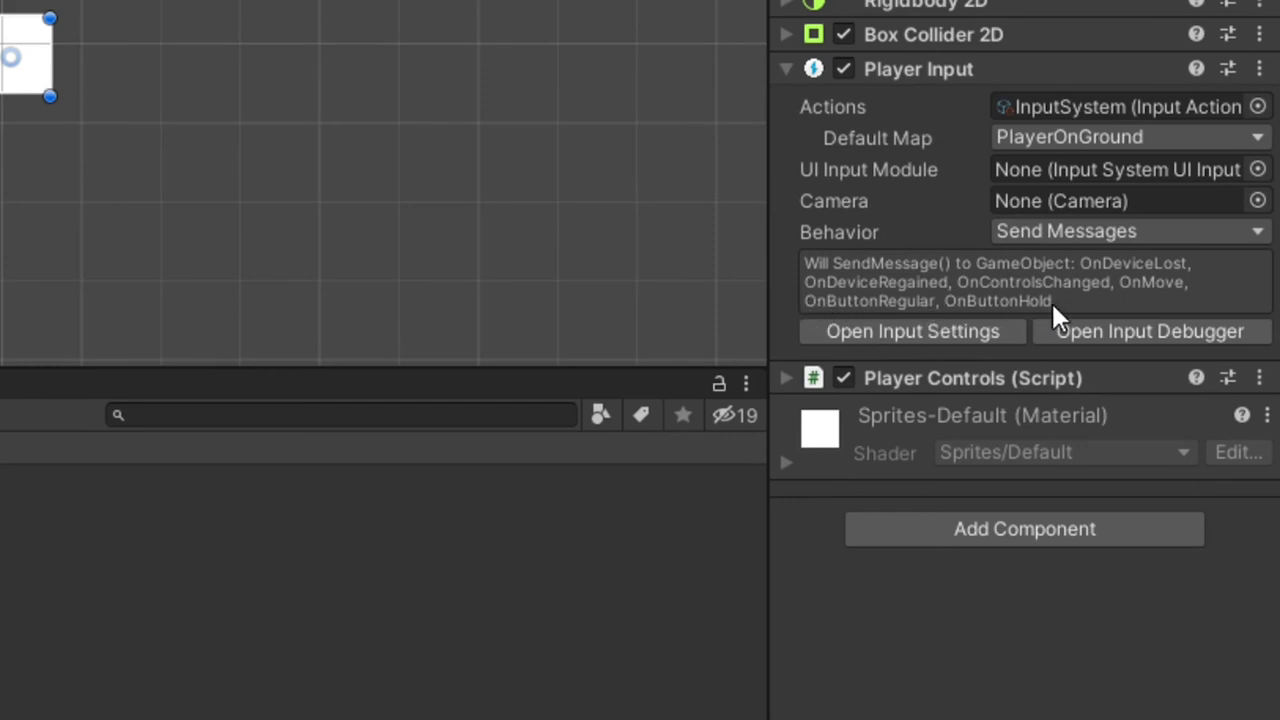
mouse_move(960, 312)
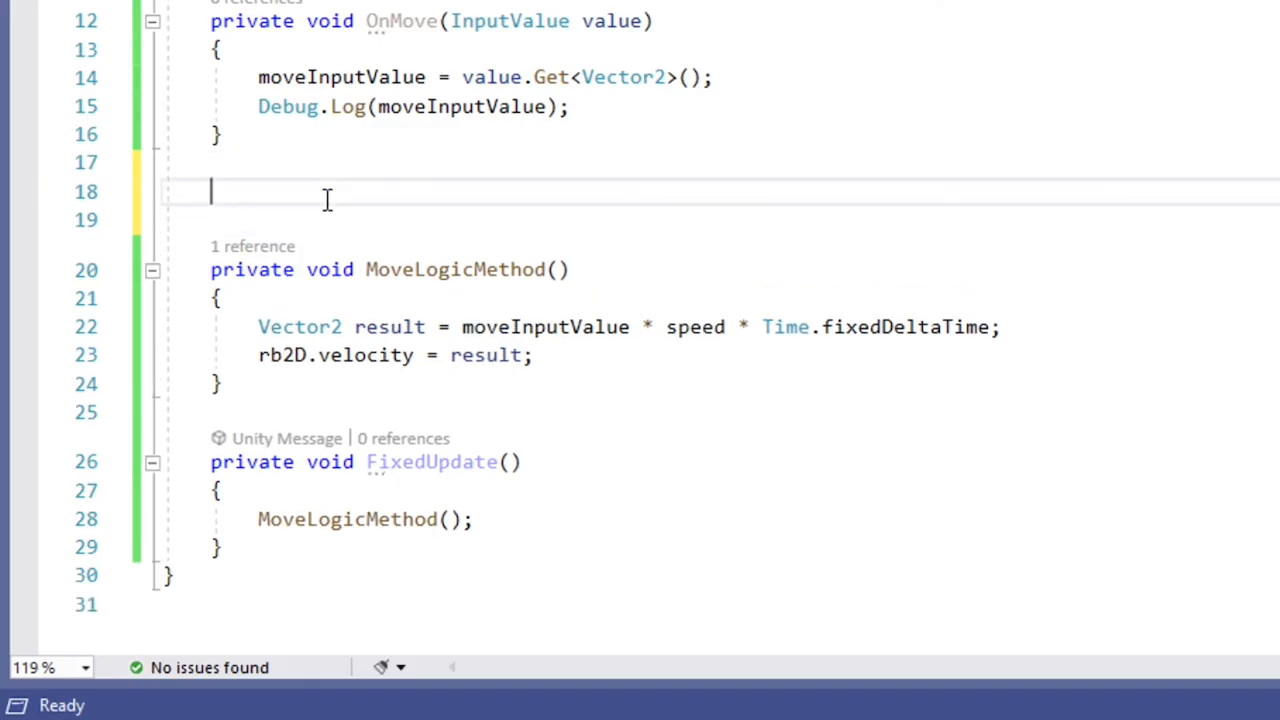
Write OnButtonRegular logging "button pressed" and OnButtonHold logging "button held", then save
type("private void On")
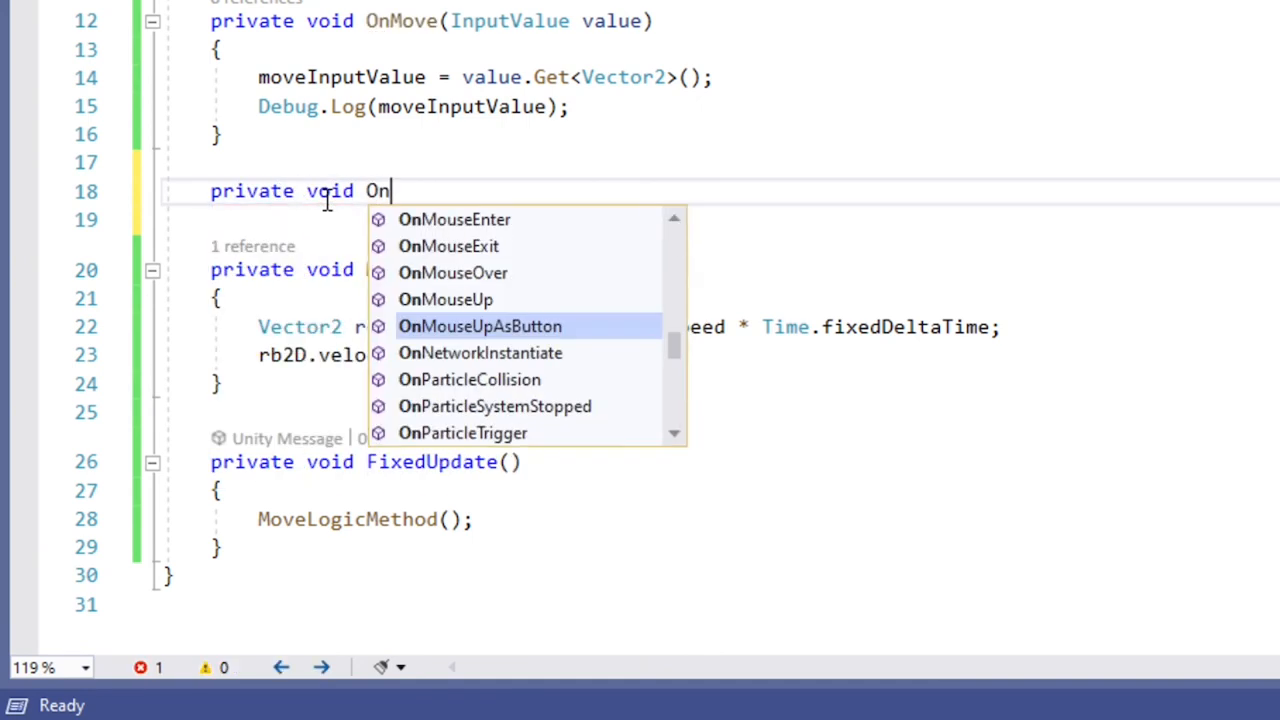
type("ButtonRegular(")
left_click(720, 220)
type("{")
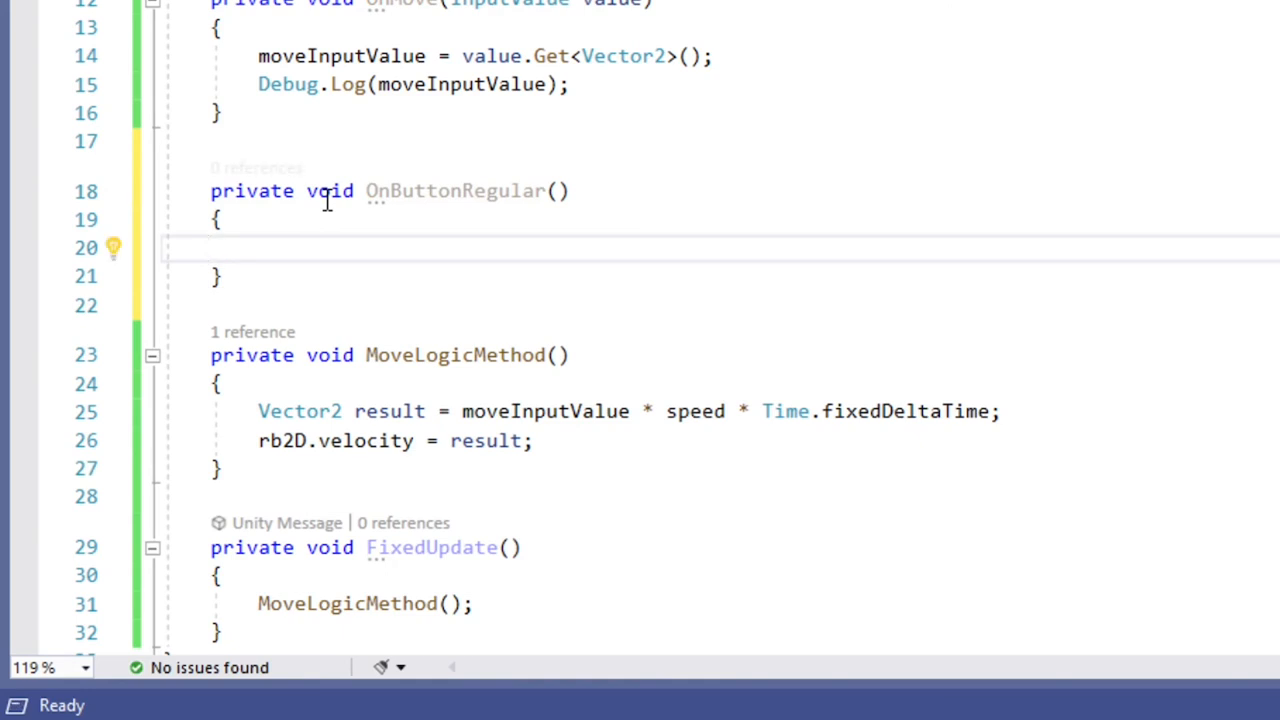
type("Debug.Log")
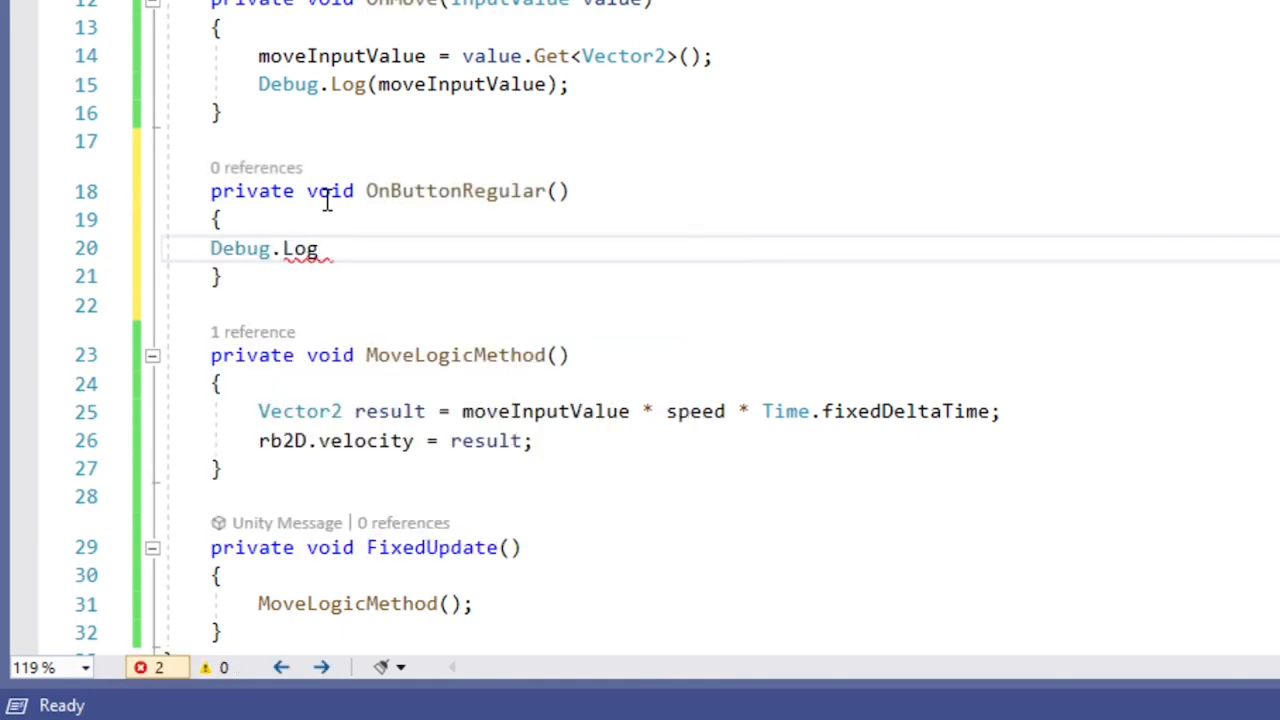
type("(\"\");")
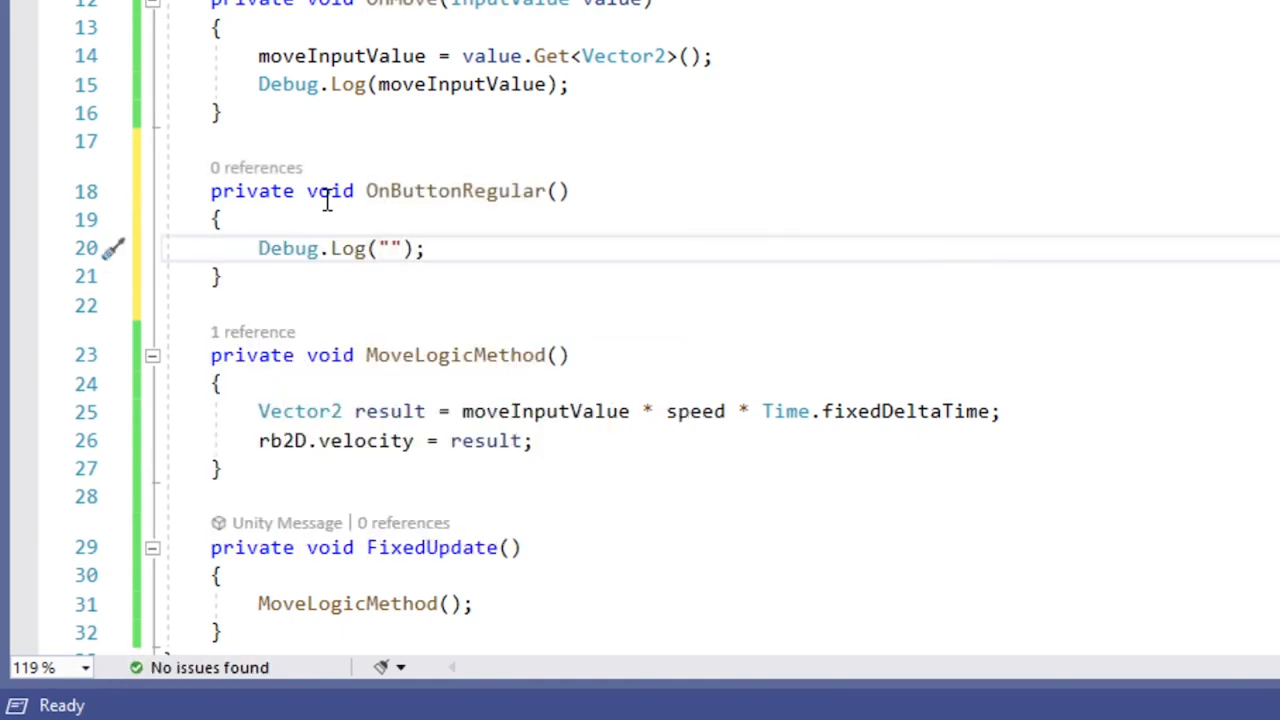
type("button pressed")
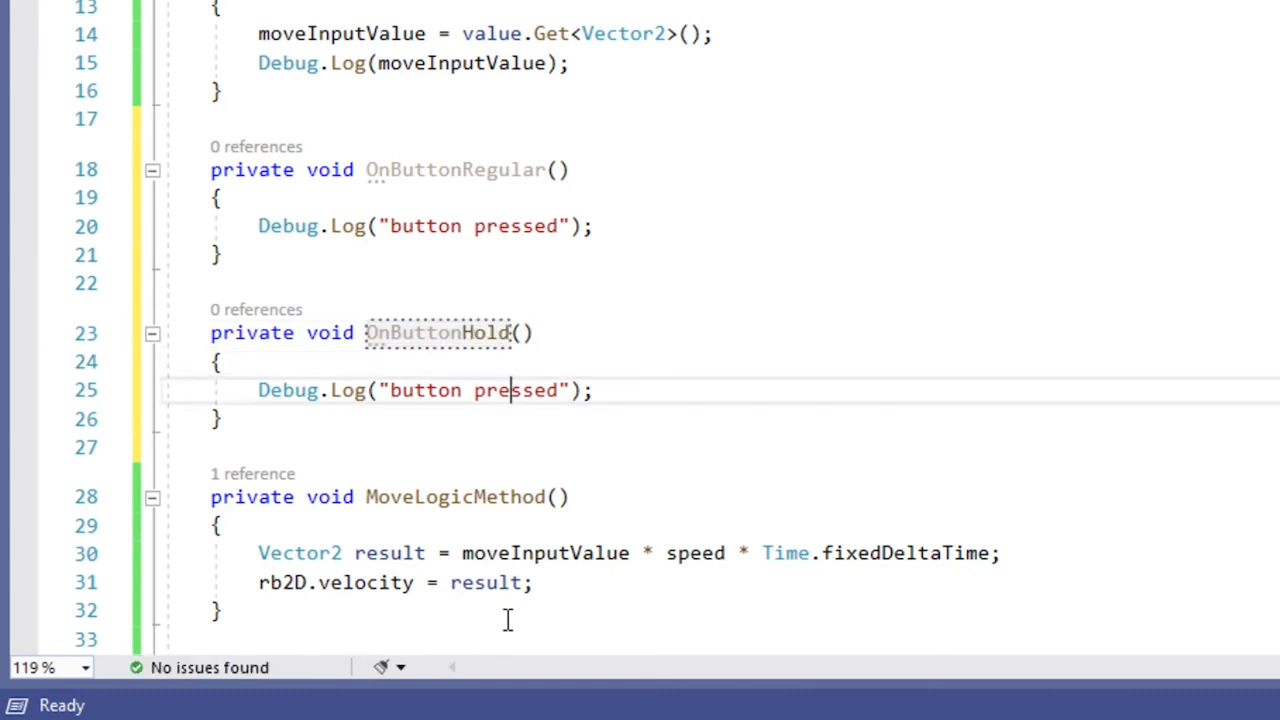
type("held")
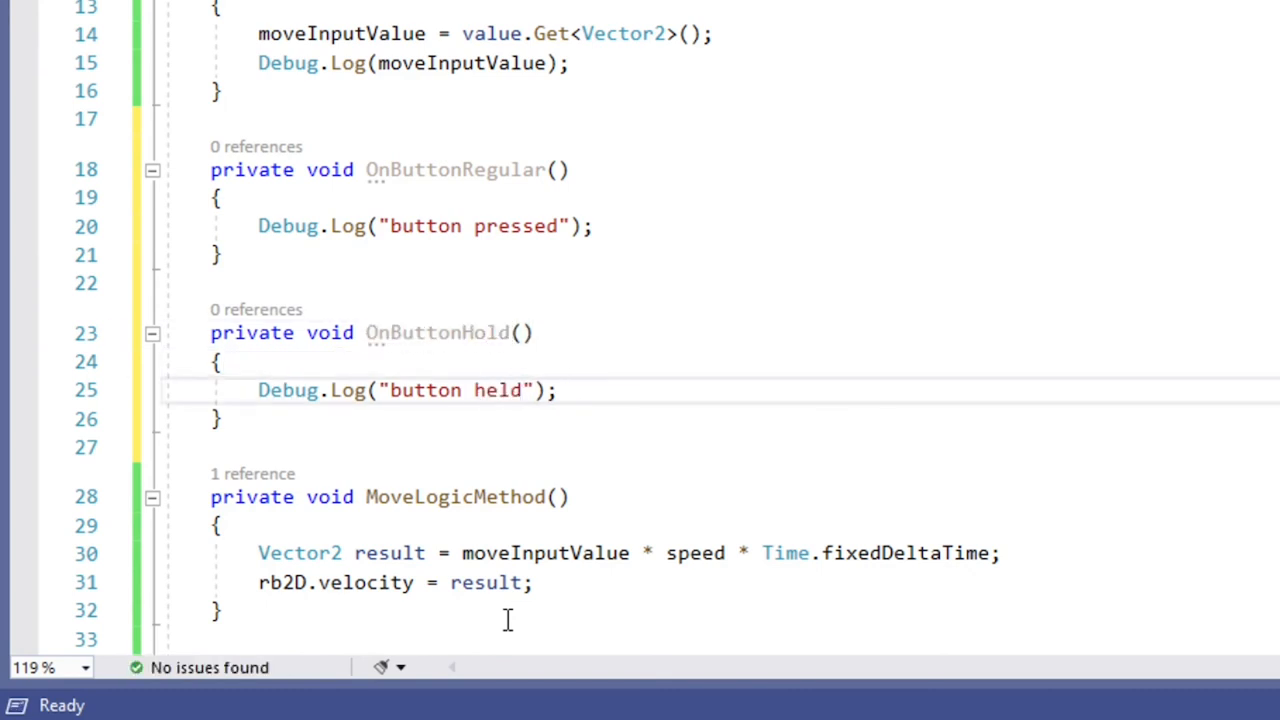
key("ctrl+s")
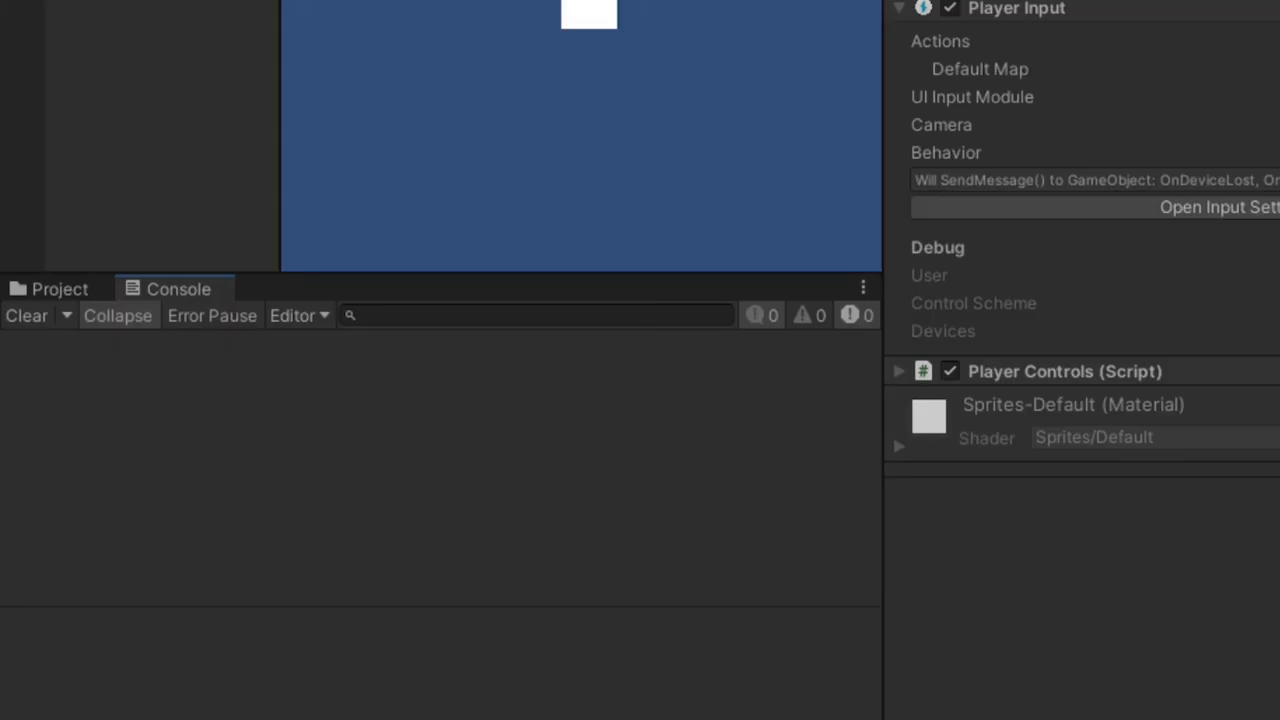
mouse_move(638, 104)
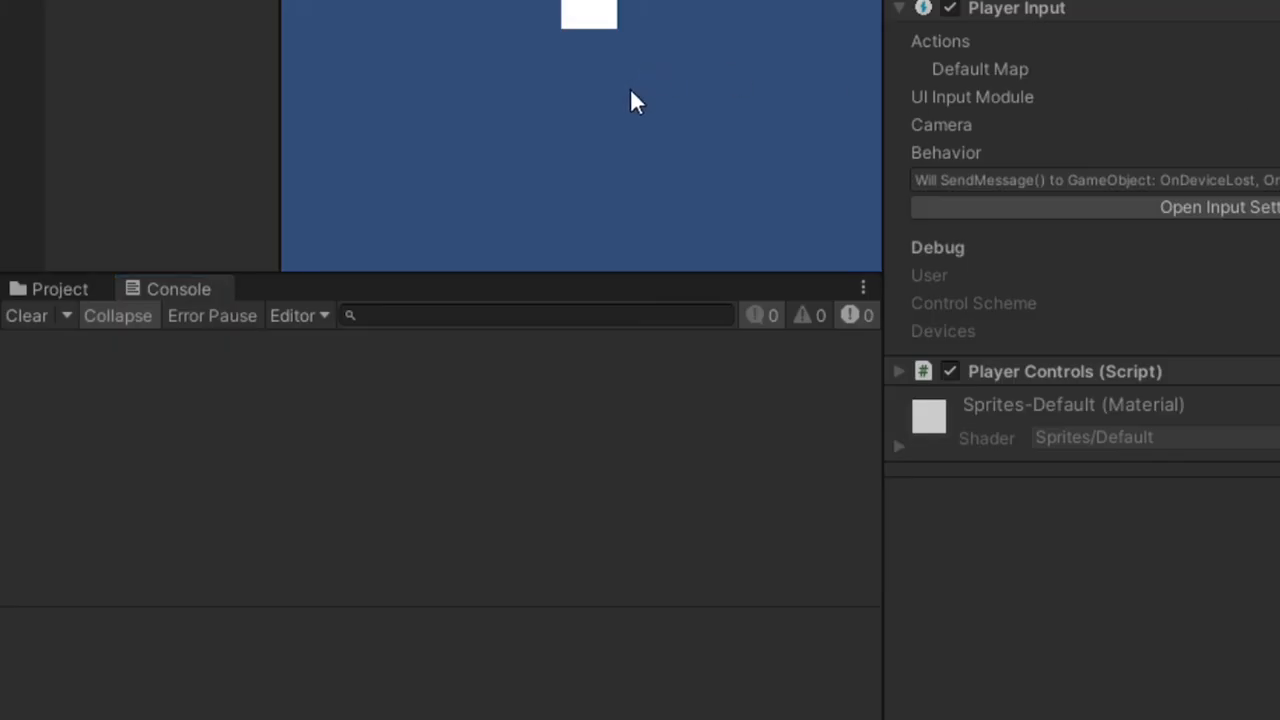